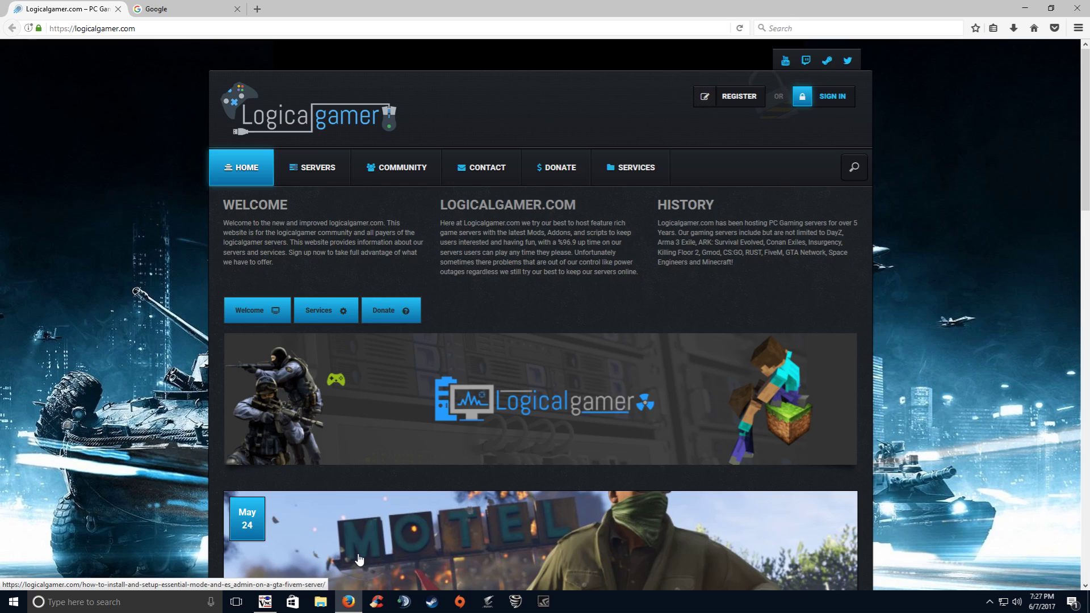
Scroll the Logicalgamer page, then minimize Firefox to reveal the desktop.
scroll(down, 3)
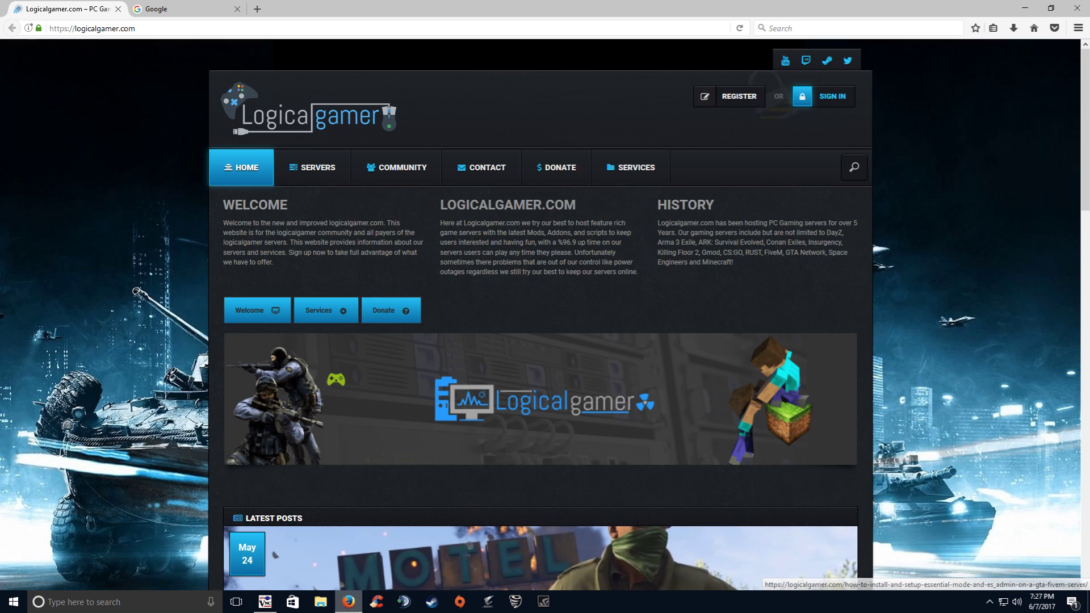
click(263, 602)
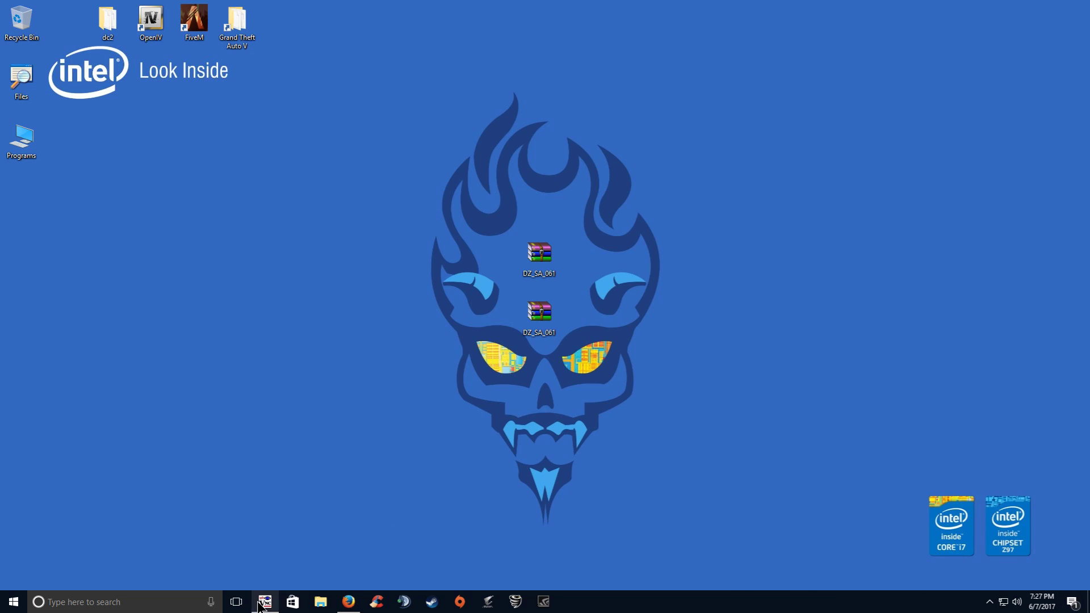
Switch to the remote desktop and open carpack, checking its empty stream folder.
click(263, 601)
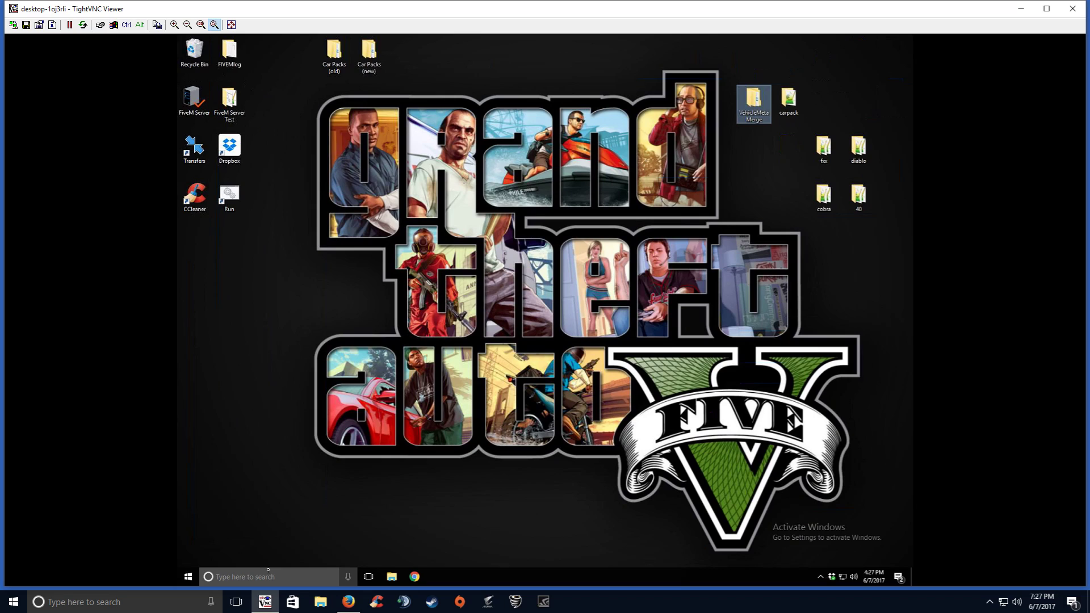
mouse_move(739, 155)
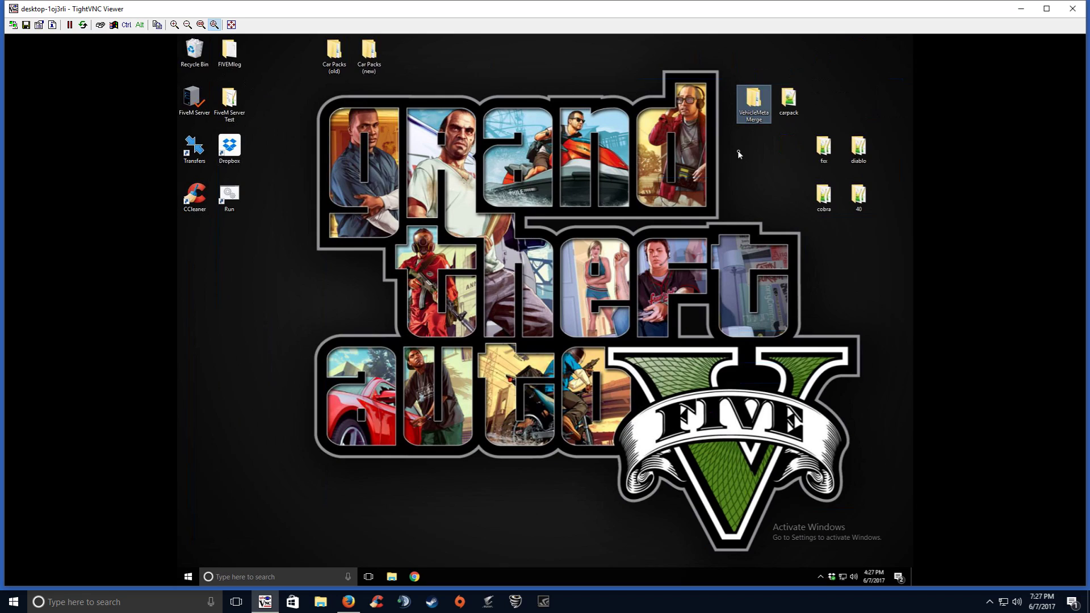
mouse_move(749, 183)
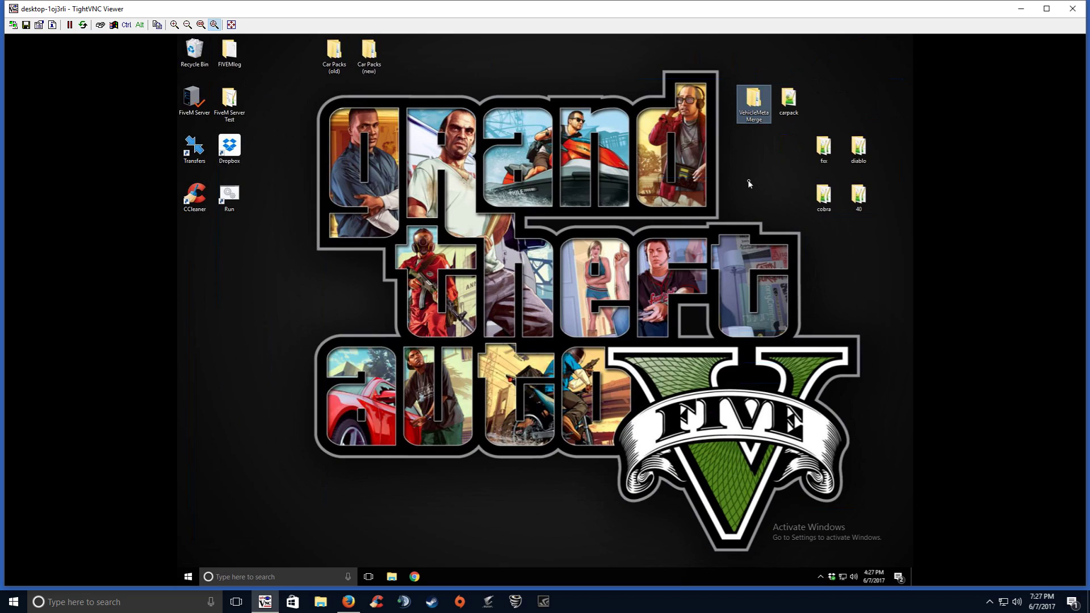
mouse_move(789, 97)
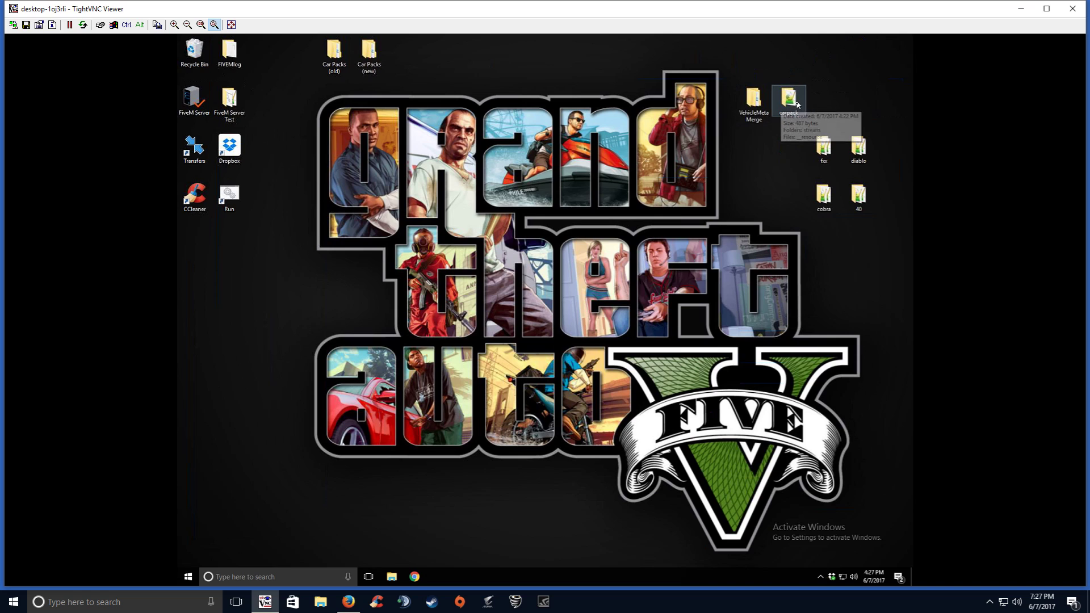
double_click(789, 99)
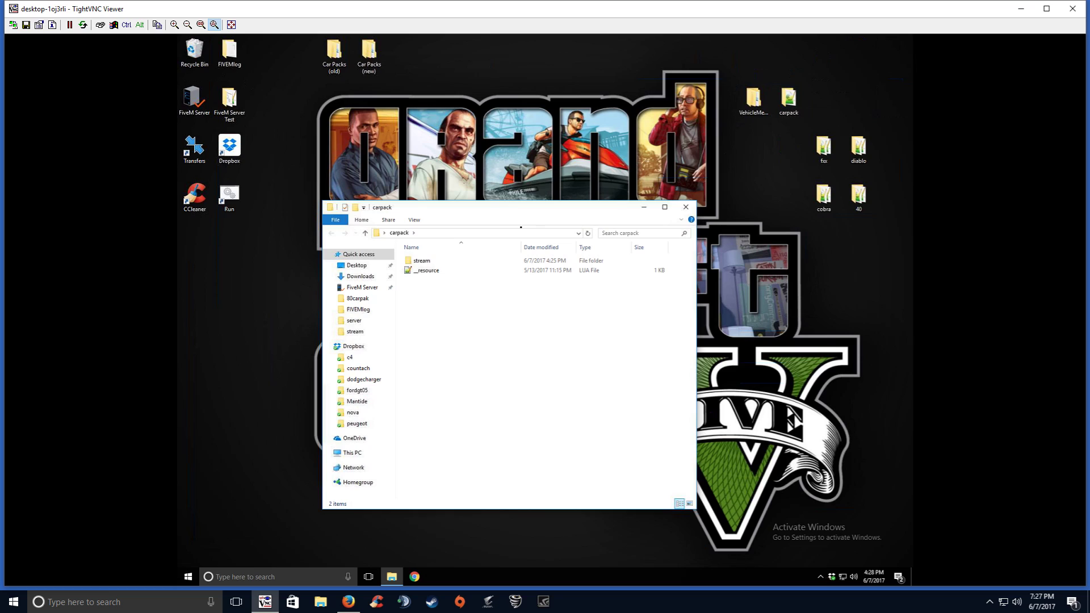
double_click(422, 260)
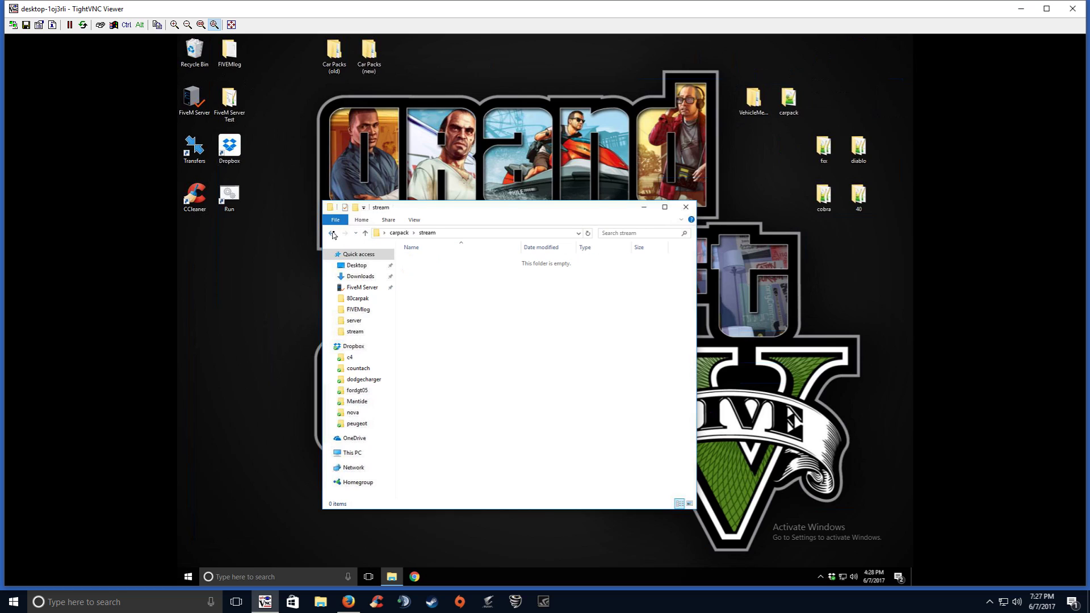
click(333, 233)
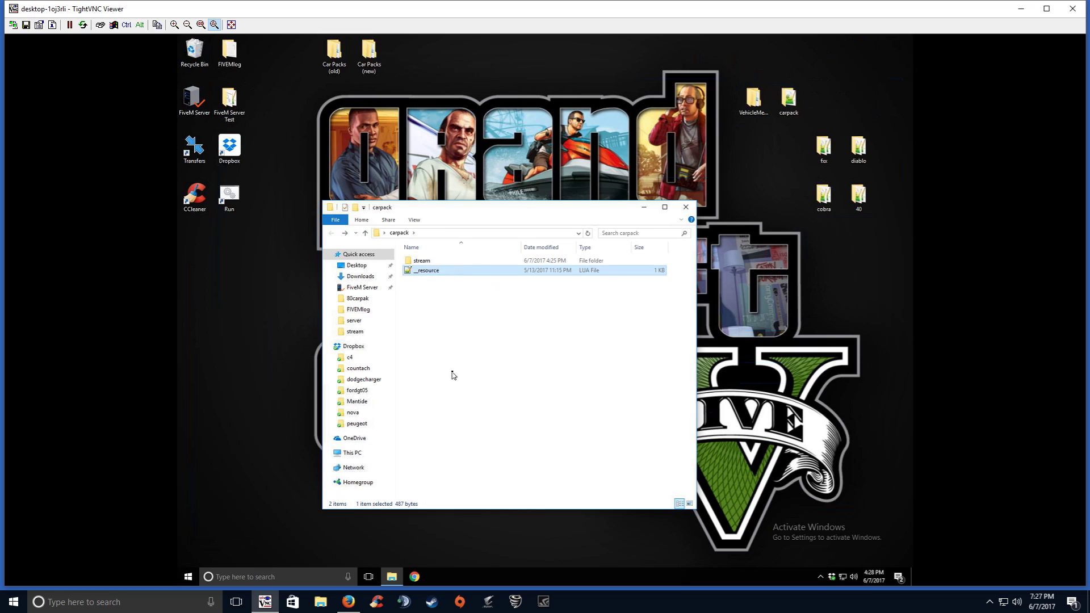
View __resource.lua and citmp-server.yml in Notepad++, then close the editor.
right_click(426, 270)
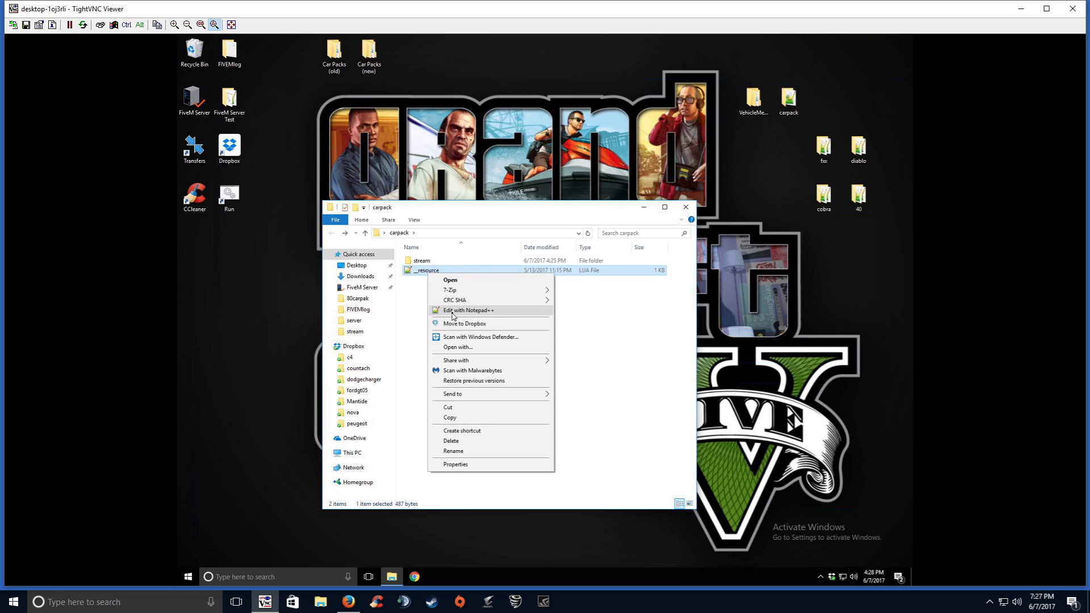
click(468, 310)
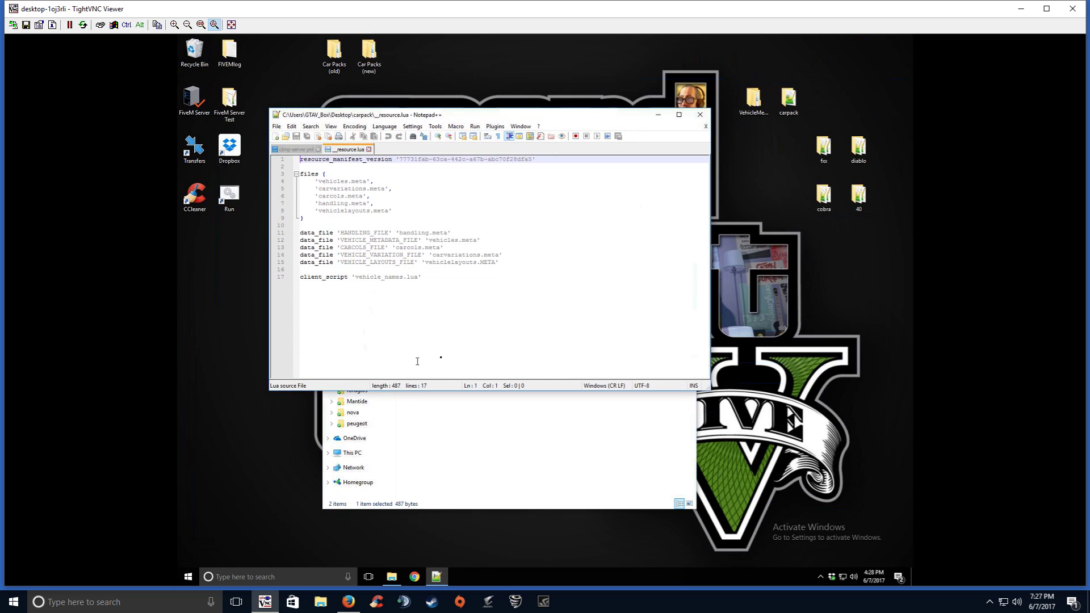
click(420, 277)
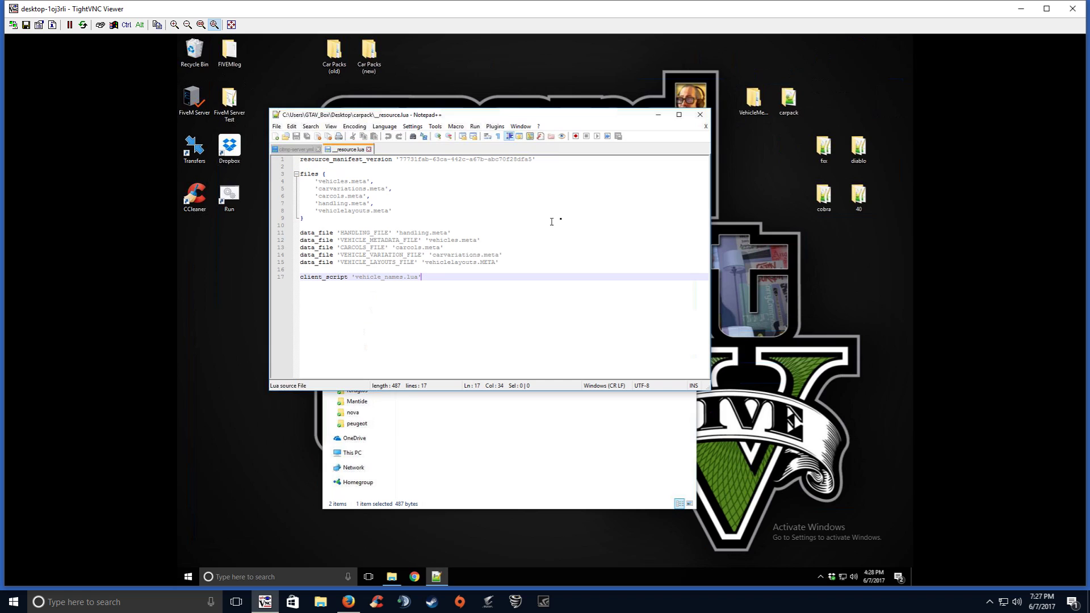
click(294, 149)
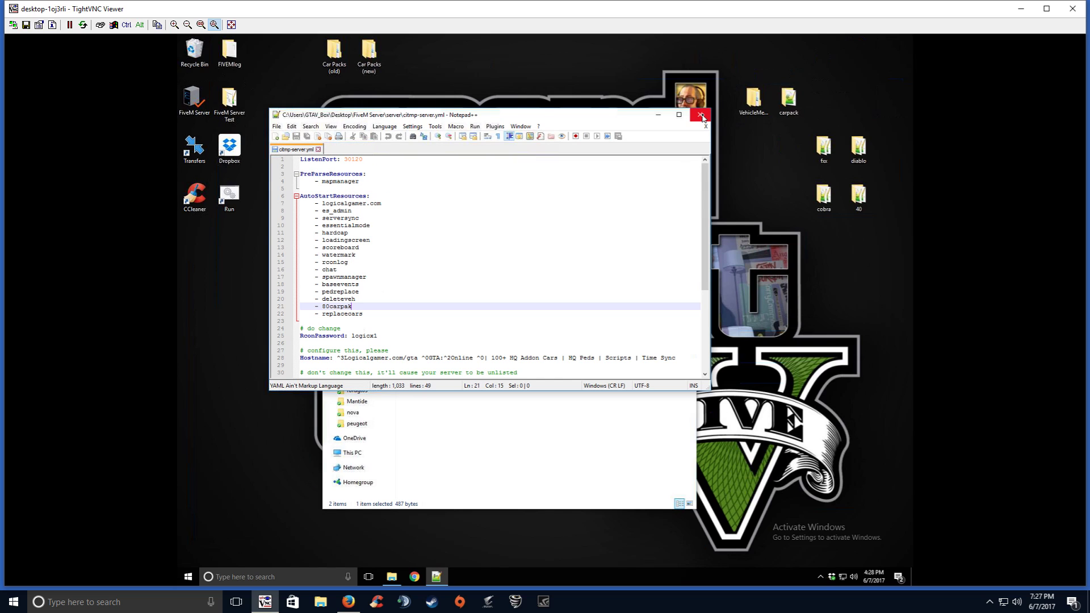
click(700, 114)
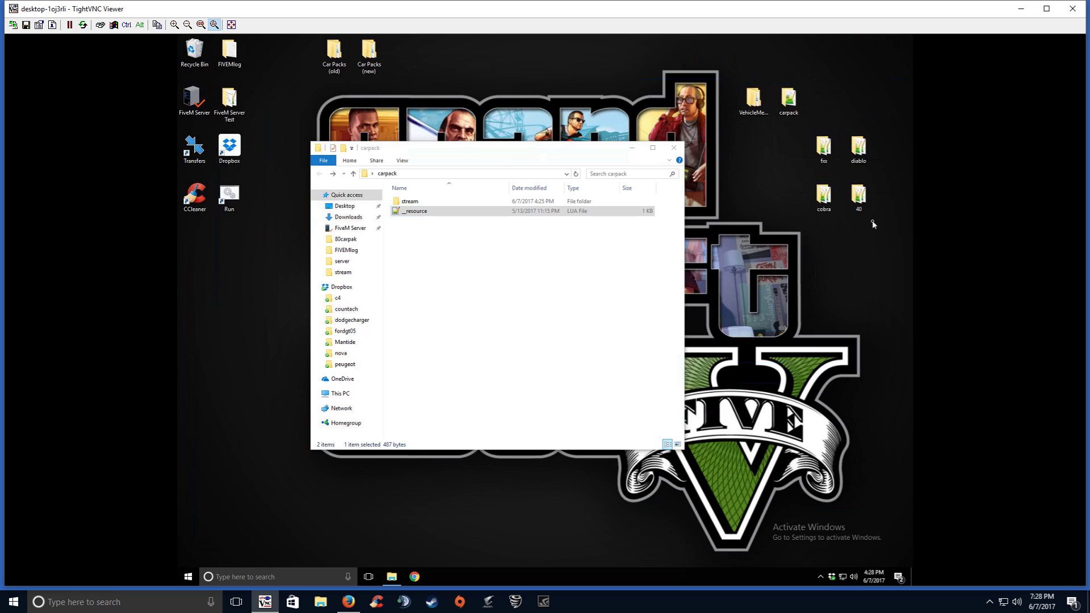
mouse_move(855, 181)
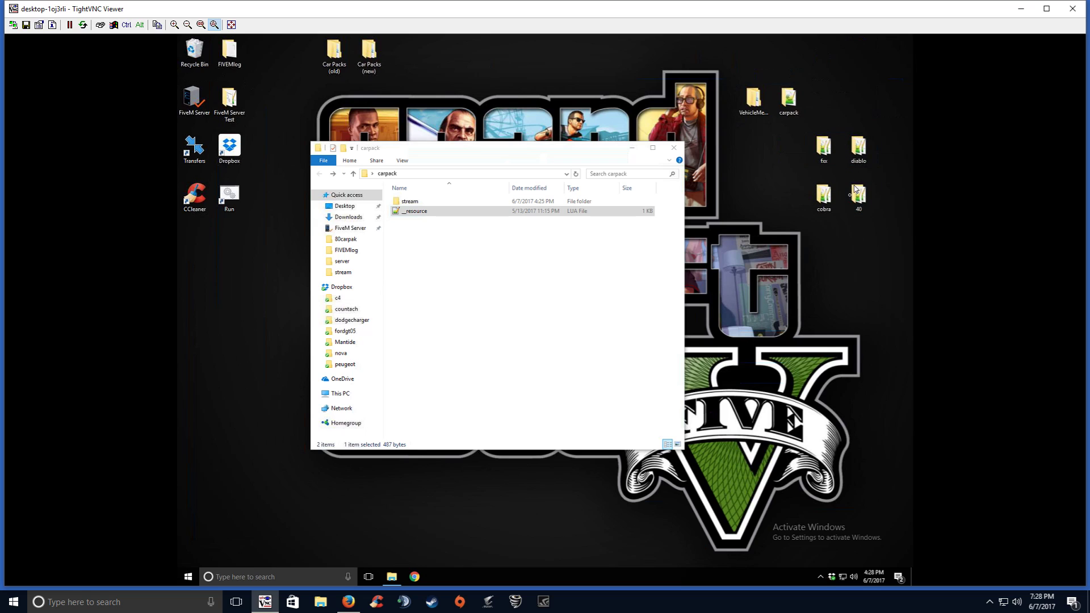
Copy the model files from the fxx, diablo, cobra and 40 folders into carpack\stream.
click(823, 146)
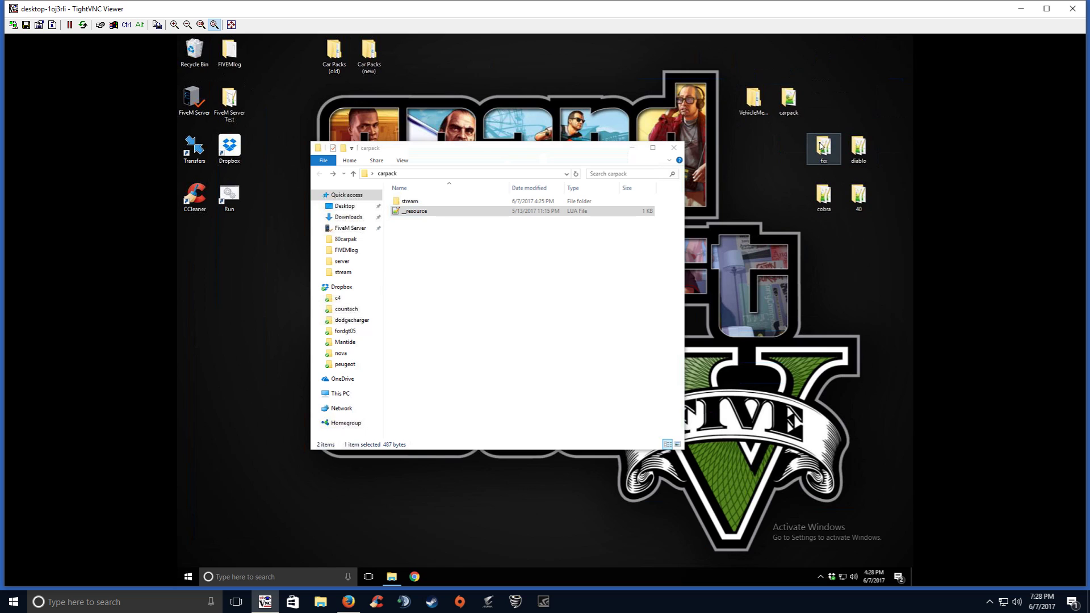
double_click(823, 145)
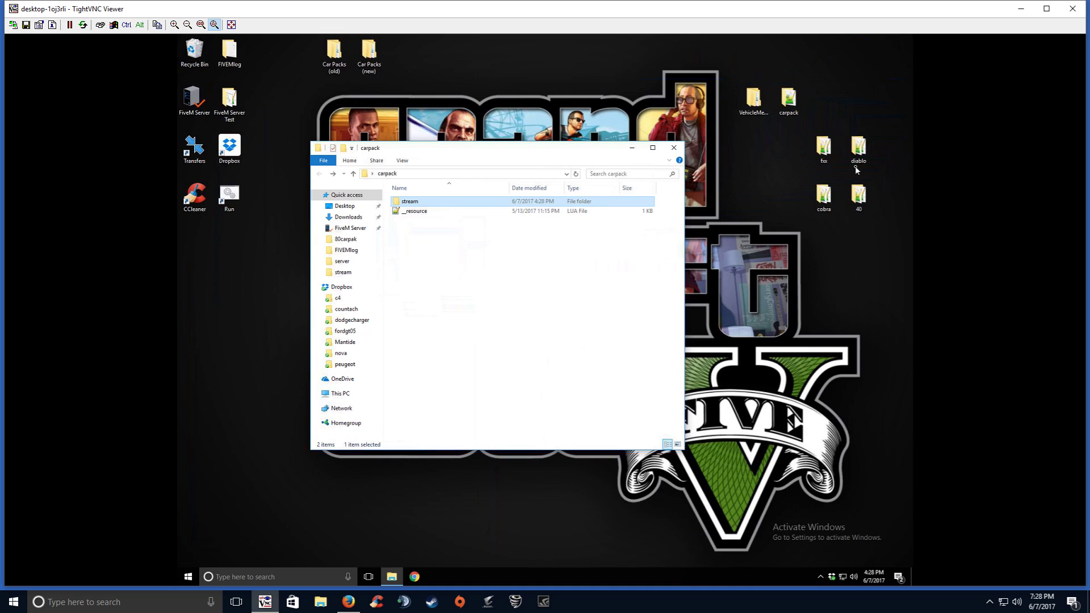
double_click(857, 146)
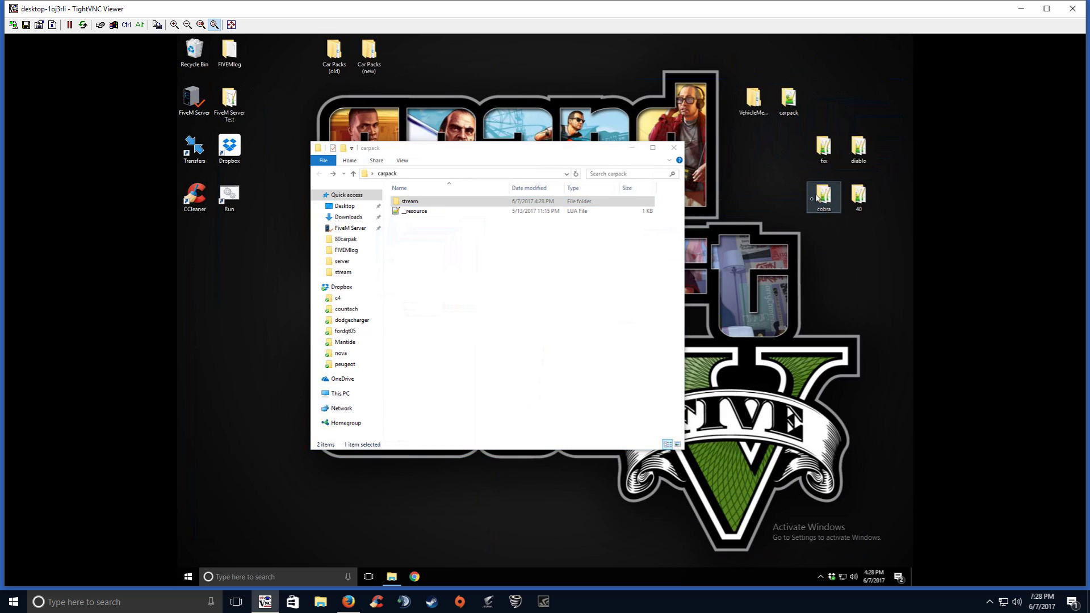
double_click(823, 196)
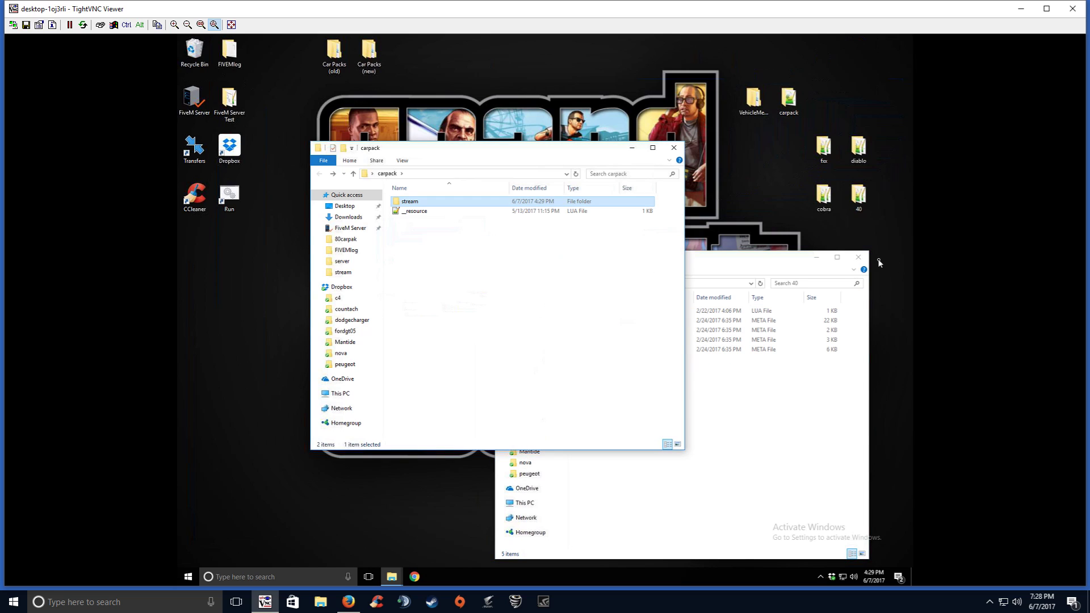
click(858, 257)
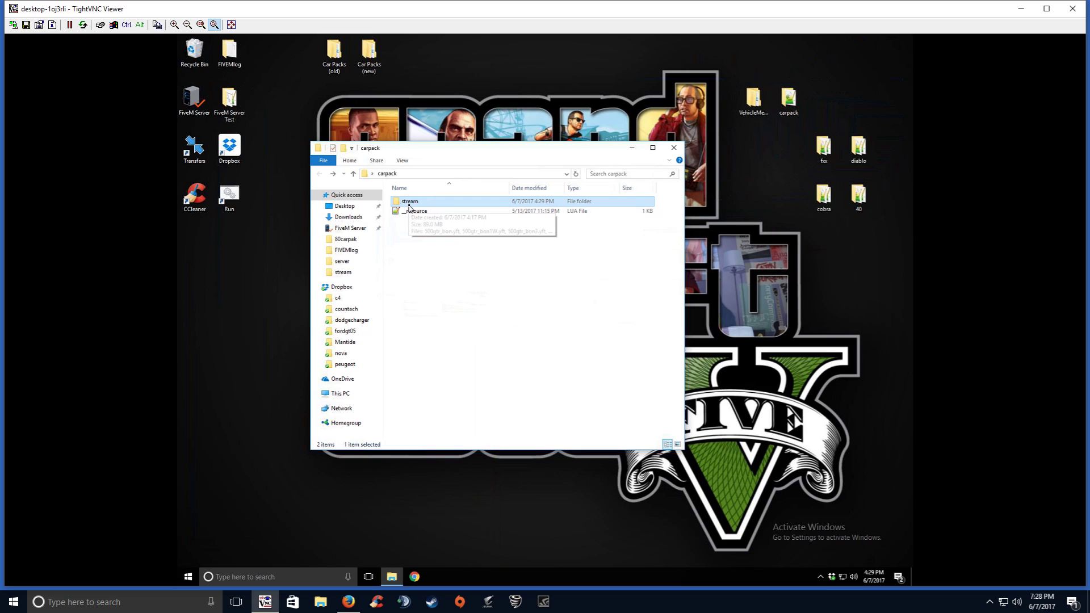
Confirm stream holds the 94 vehicle model files, then close the carpack folder.
double_click(409, 201)
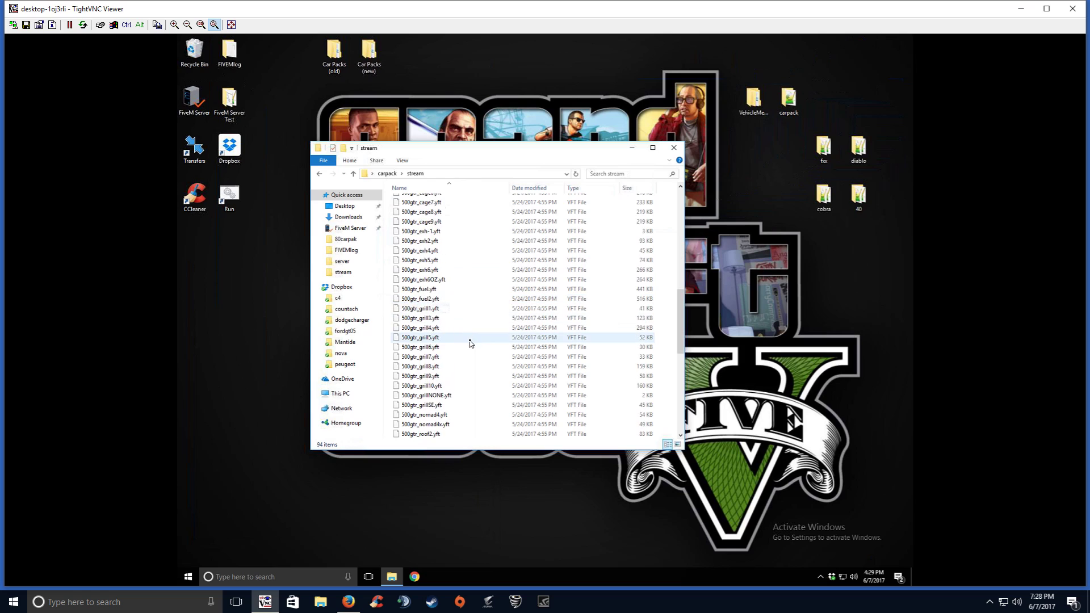
scroll(down, 3)
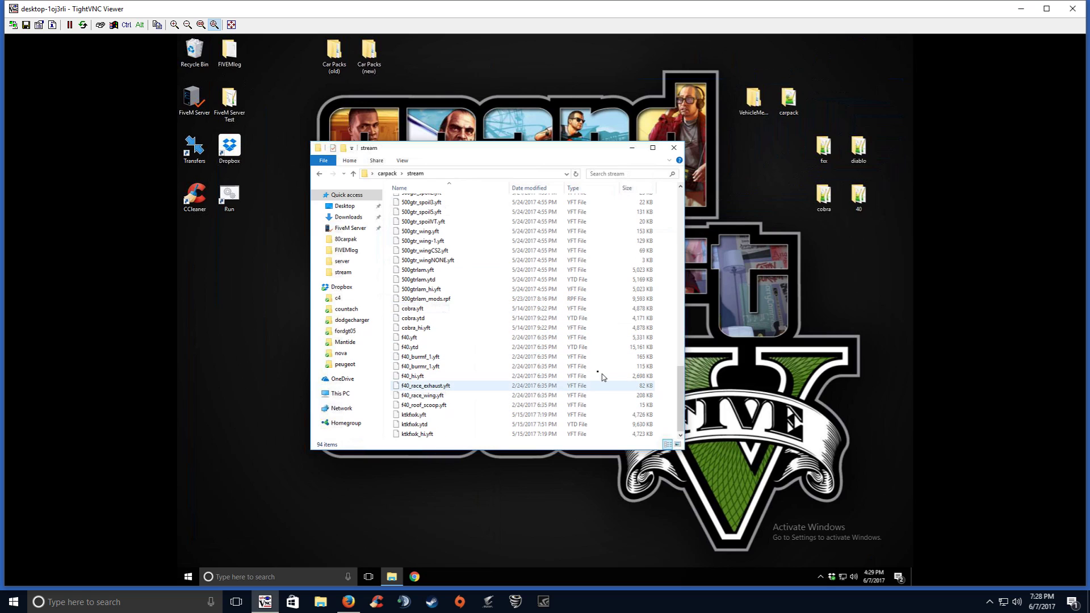
scroll(up, 3)
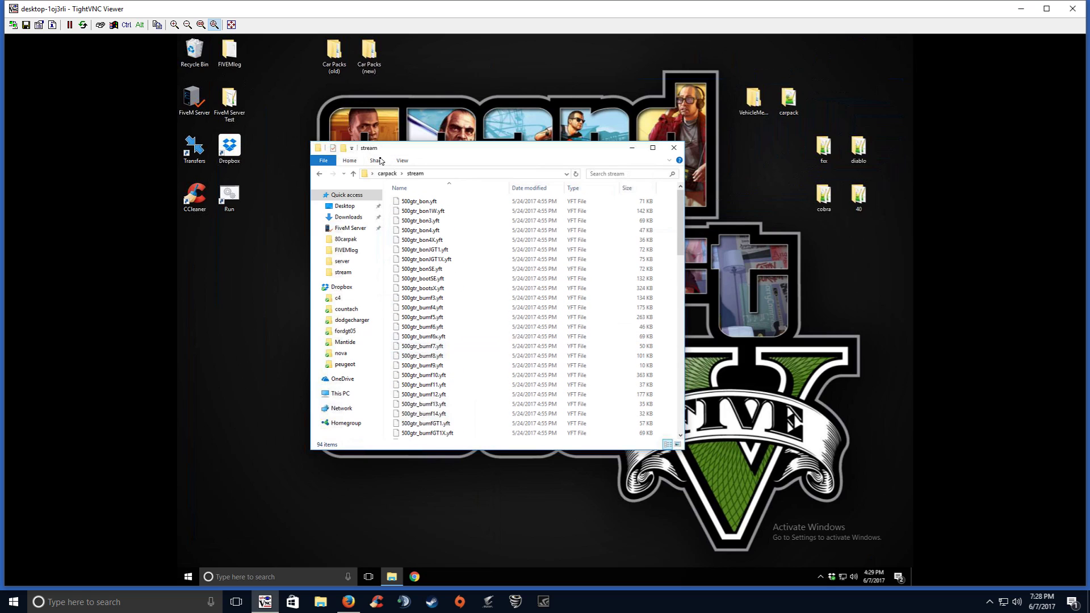
click(353, 173)
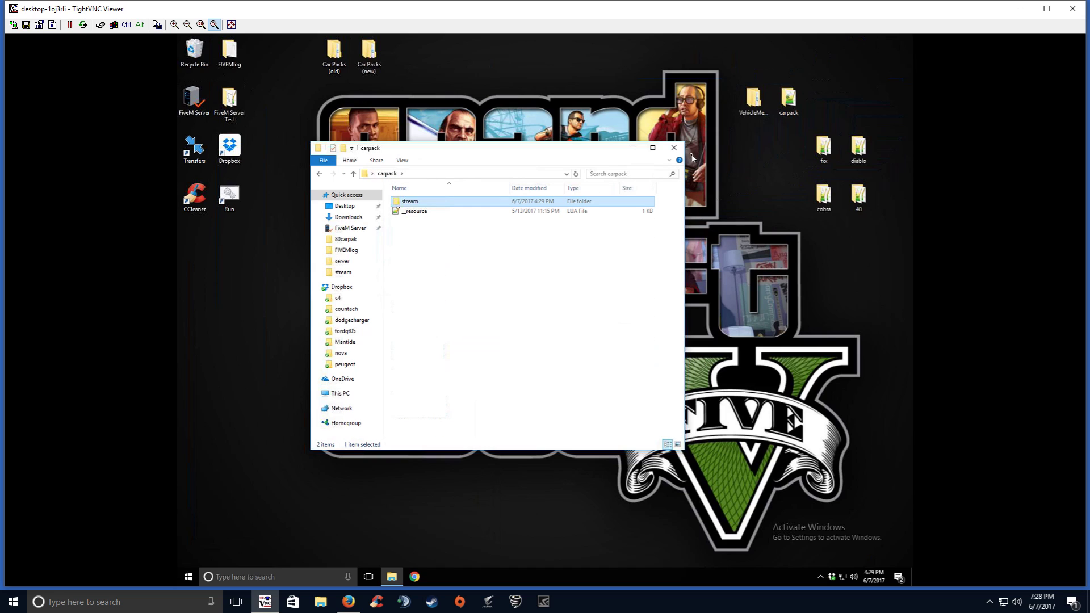
click(672, 148)
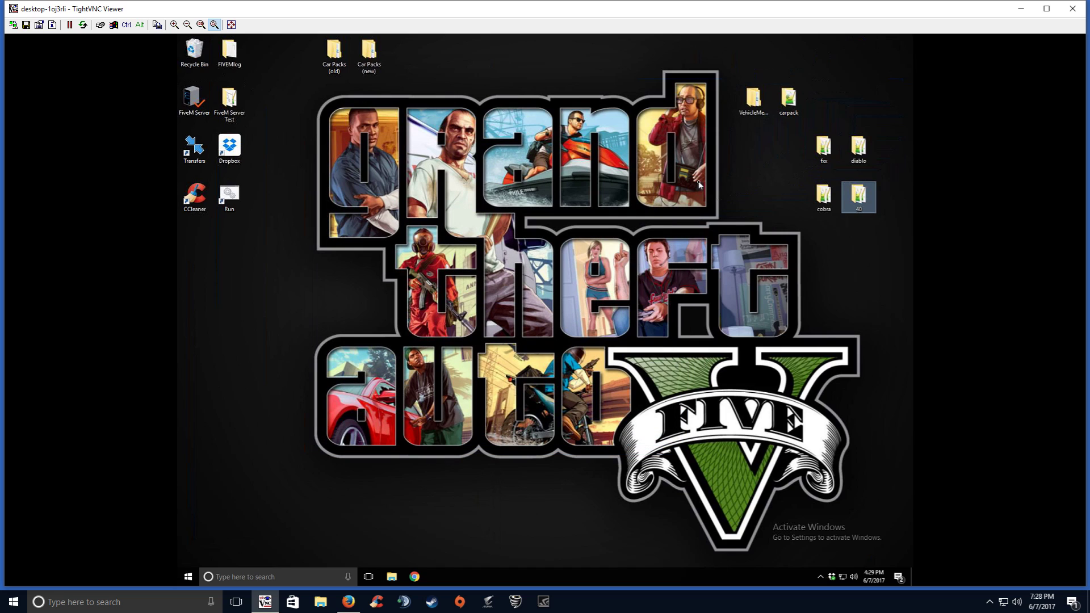
Run VehicleMetaMerge.exe from VehicleMetaMerge\x64, accepting the unverified-publisher security warning.
click(753, 103)
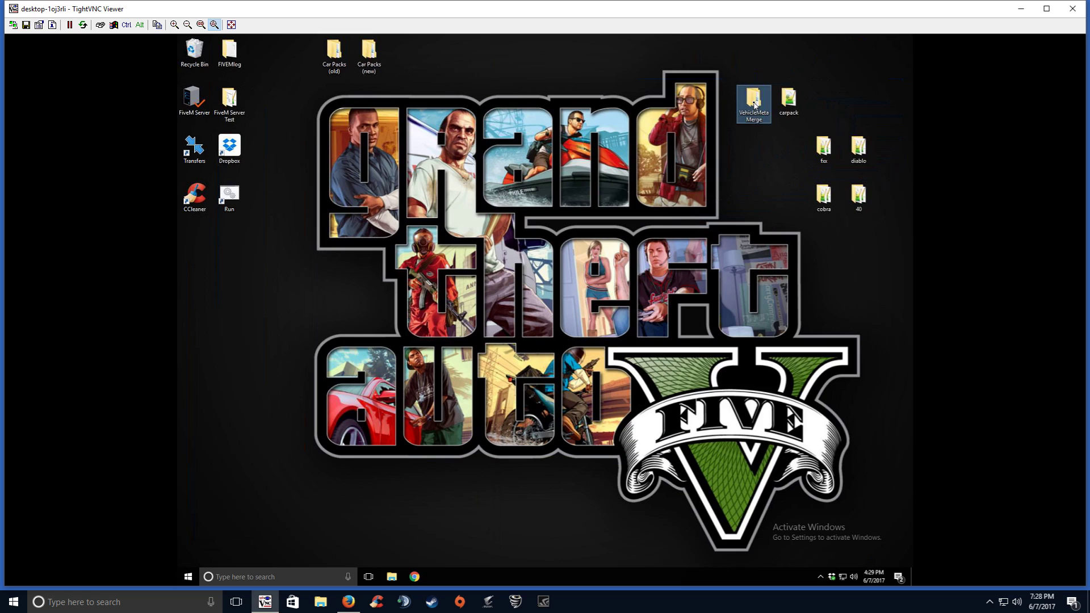
double_click(753, 101)
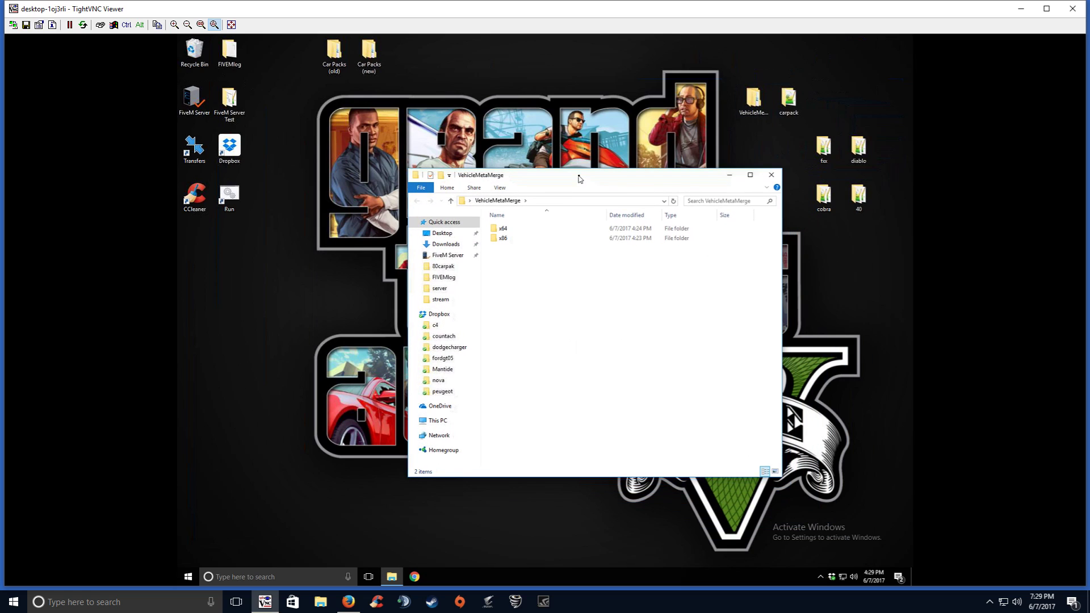
double_click(501, 228)
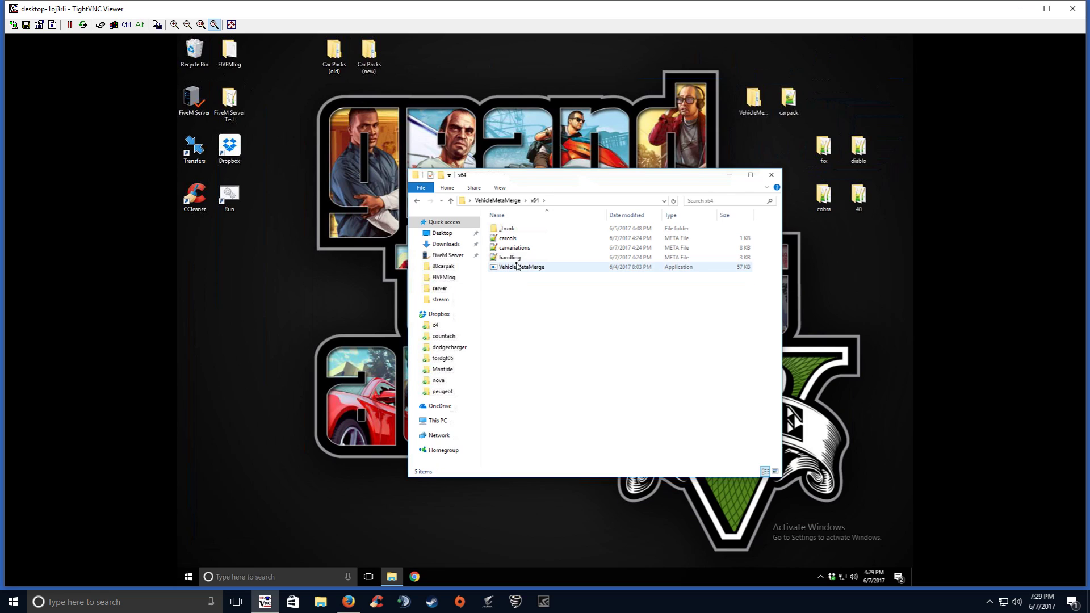
click(507, 238)
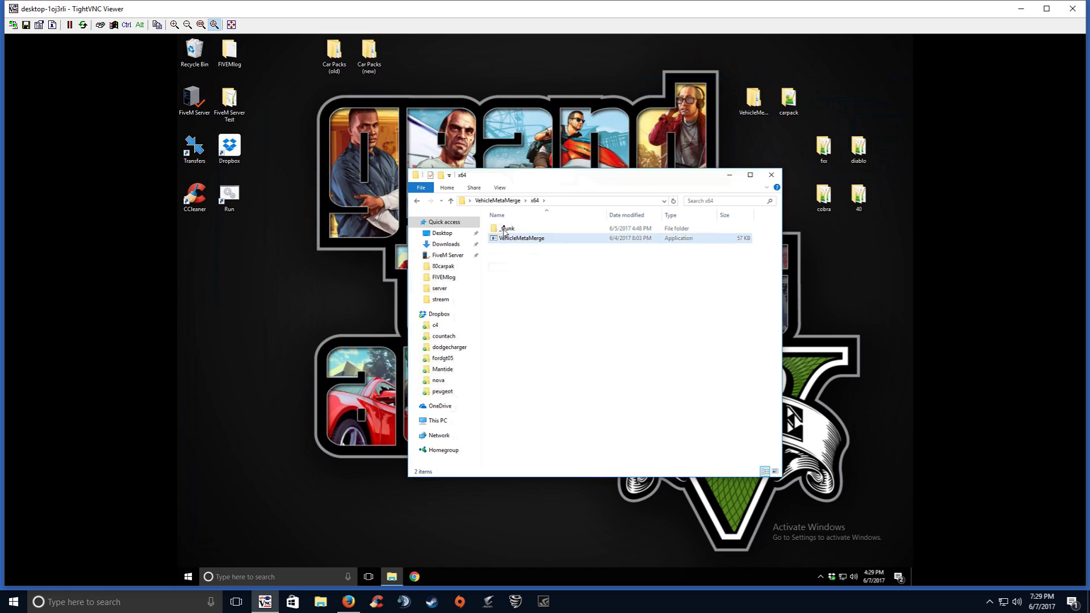
double_click(520, 237)
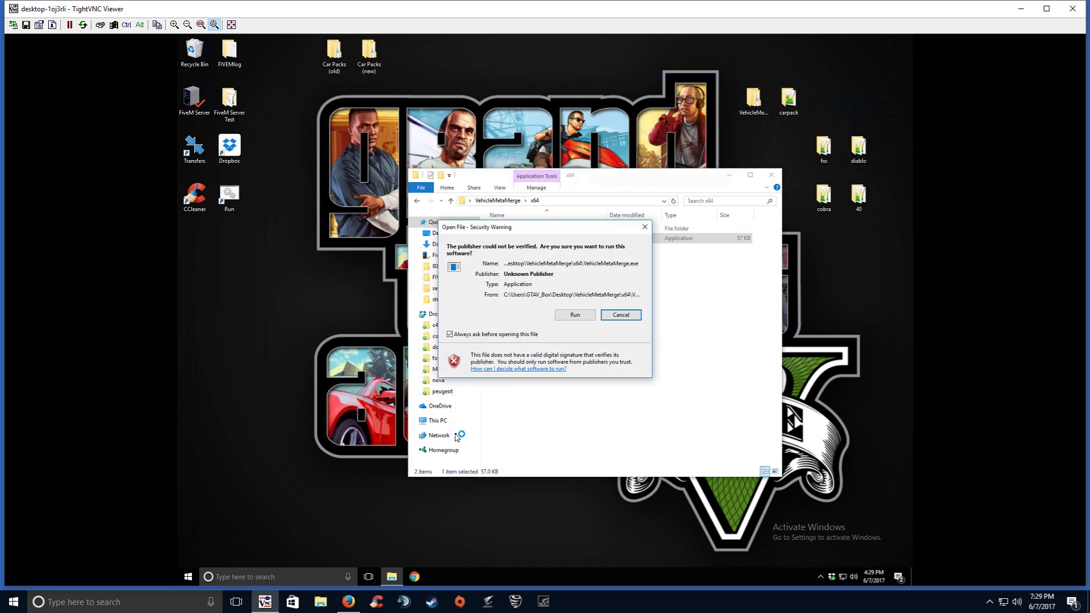
click(574, 315)
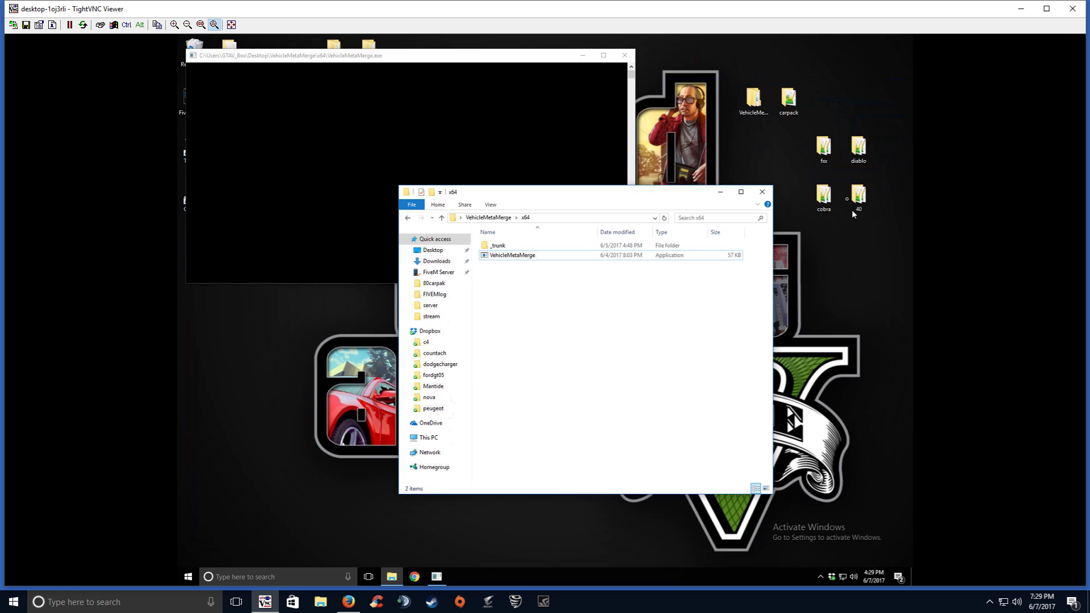
Merge the fiv and diablo folders' .meta files into the x64 tool window.
double_click(823, 144)
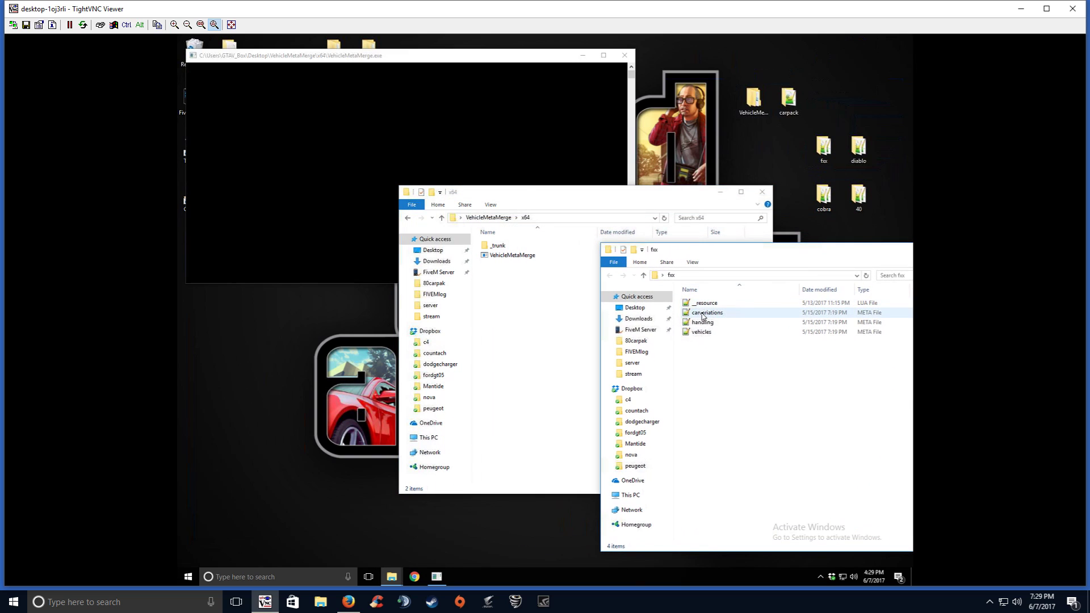
click(706, 312)
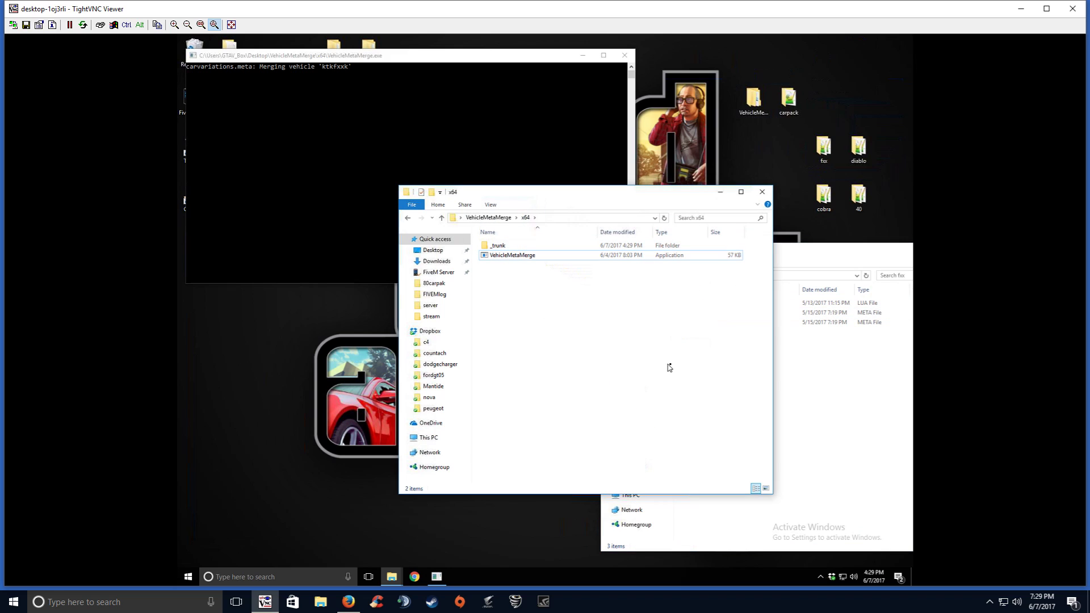
mouse_move(787, 351)
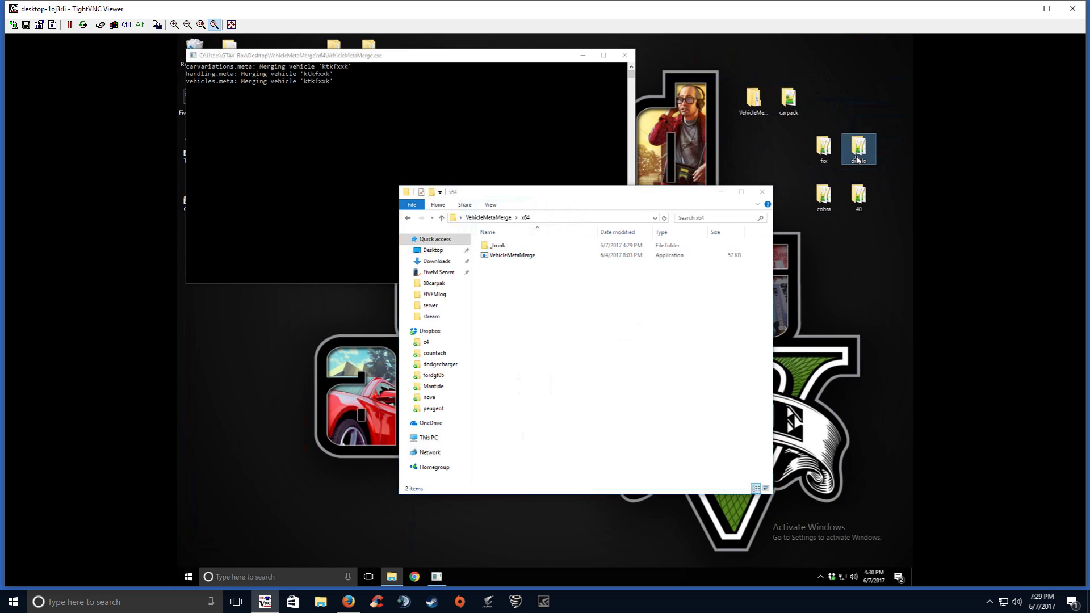
double_click(858, 148)
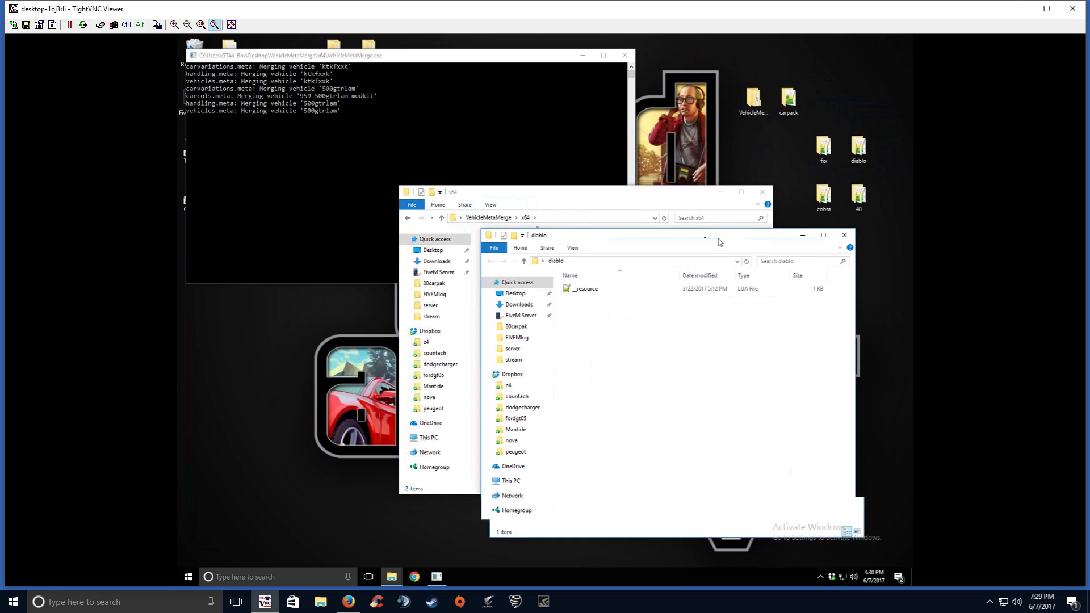
click(844, 235)
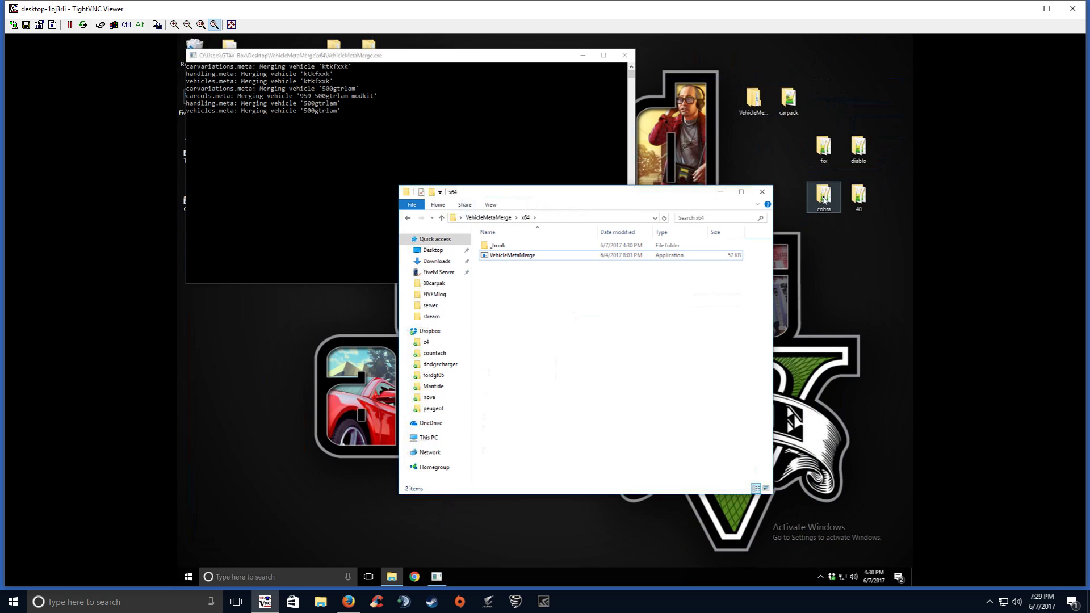
Merge cobra's meta files and move its vehiclelayouts.meta into x64, then close cobra.
double_click(823, 195)
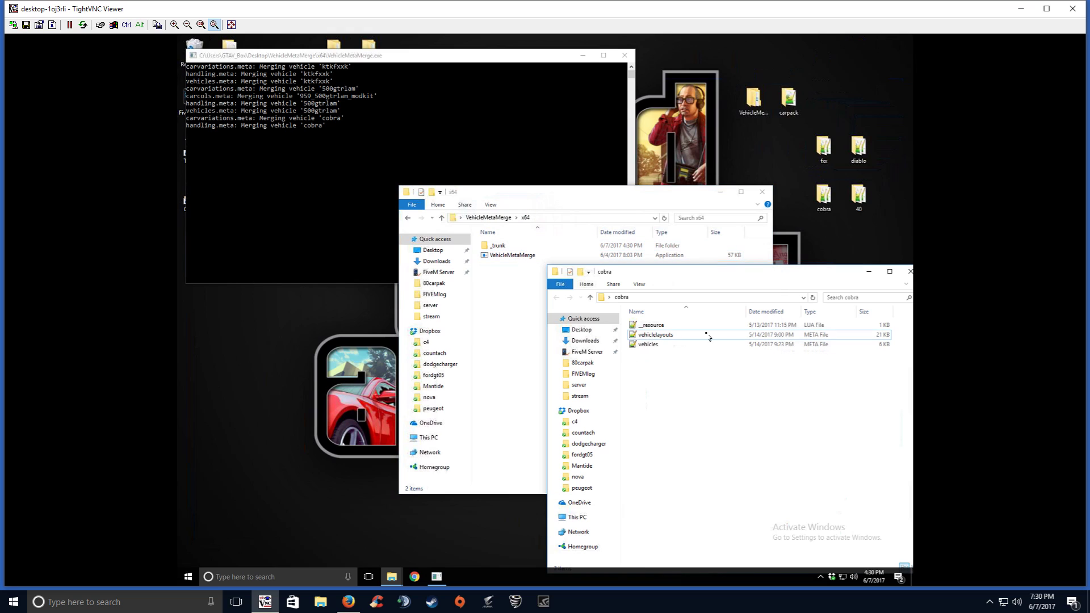
click(656, 334)
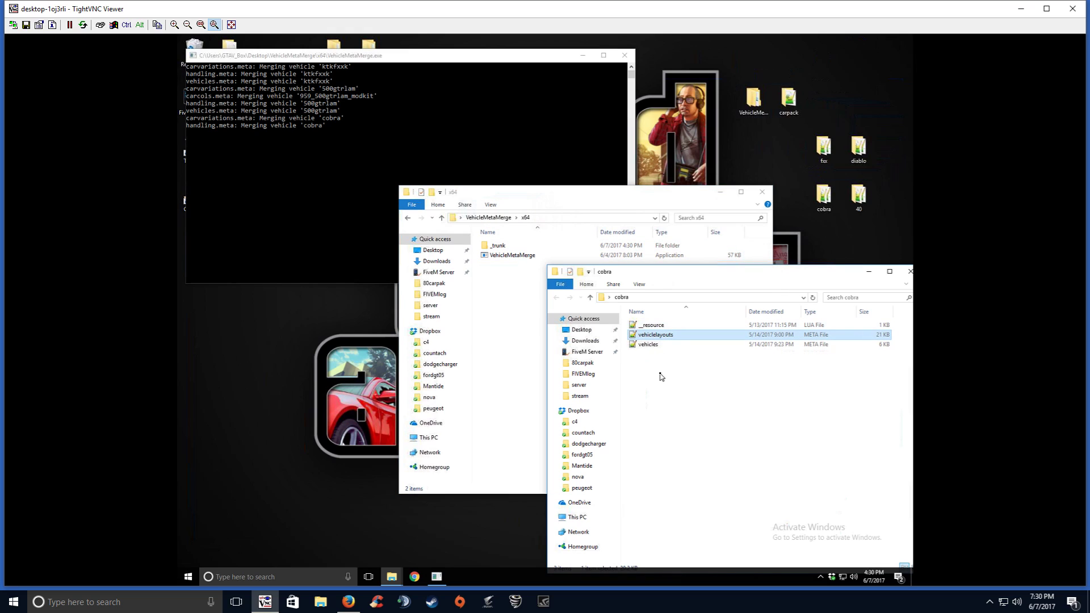
click(667, 377)
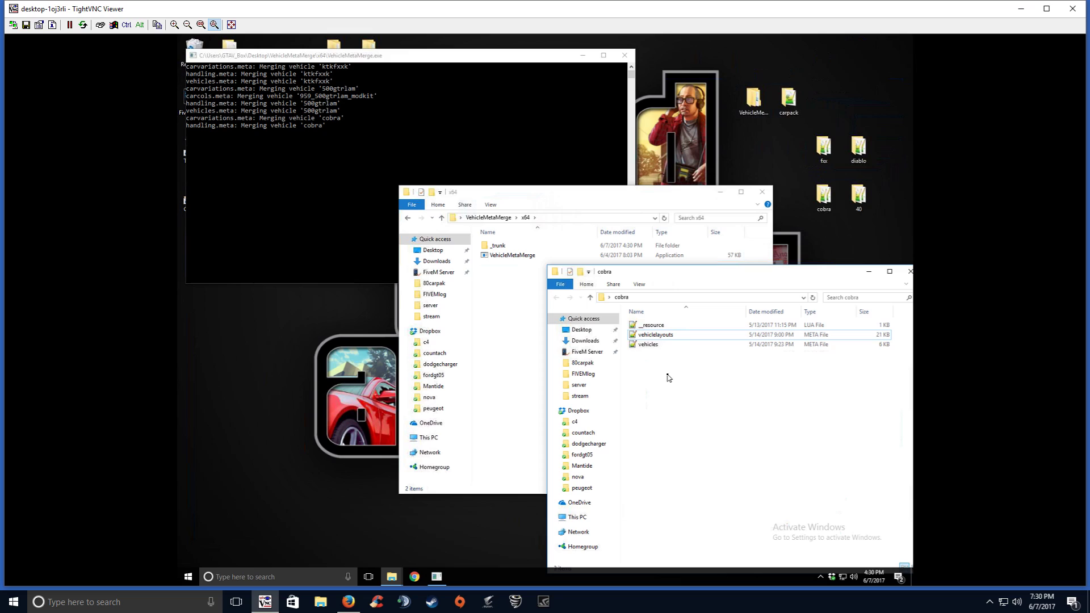
mouse_move(655, 334)
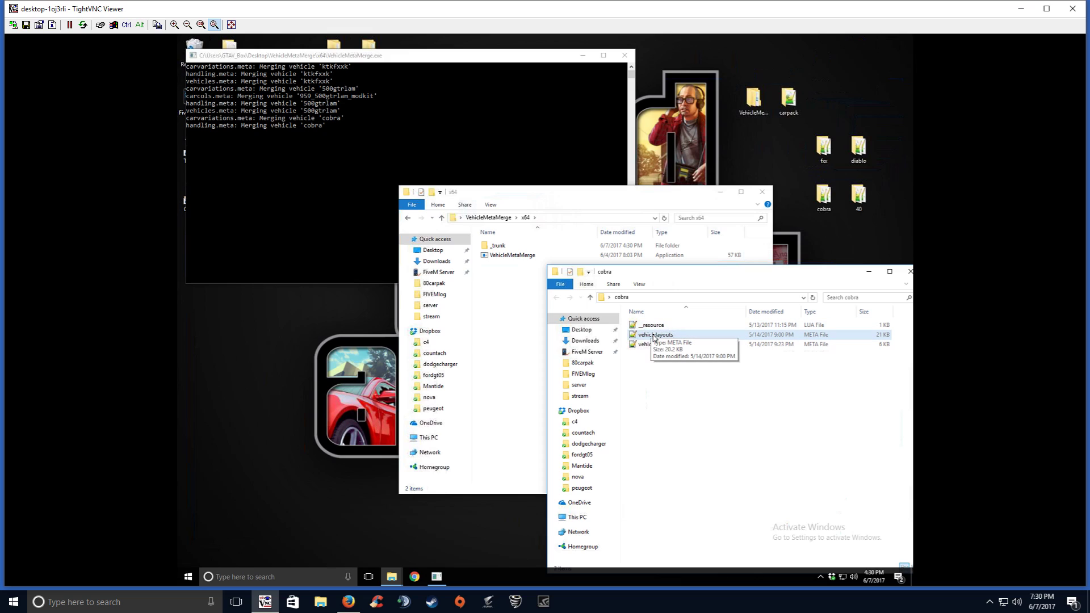
mouse_move(648, 344)
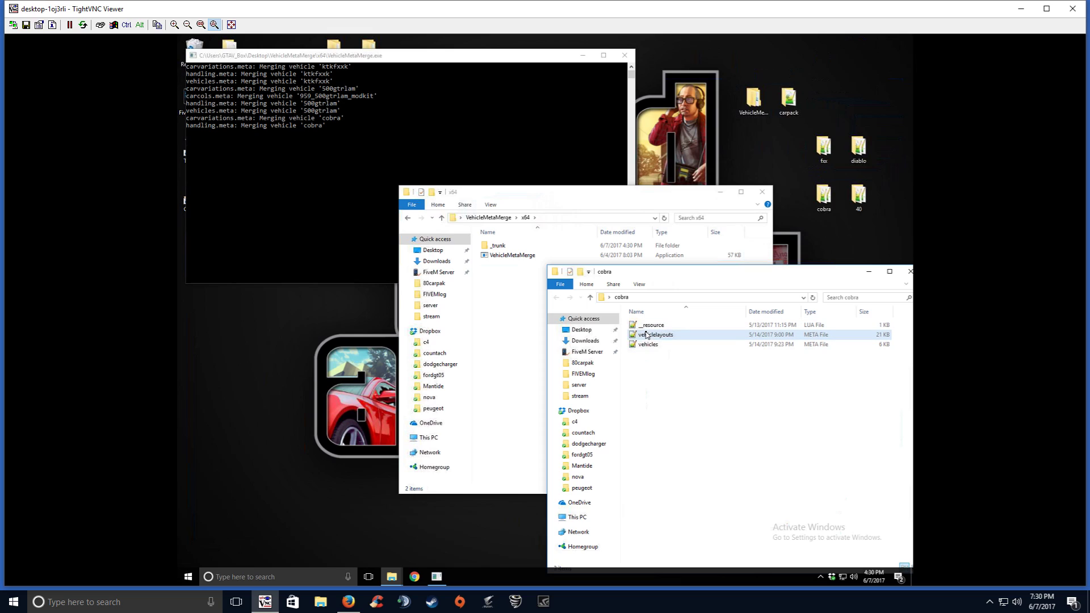
click(648, 344)
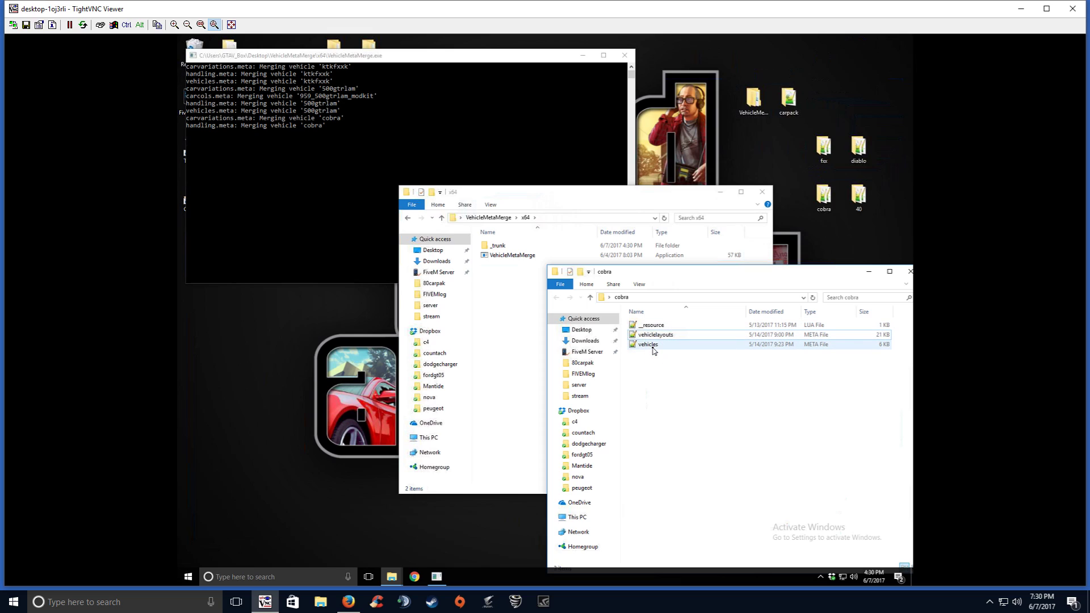
mouse_move(655, 334)
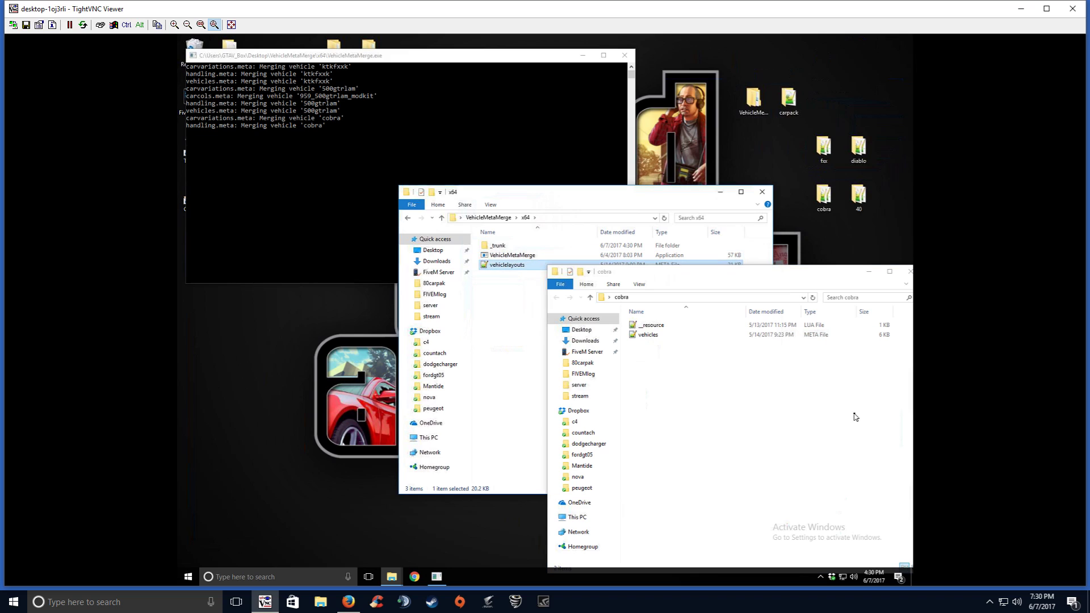
click(647, 334)
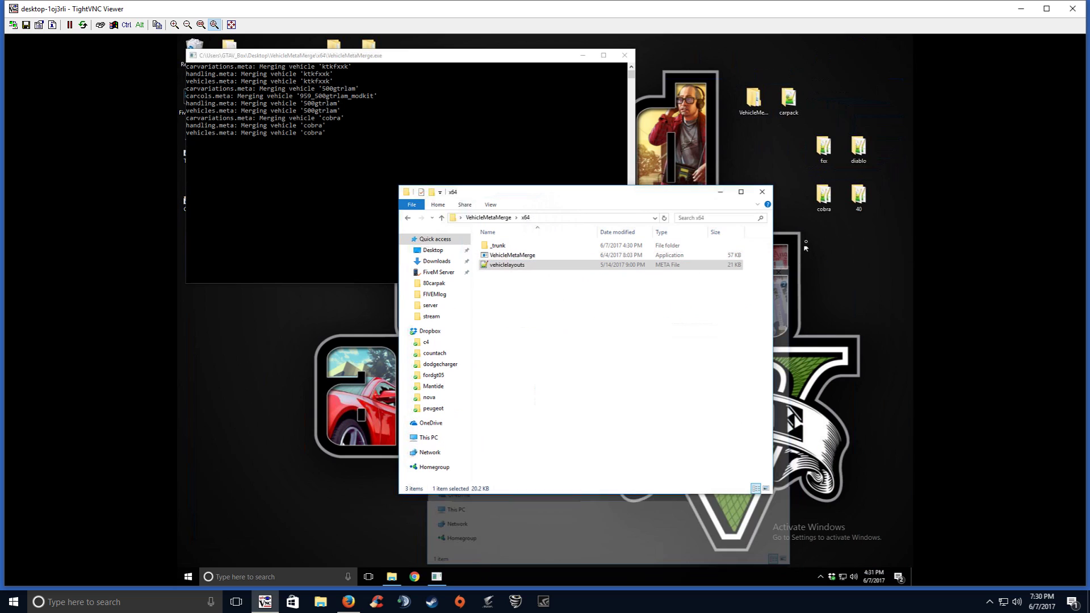
Drag the 40 folder's f40 meta files into x64, then close the emptied folder.
double_click(858, 194)
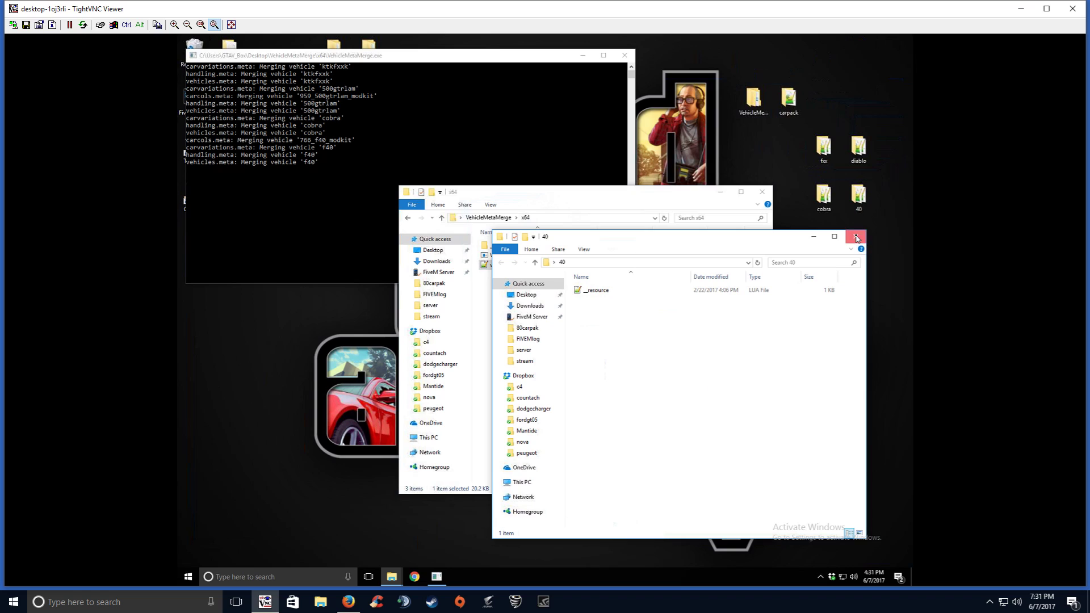
click(856, 236)
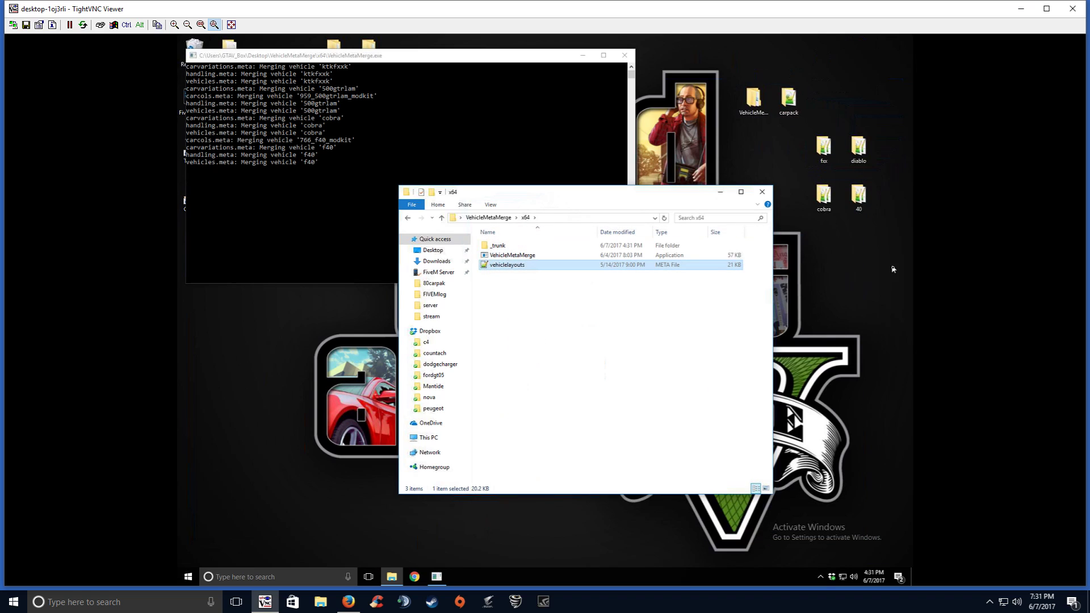
click(574, 376)
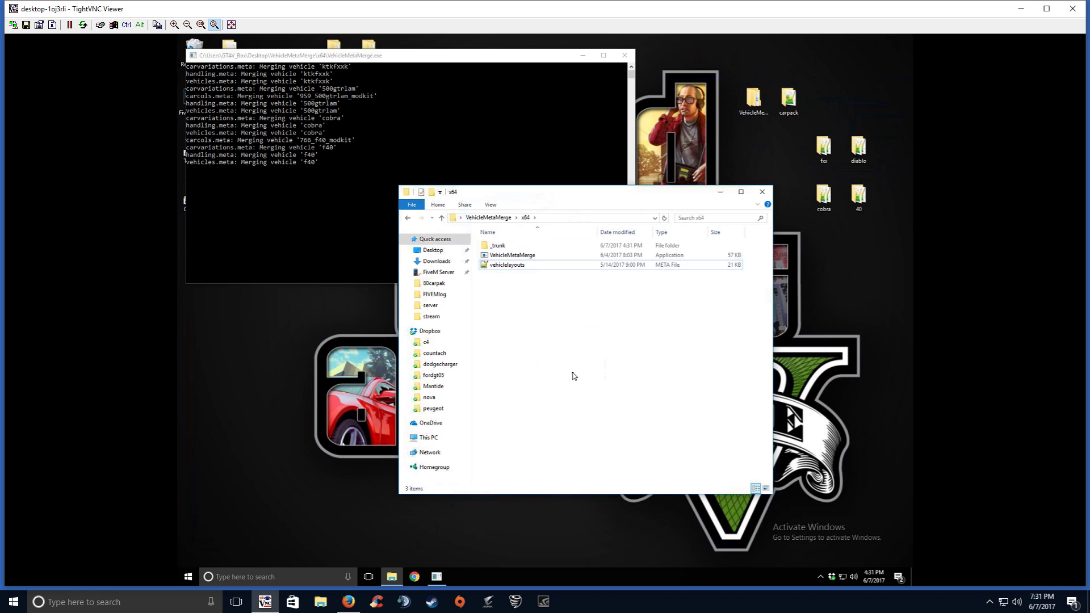
mouse_move(558, 360)
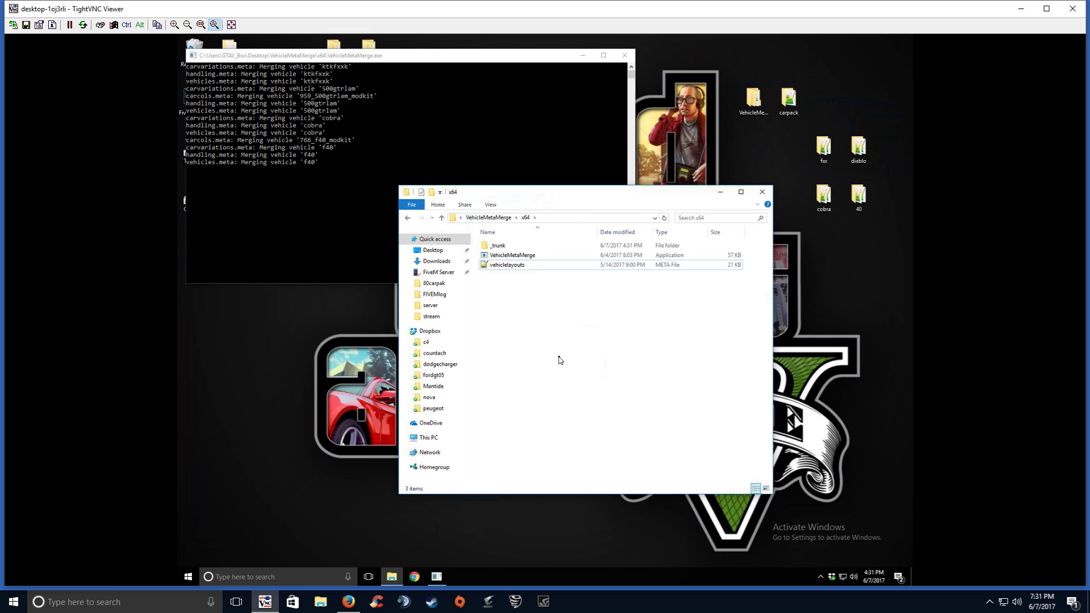
mouse_move(549, 68)
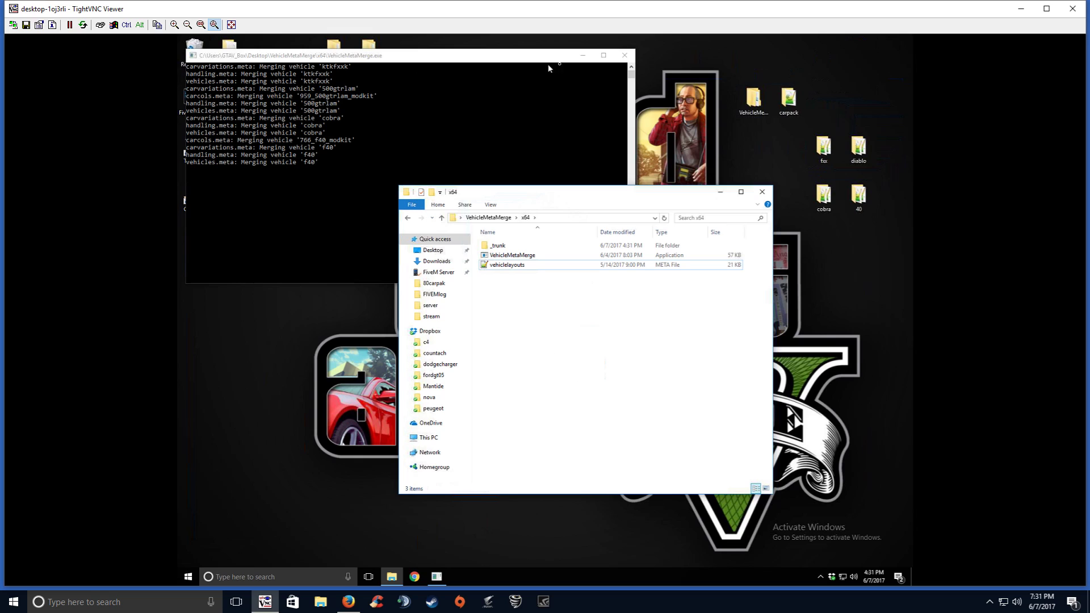
mouse_move(434, 80)
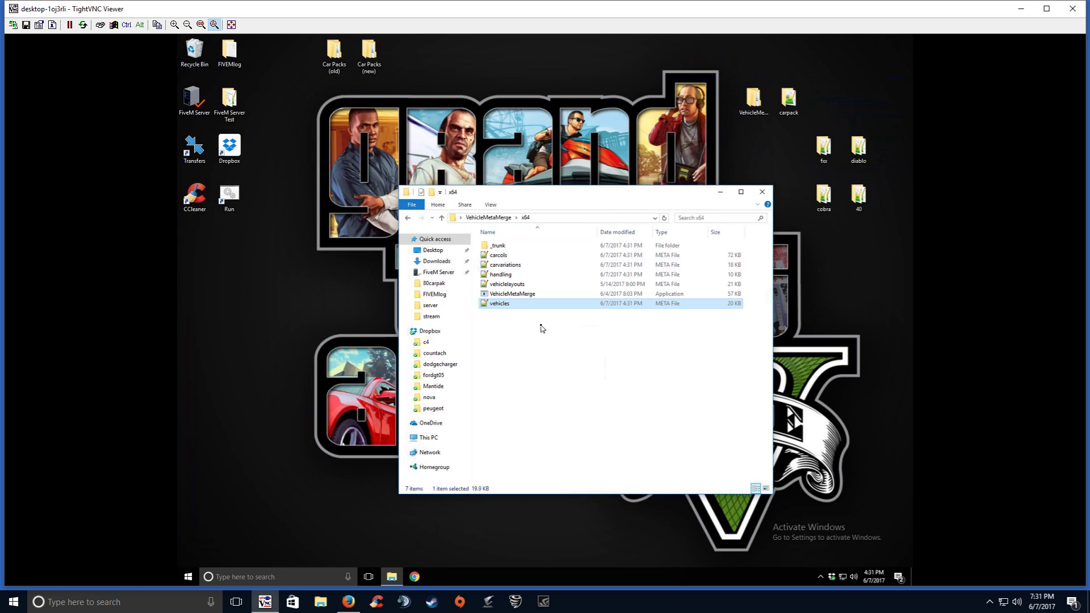
mouse_move(512, 414)
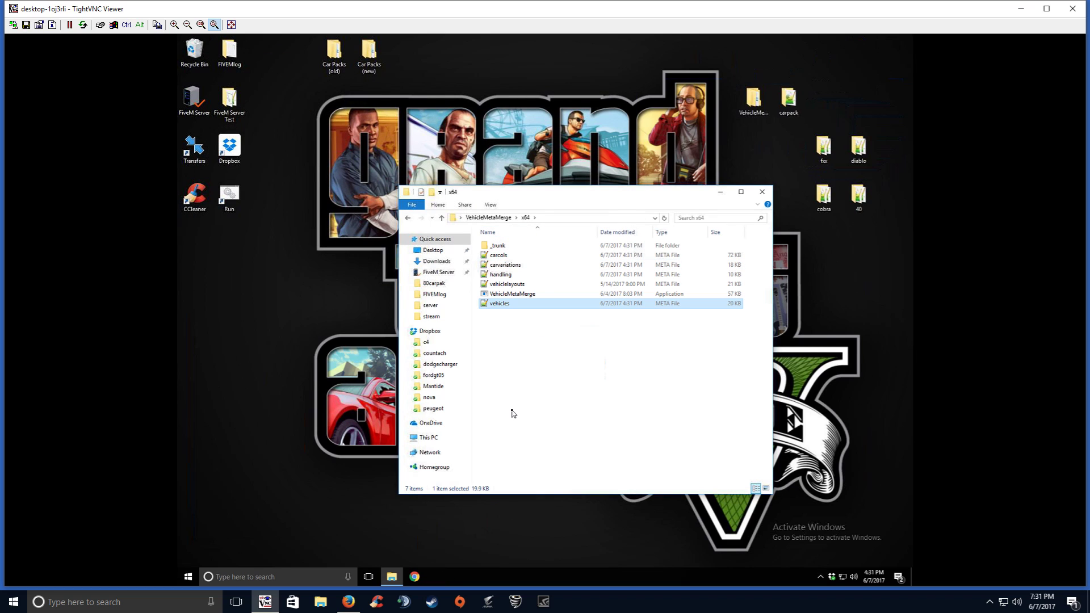
mouse_move(504, 265)
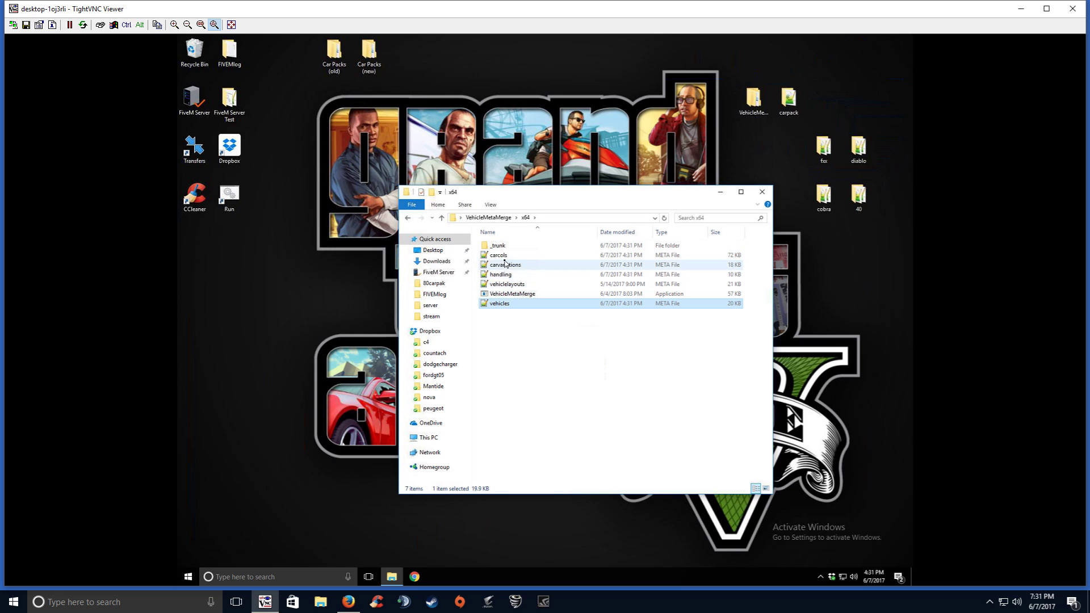
Open merged handling.meta in Notepad++, scroll through the vehicle entries, and close it.
double_click(499, 273)
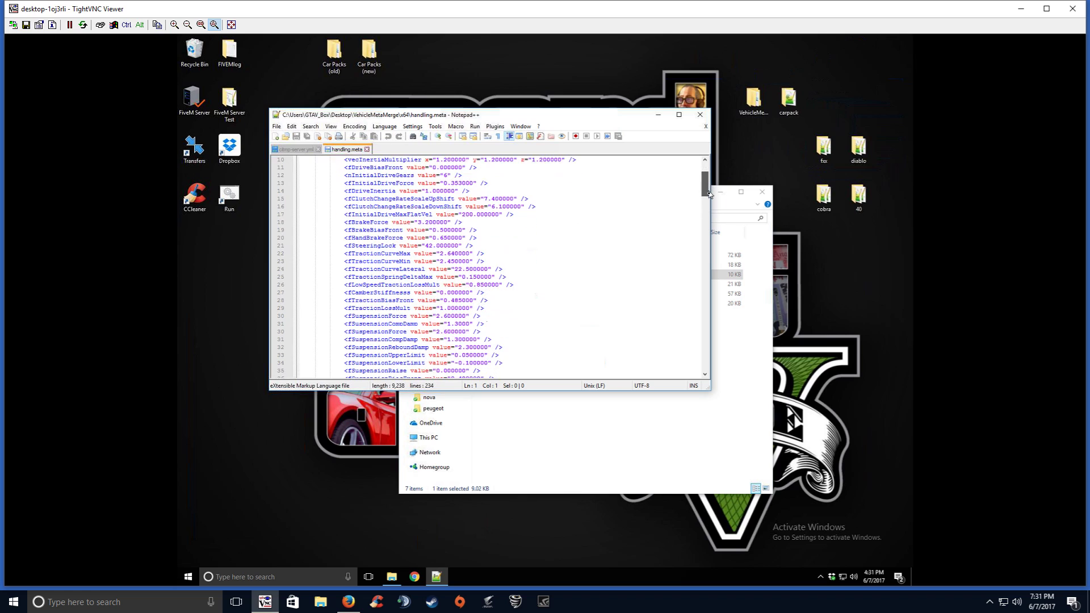
scroll(down, 3)
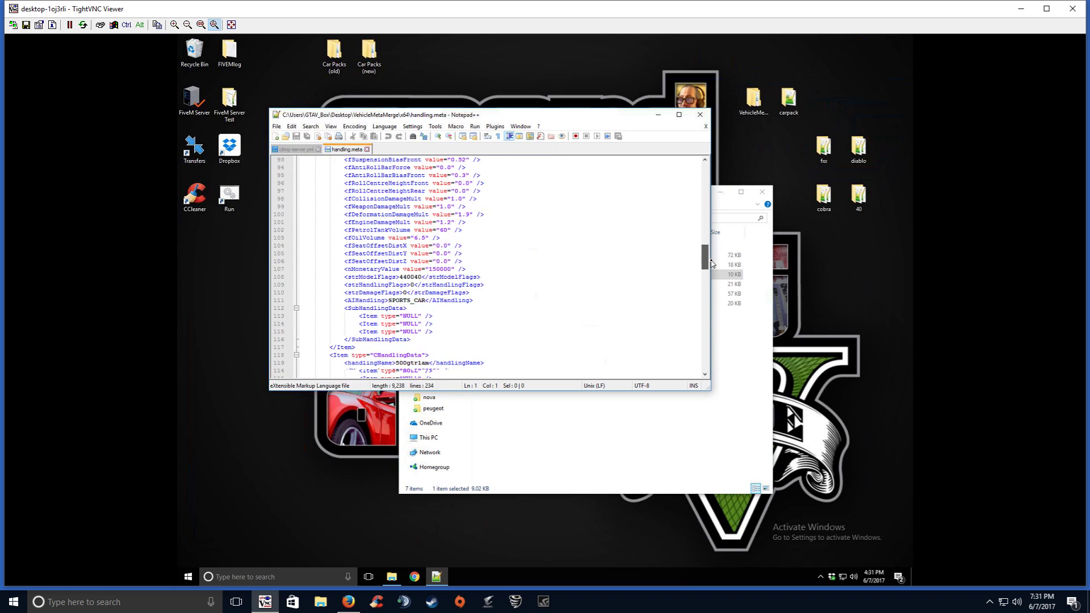
scroll(down, 3)
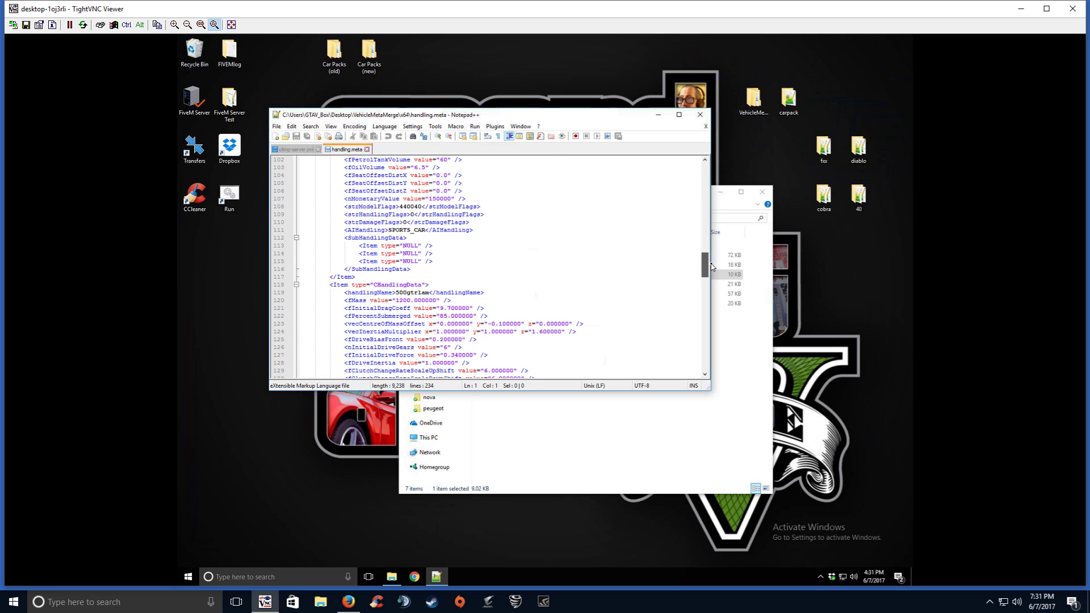
scroll(down, 3)
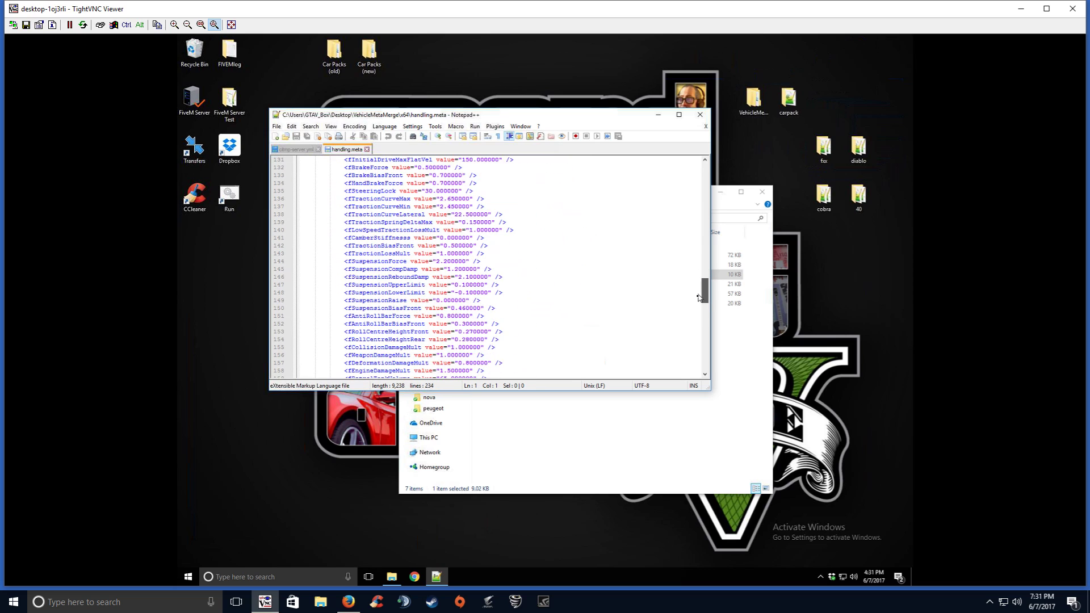
scroll(down, 3)
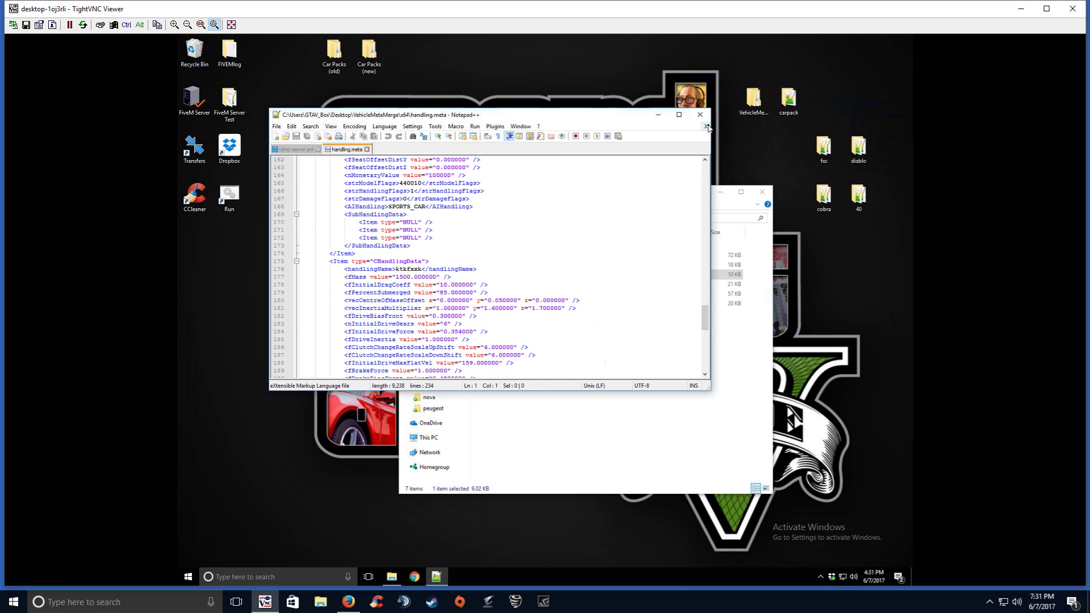
click(700, 114)
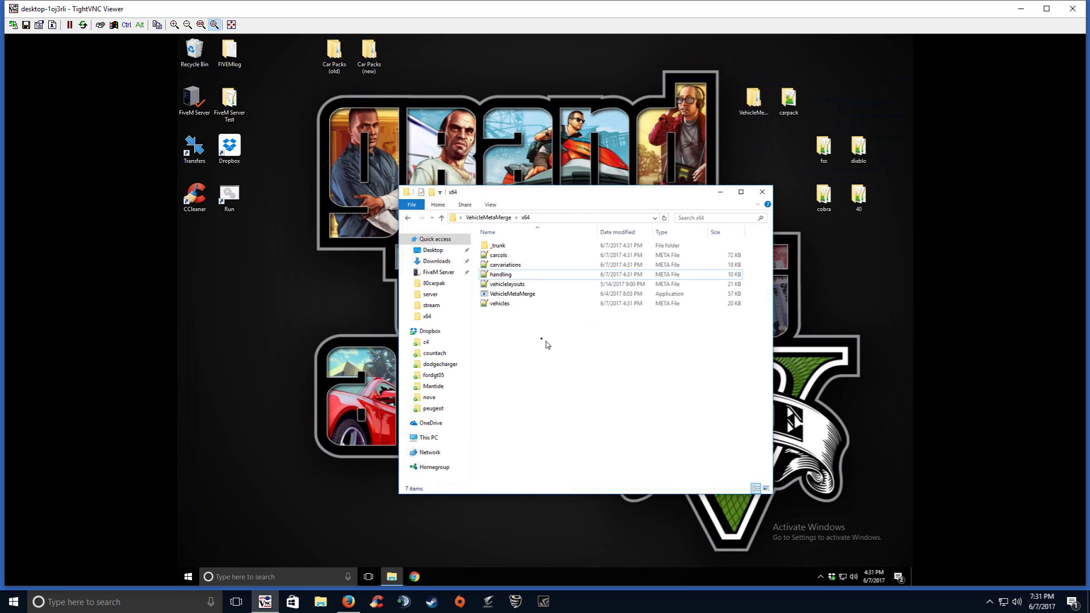
Move the five merged .meta files from x64 into carpack and open that folder.
click(507, 284)
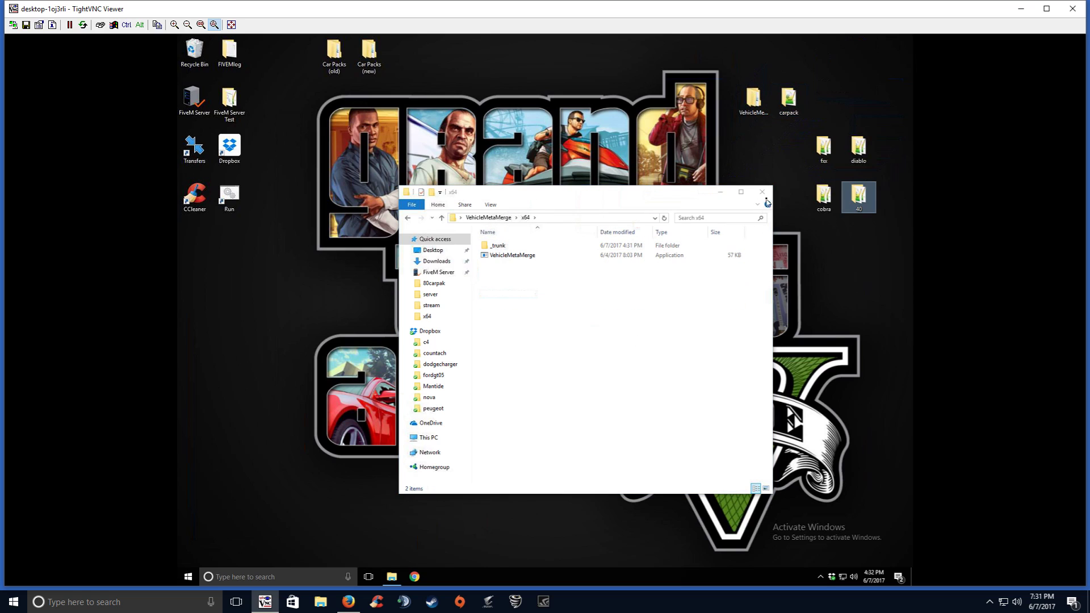
click(497, 245)
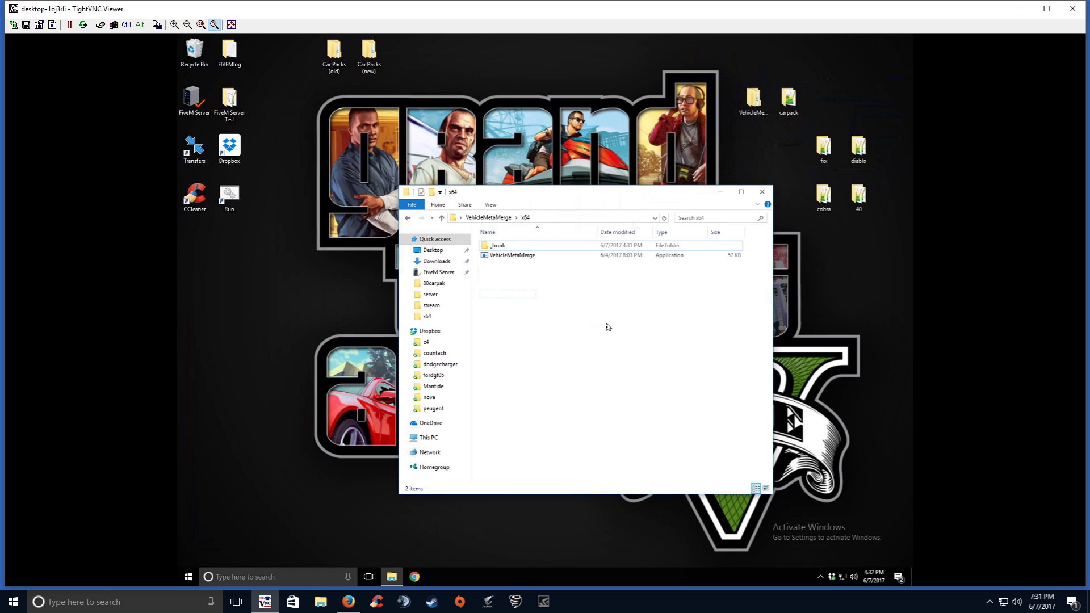
mouse_move(518, 363)
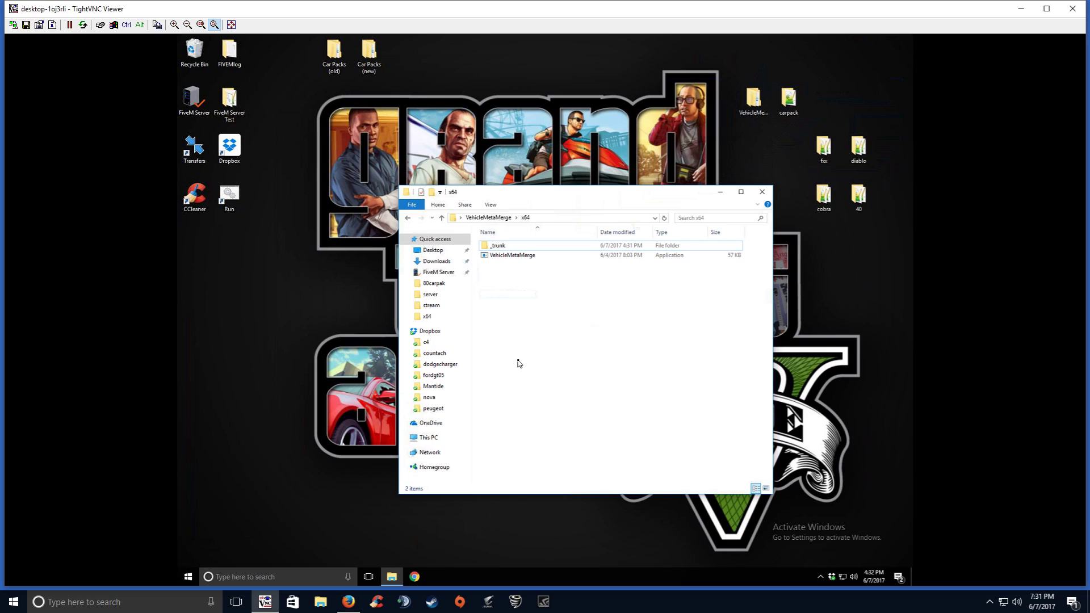
mouse_move(470, 443)
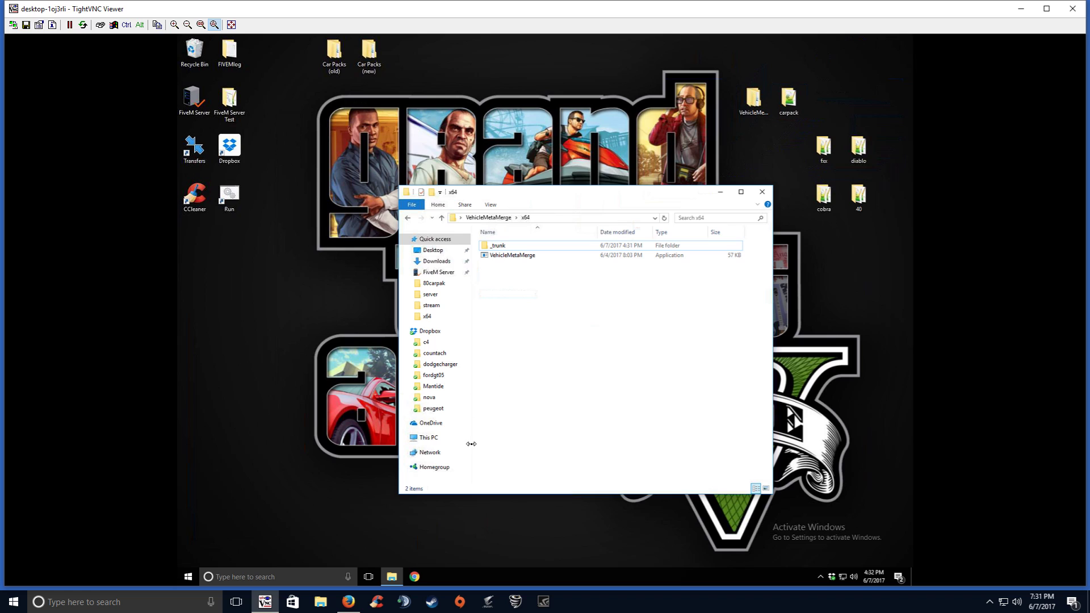
mouse_move(756, 132)
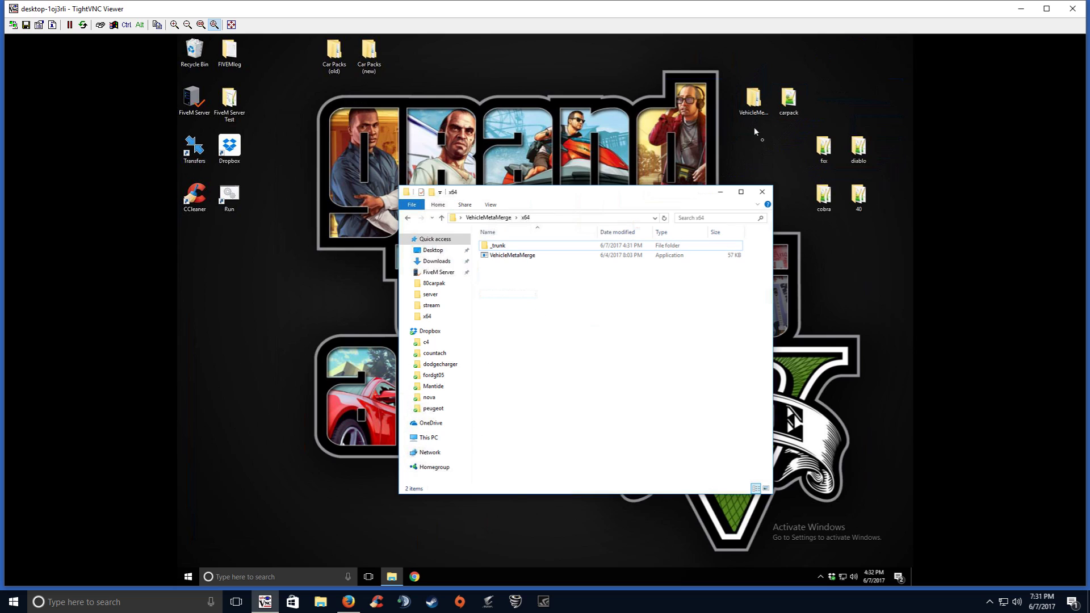
double_click(788, 98)
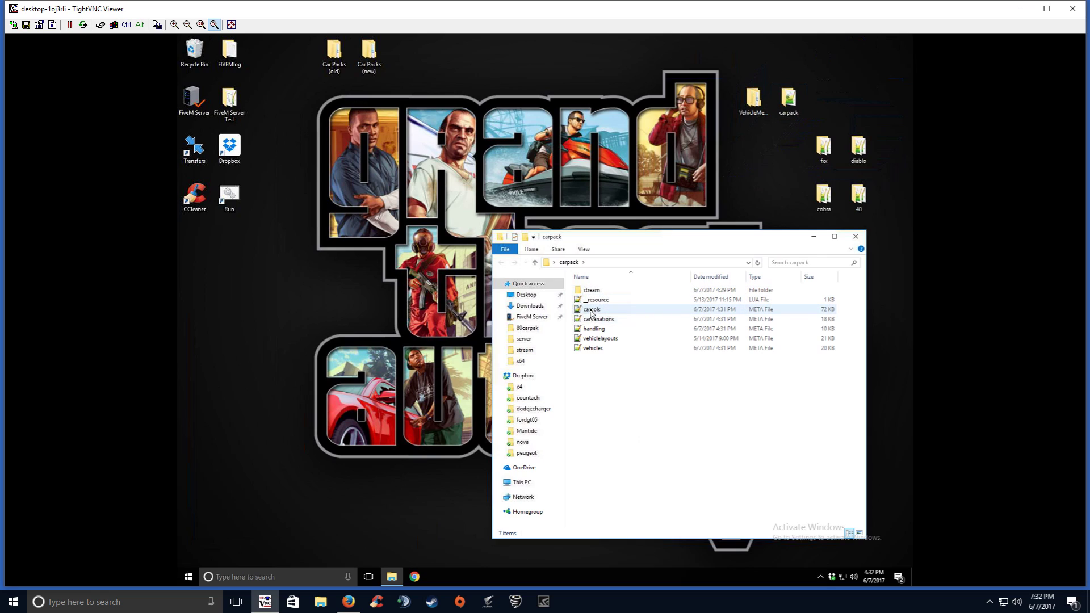
right_click(591, 310)
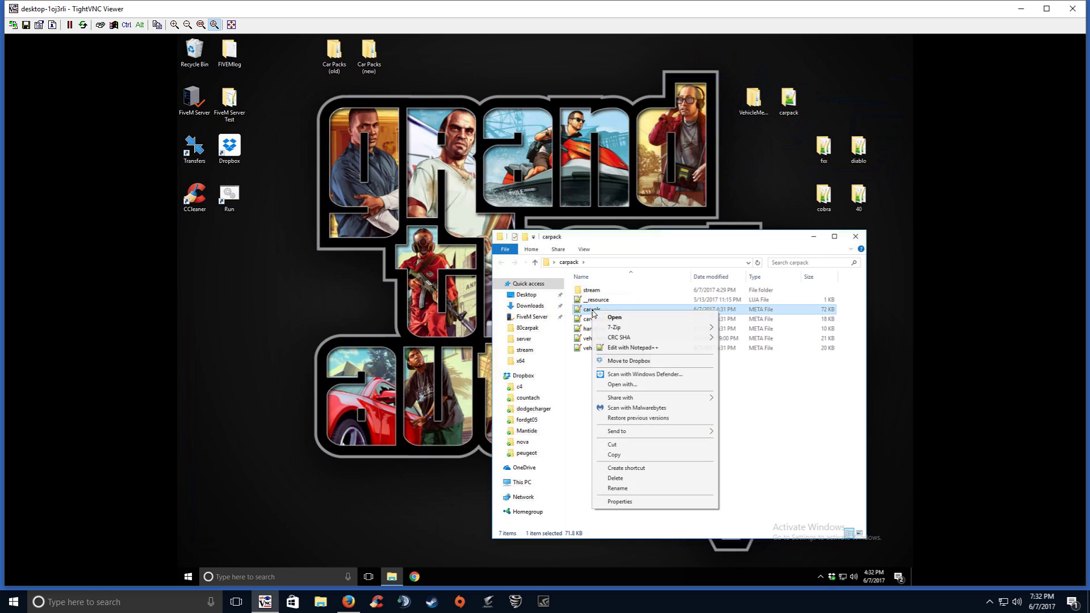
click(632, 348)
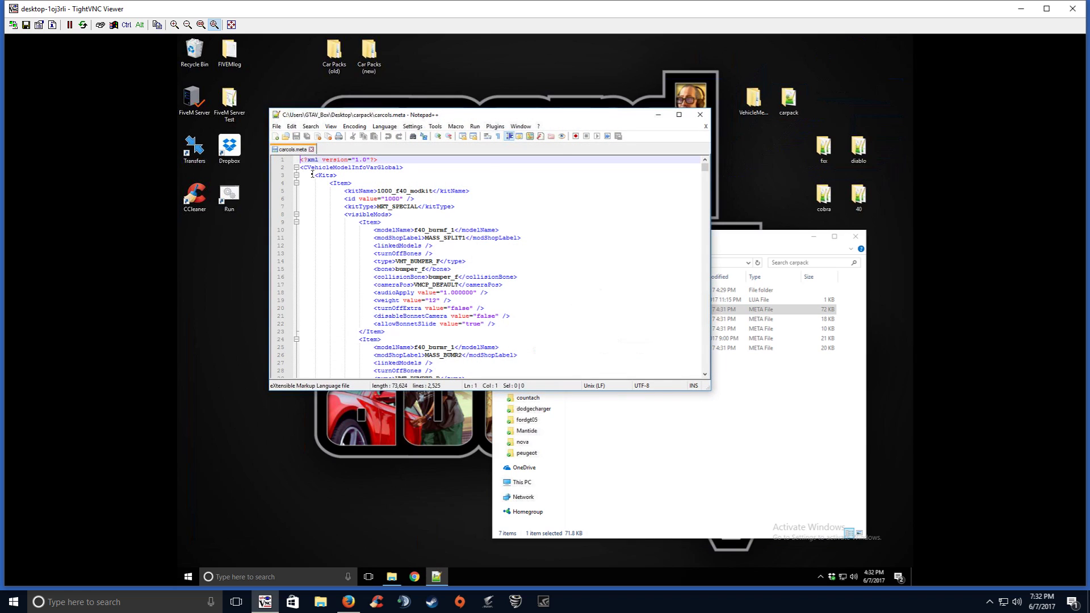
scroll(down, 3)
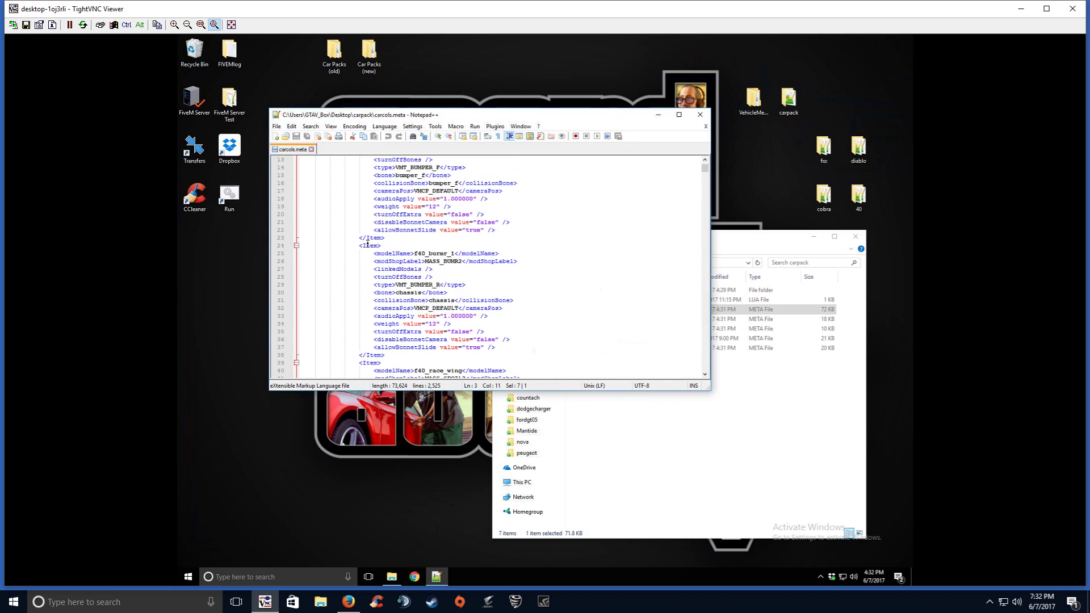
double_click(372, 238)
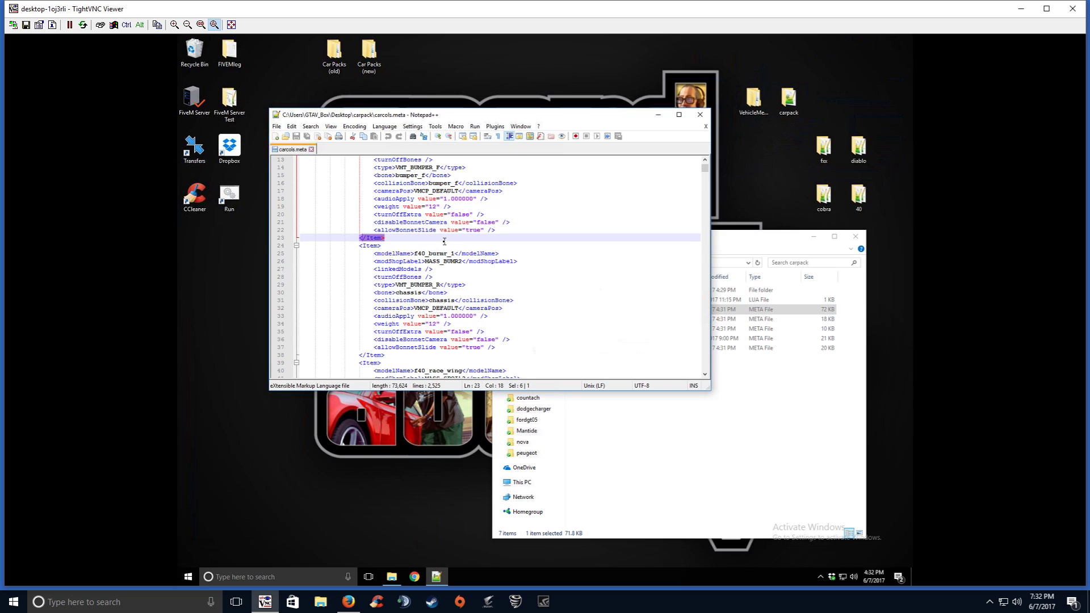
scroll(down, 3)
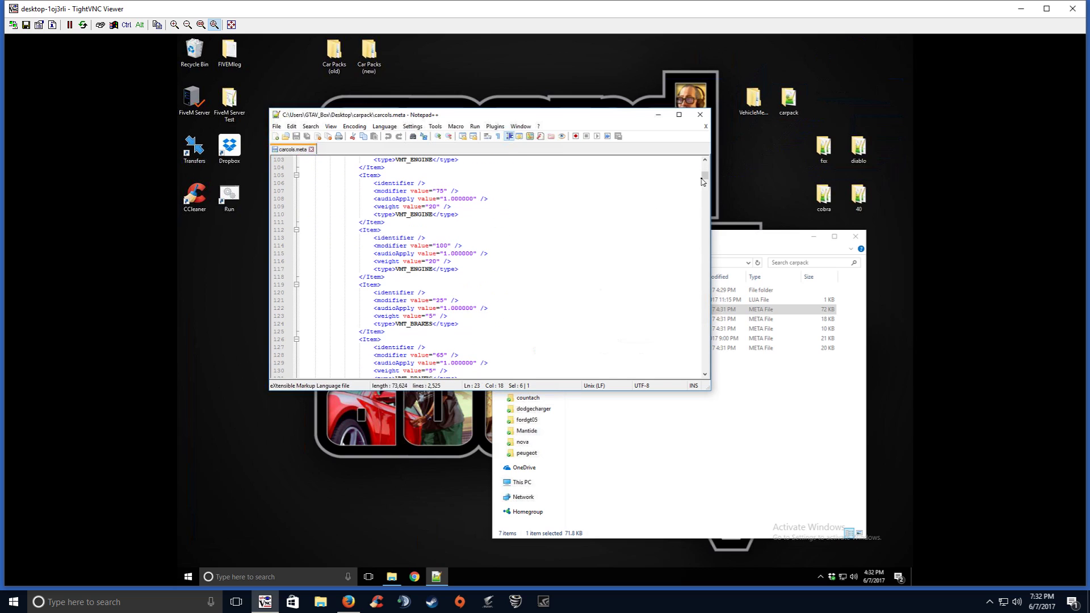
scroll(down, 3)
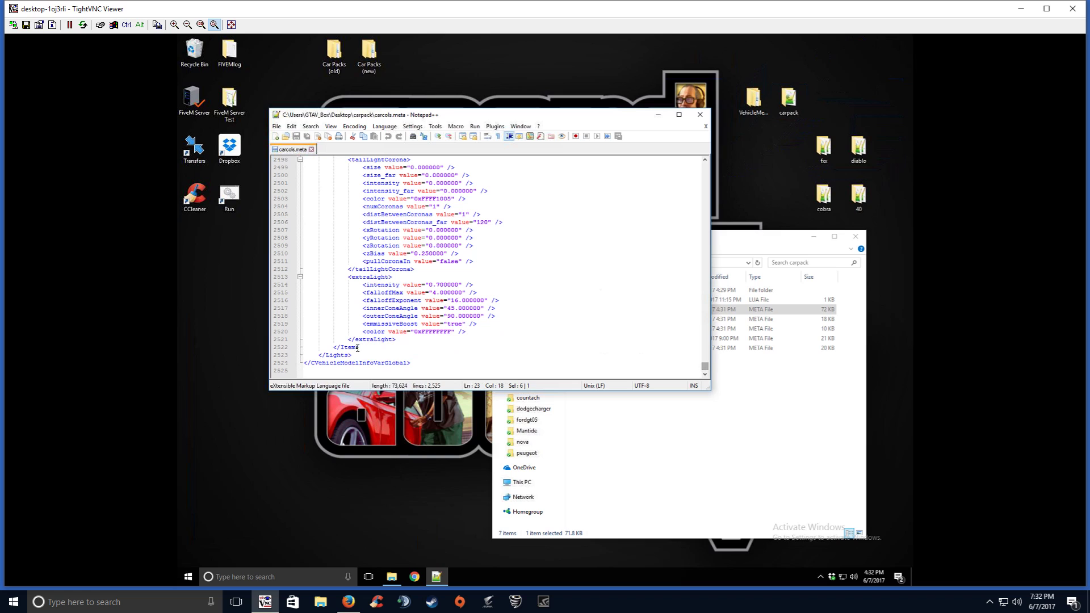
scroll(up, 3)
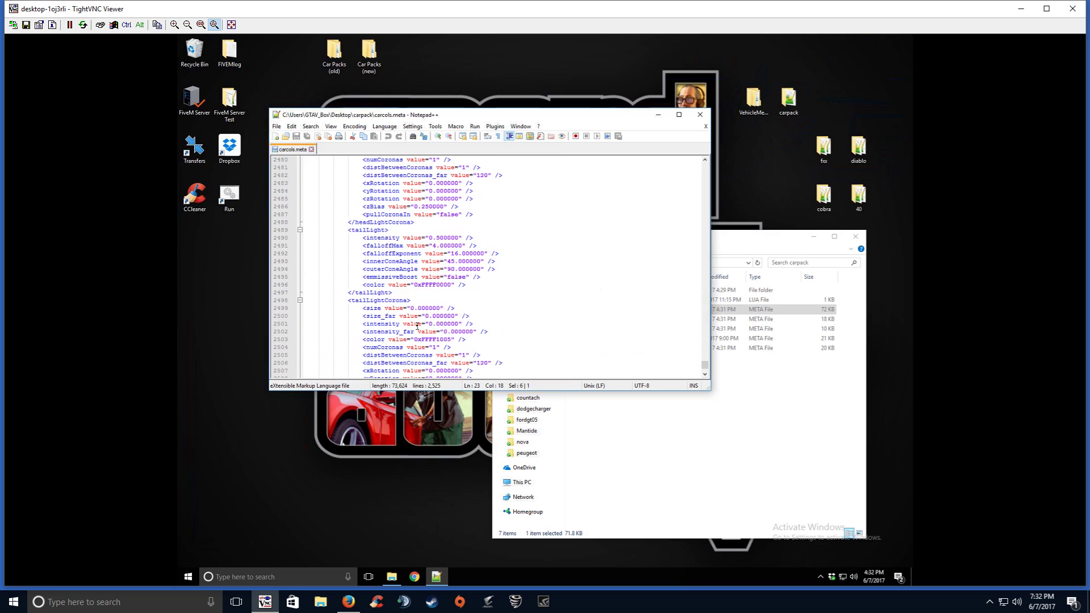
key(ctrl+Home)
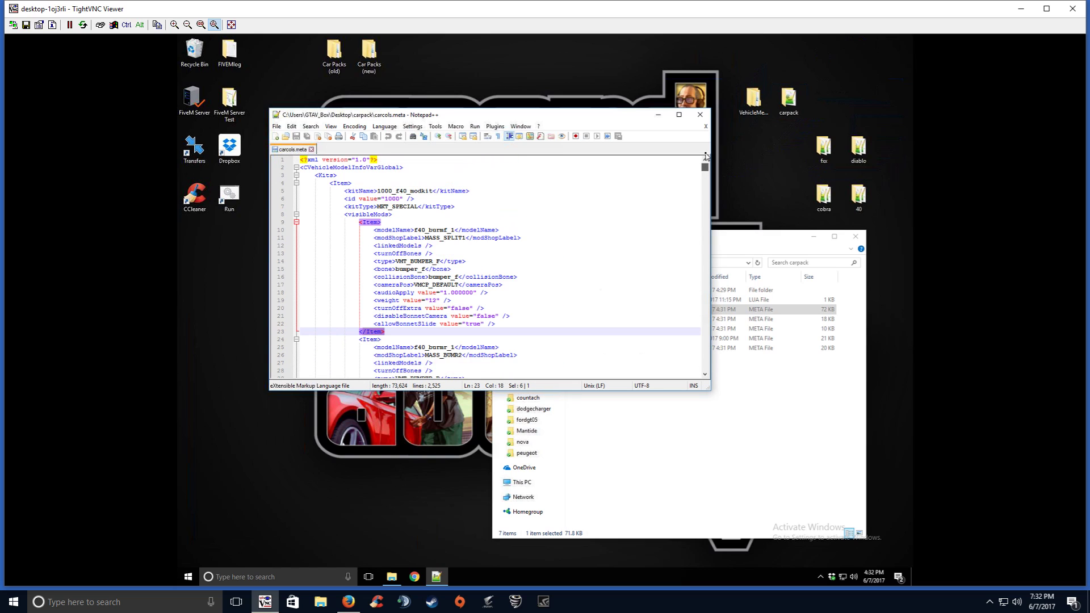
click(396, 245)
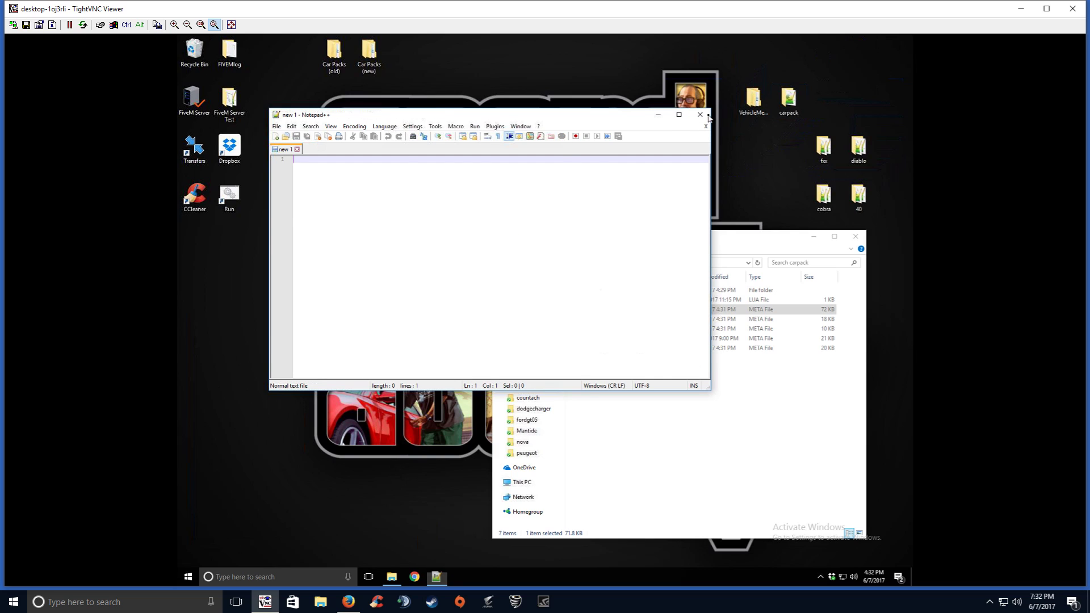
click(699, 115)
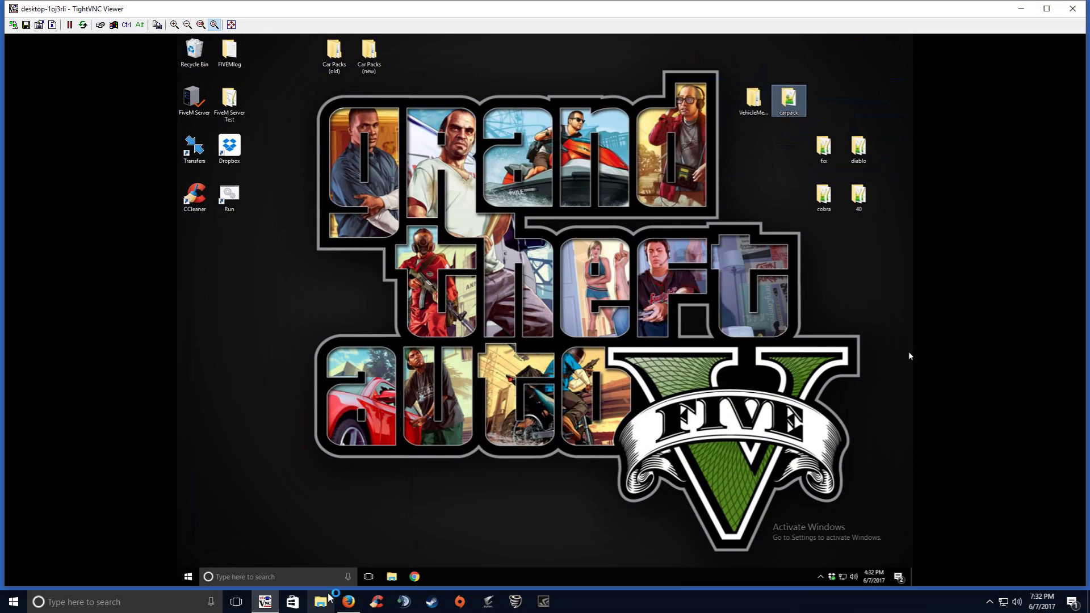
Paste the carpack folder into FiveM Server\server\resources\[carpacks].
double_click(789, 99)
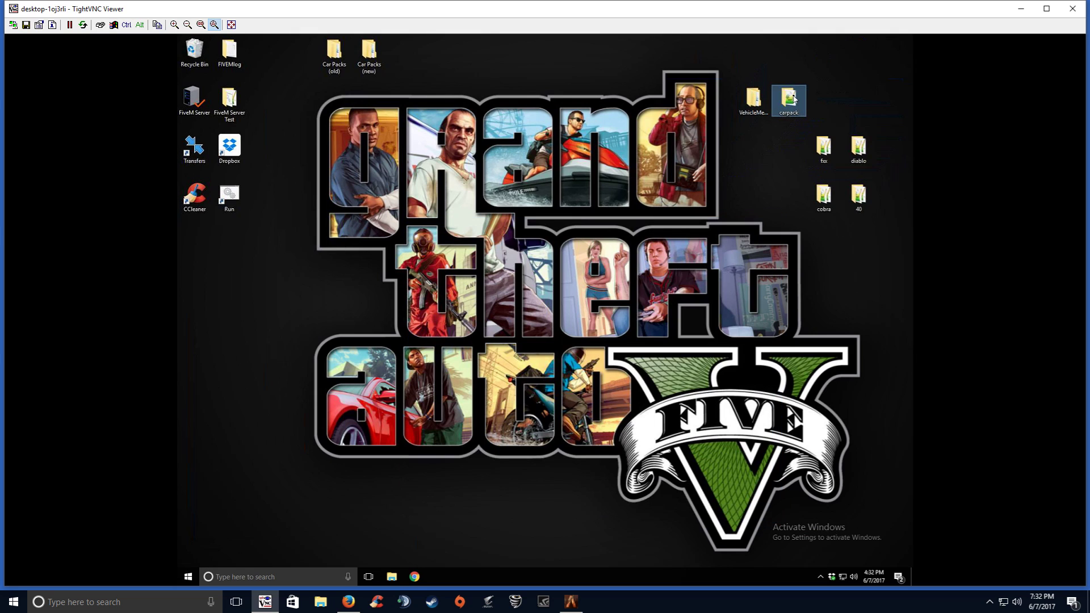
click(229, 50)
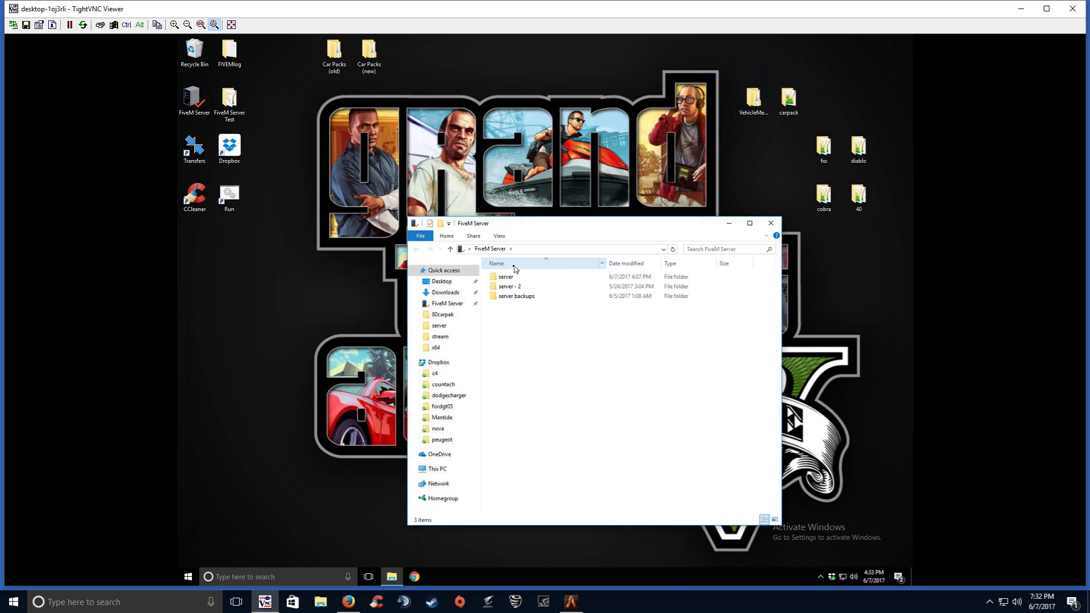
double_click(505, 276)
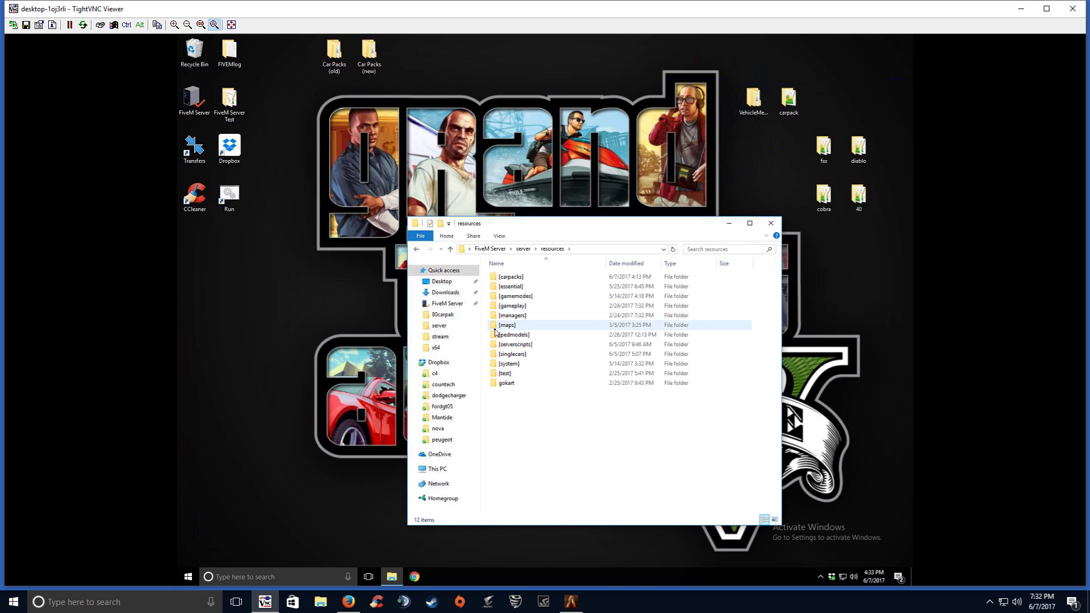
mouse_move(511, 276)
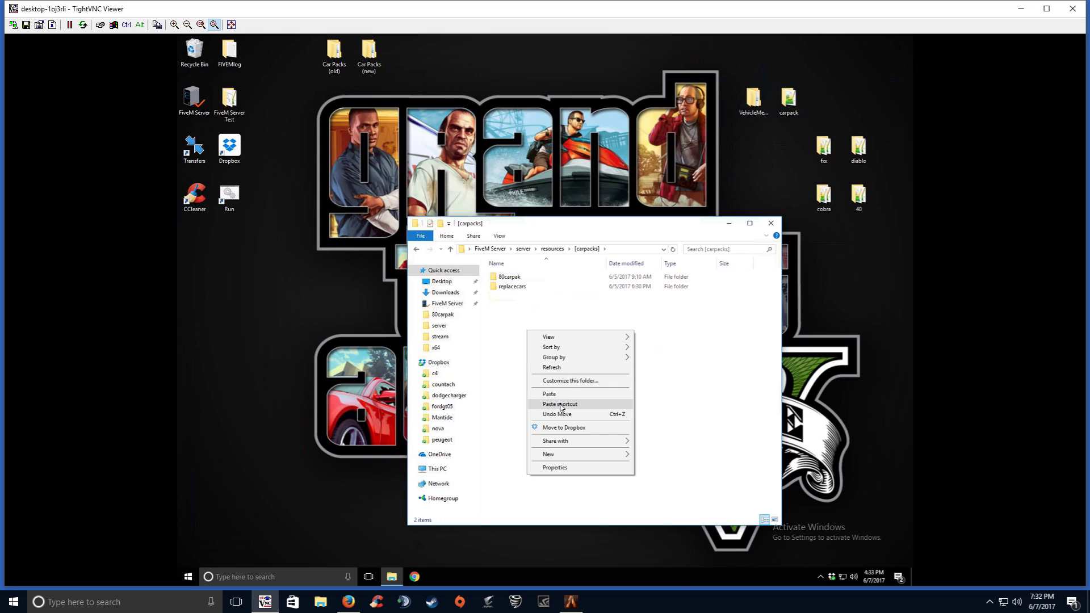
click(549, 393)
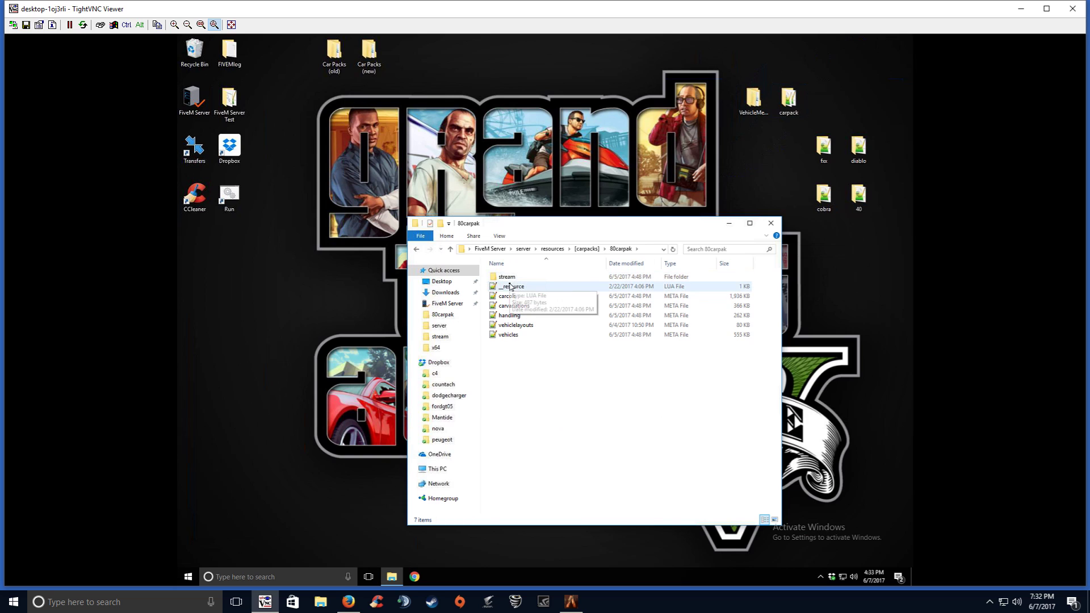
Inspect 80carpak's stream folder, then start renaming the new carpack folder.
double_click(506, 277)
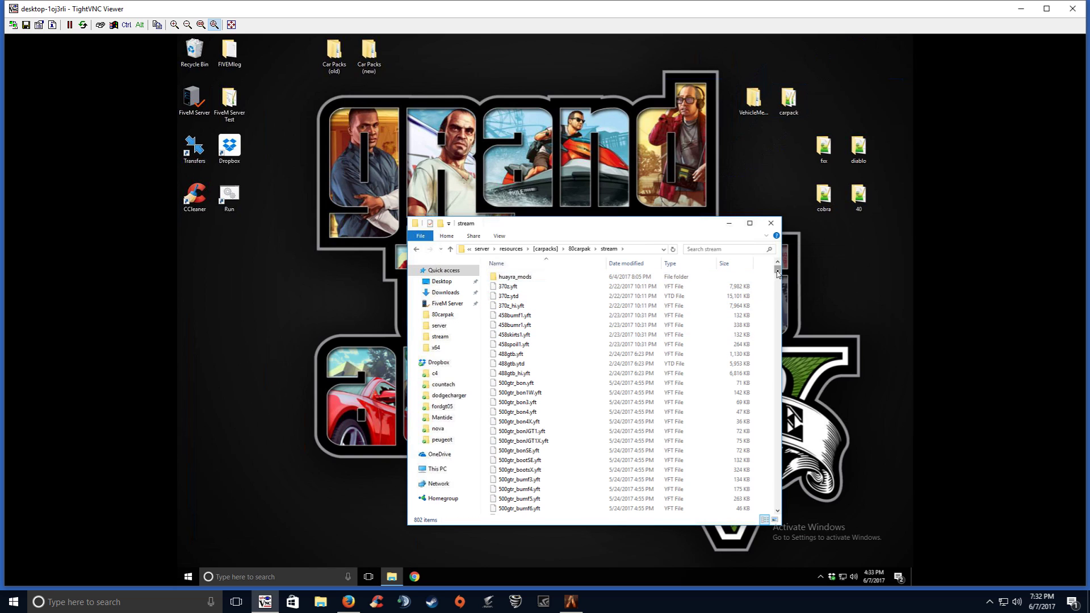
scroll(down, 3)
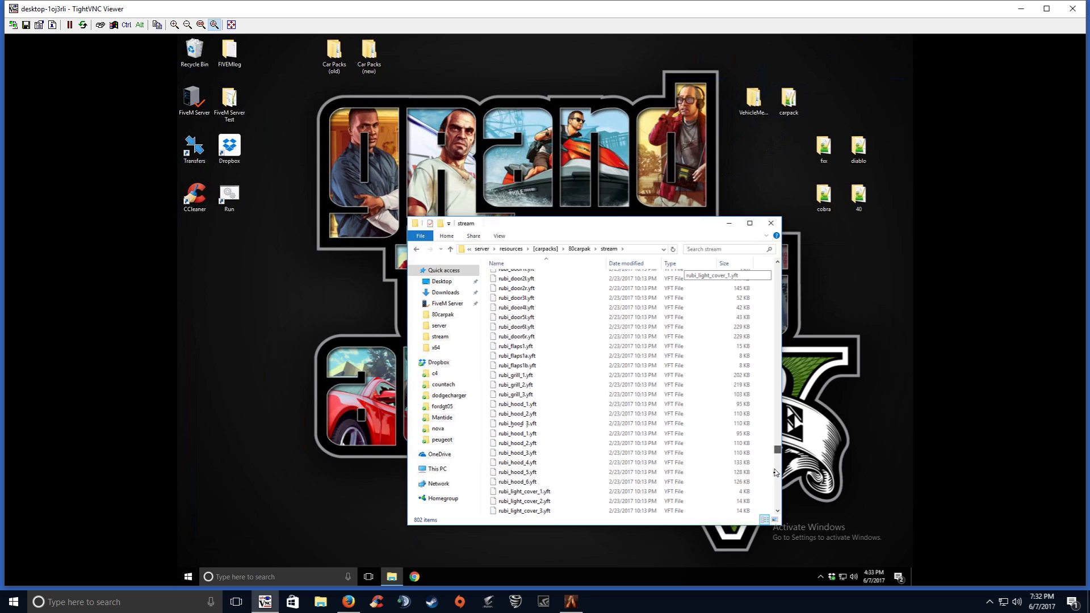
scroll(up, 3)
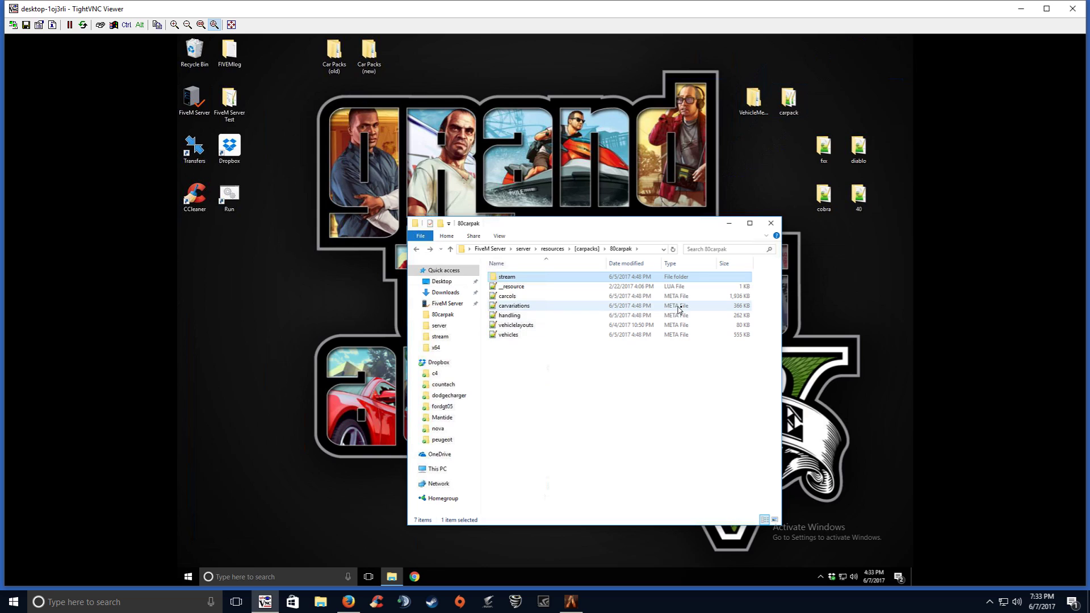
click(416, 249)
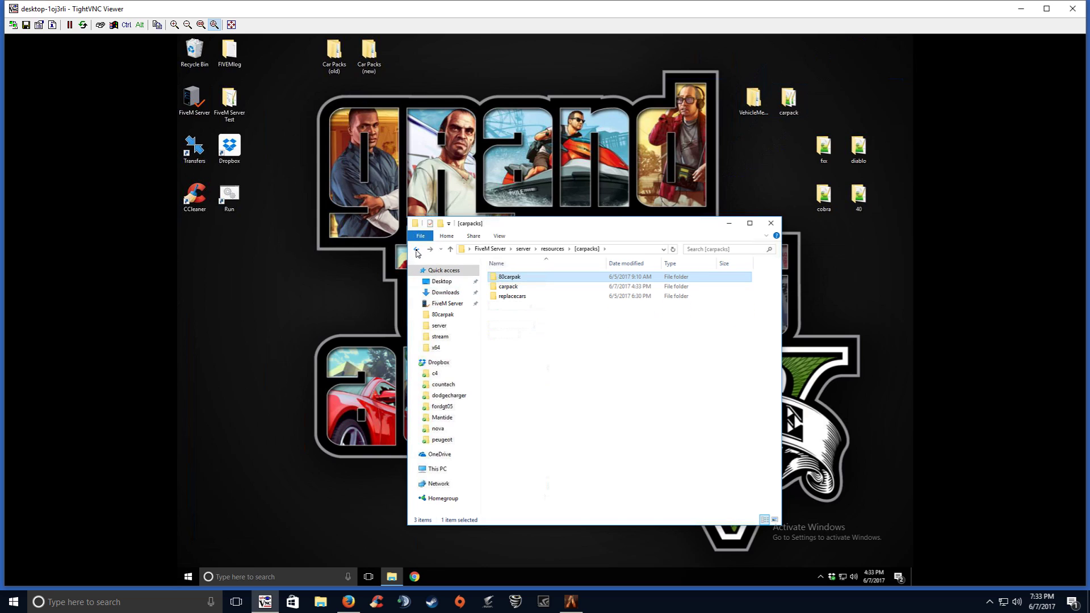
mouse_move(512, 295)
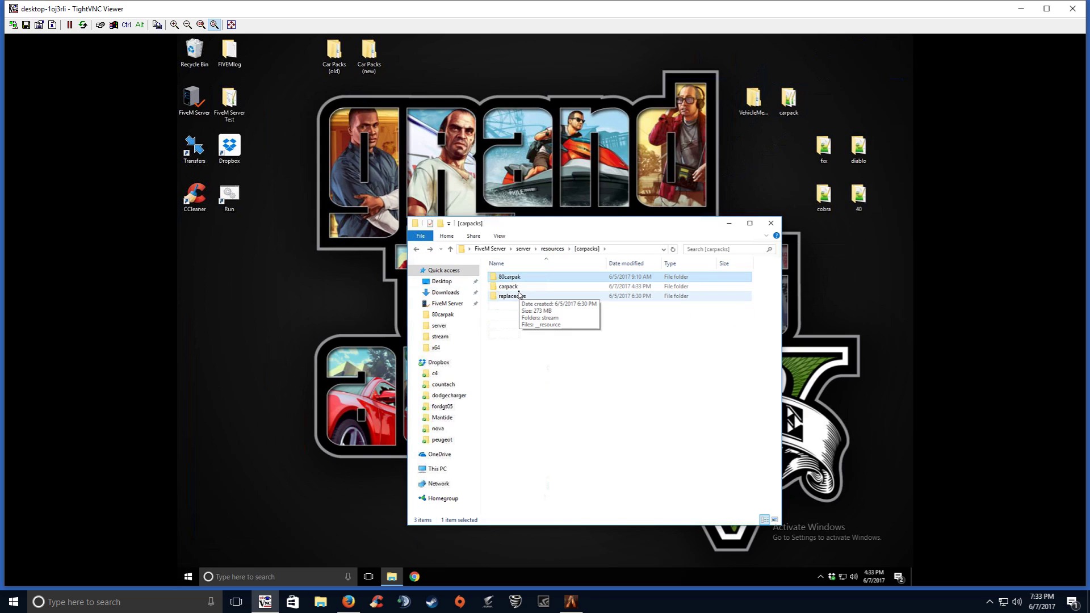
click(508, 286)
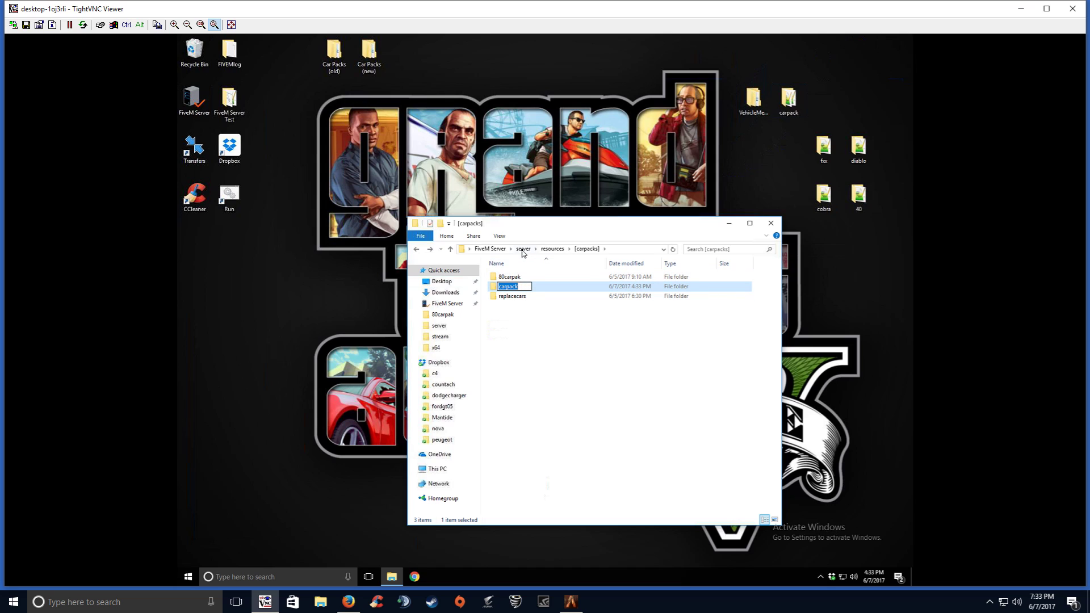
Confirm 80carpak appears under AutoStartResources in citmp-server.yml, then close Notepad++.
right_click(512, 354)
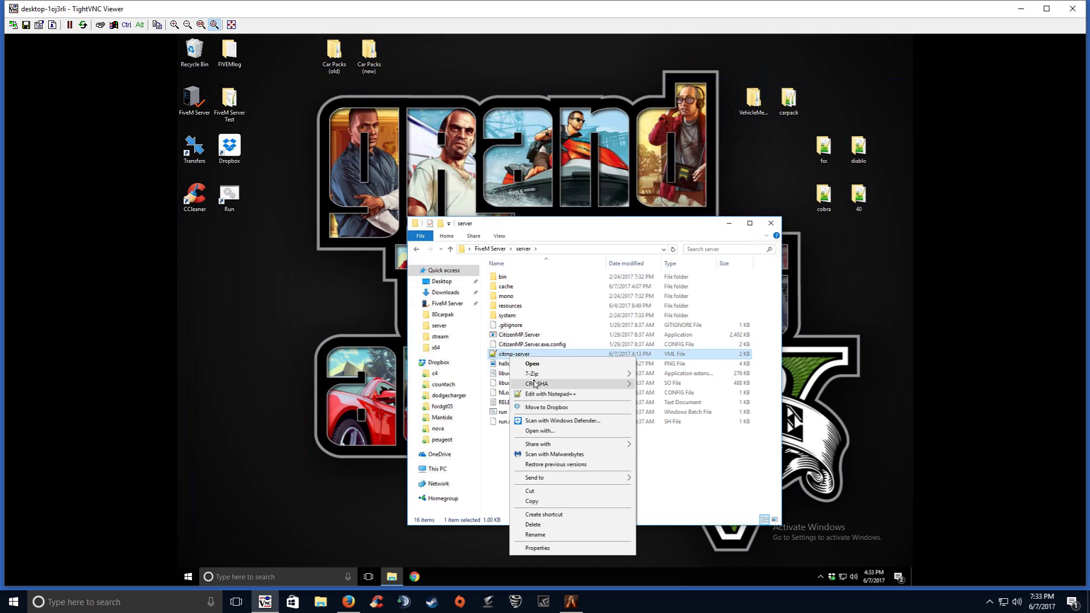
click(549, 394)
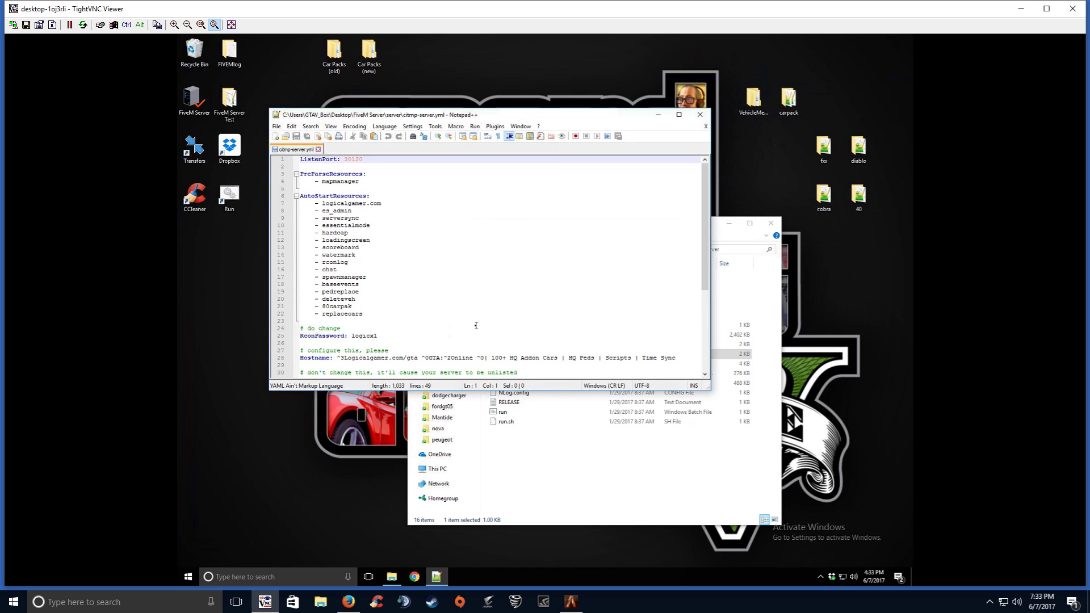
mouse_move(363, 306)
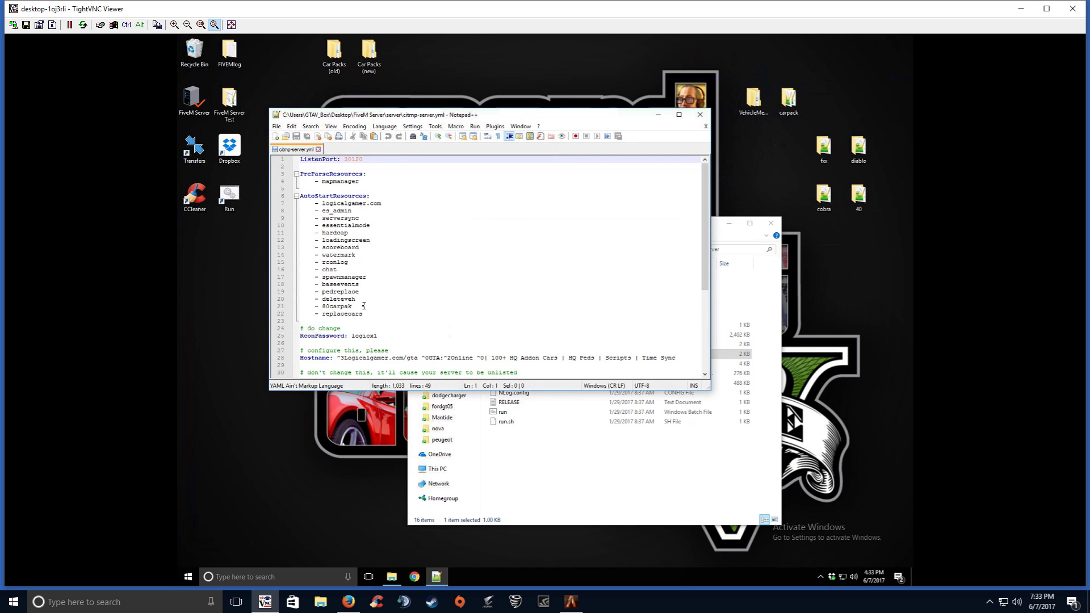
double_click(337, 306)
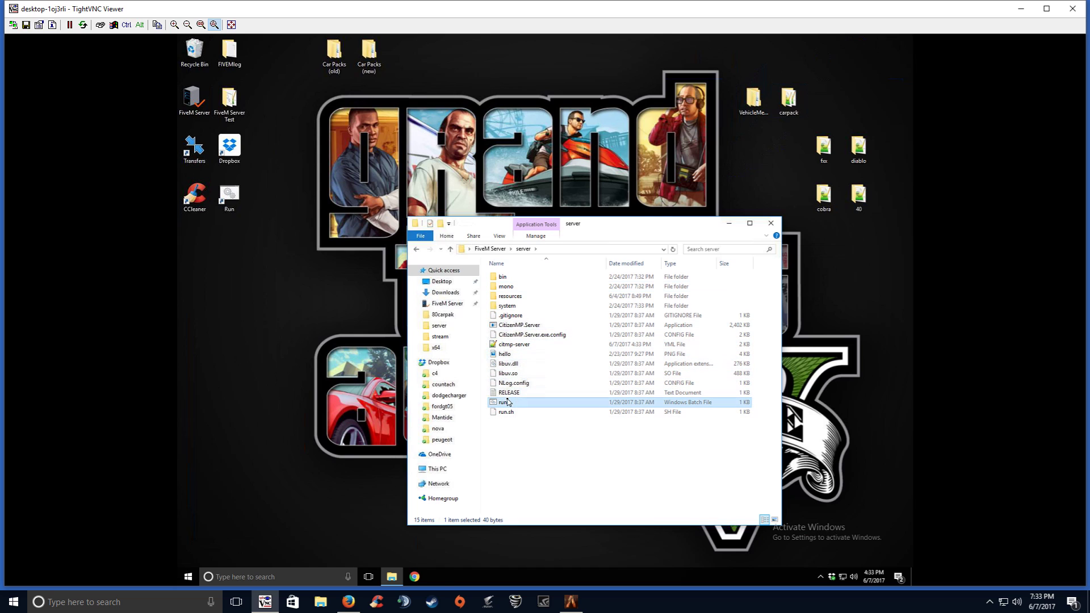
Launch run.bat, dismiss the Windows-version warning, and relaunch so the server loads 19 resources.
double_click(504, 402)
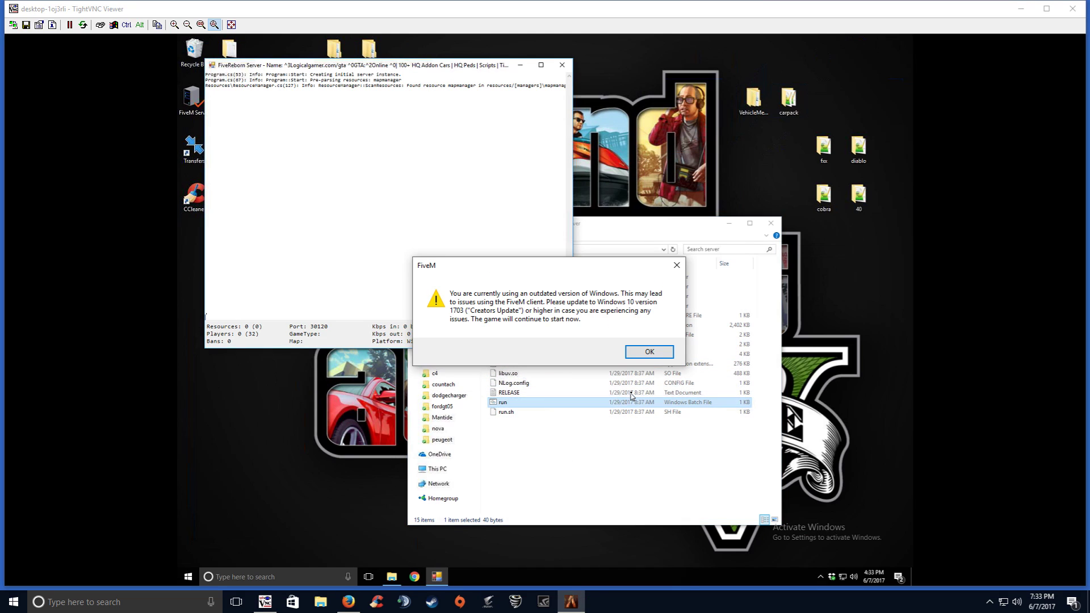
click(647, 352)
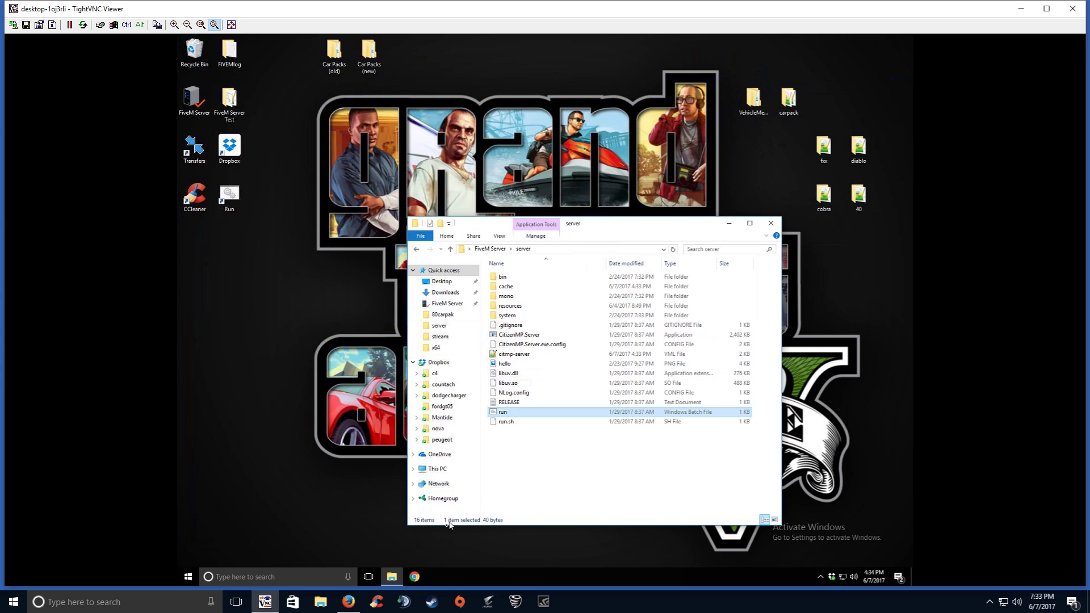
double_click(501, 412)
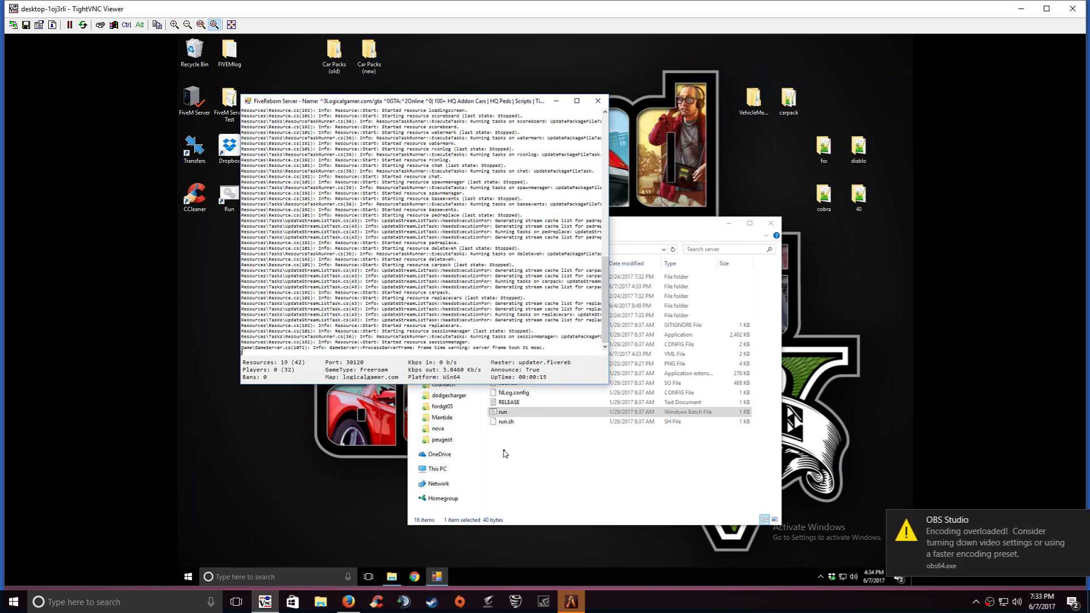
mouse_move(671, 504)
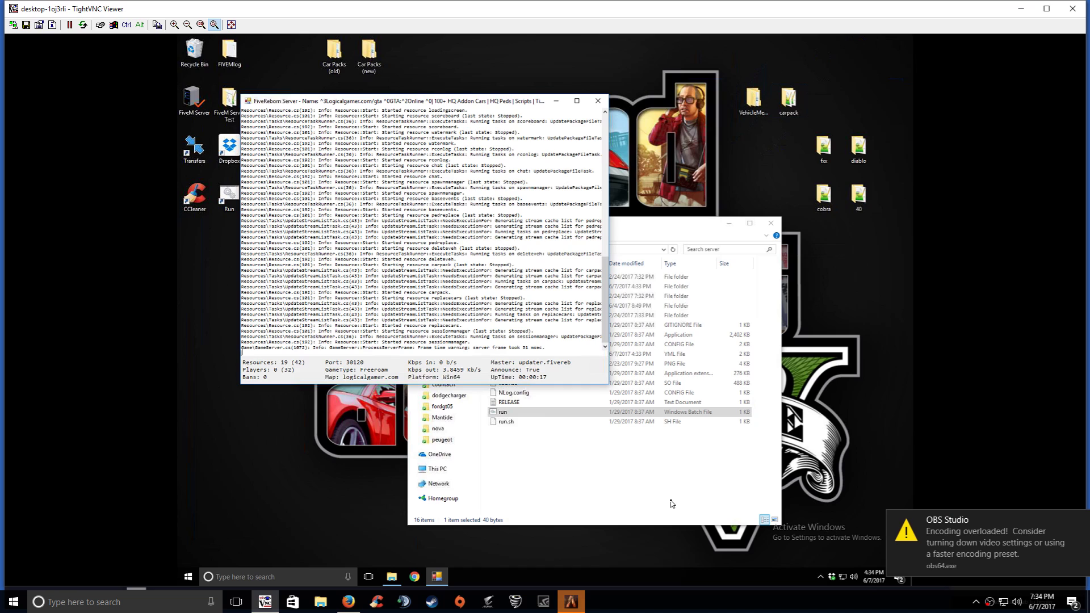
mouse_move(694, 572)
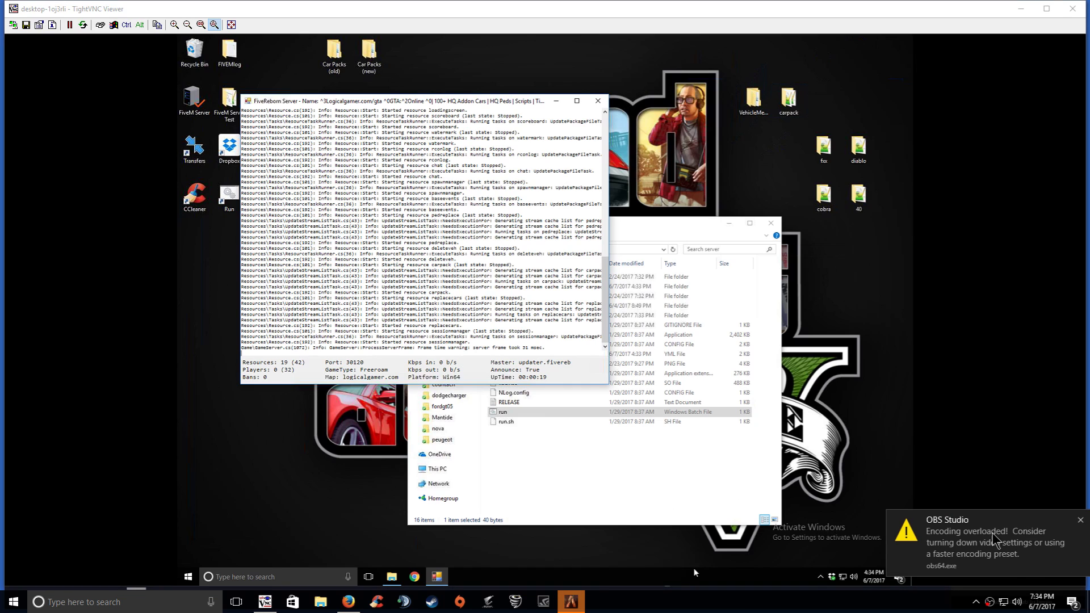
mouse_move(572, 602)
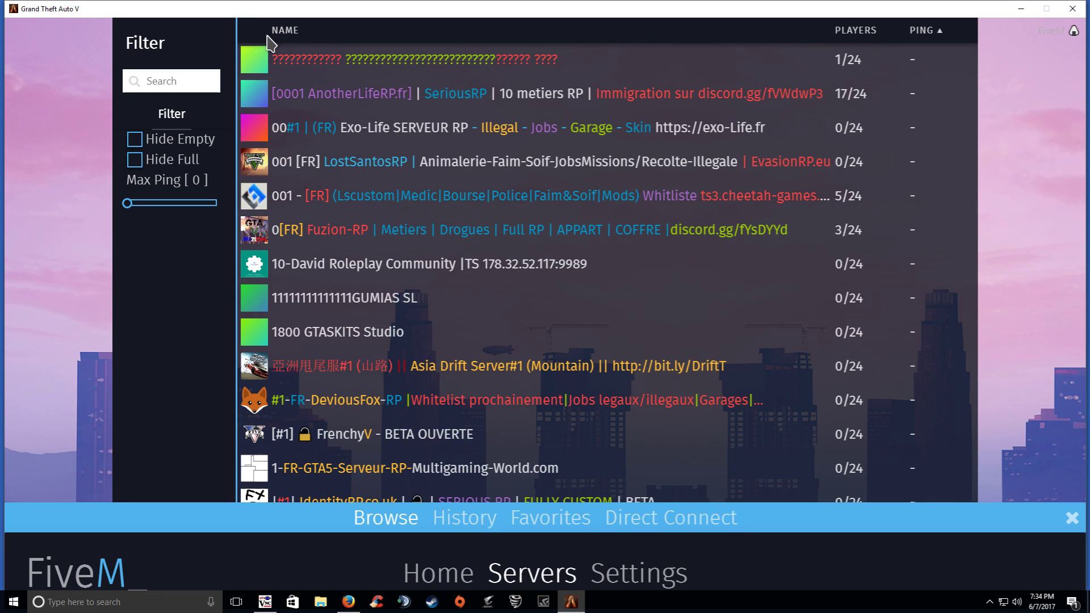
Connect to the local server from the FiveM server browser.
click(925, 30)
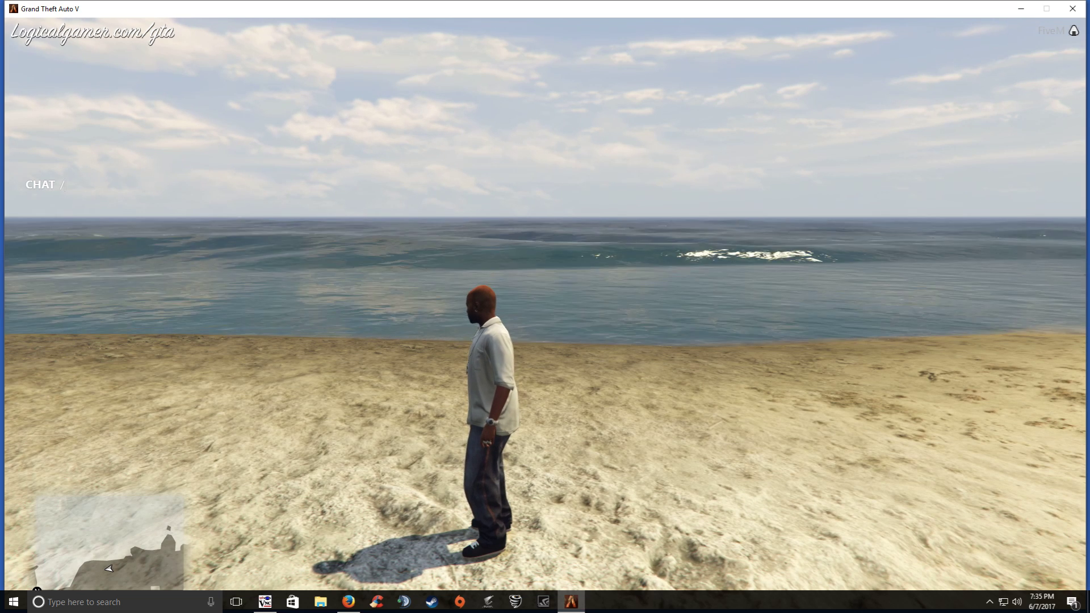
Spawn the f4 and cobra cars with /car chat commands, then return to the server desktop.
text(car f4)
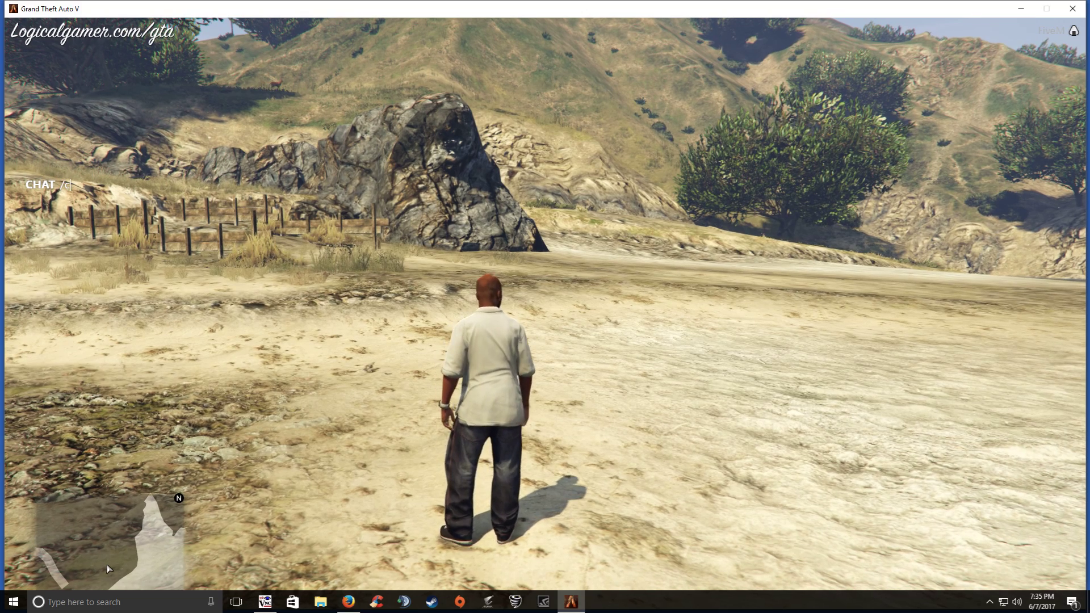
text(obra)
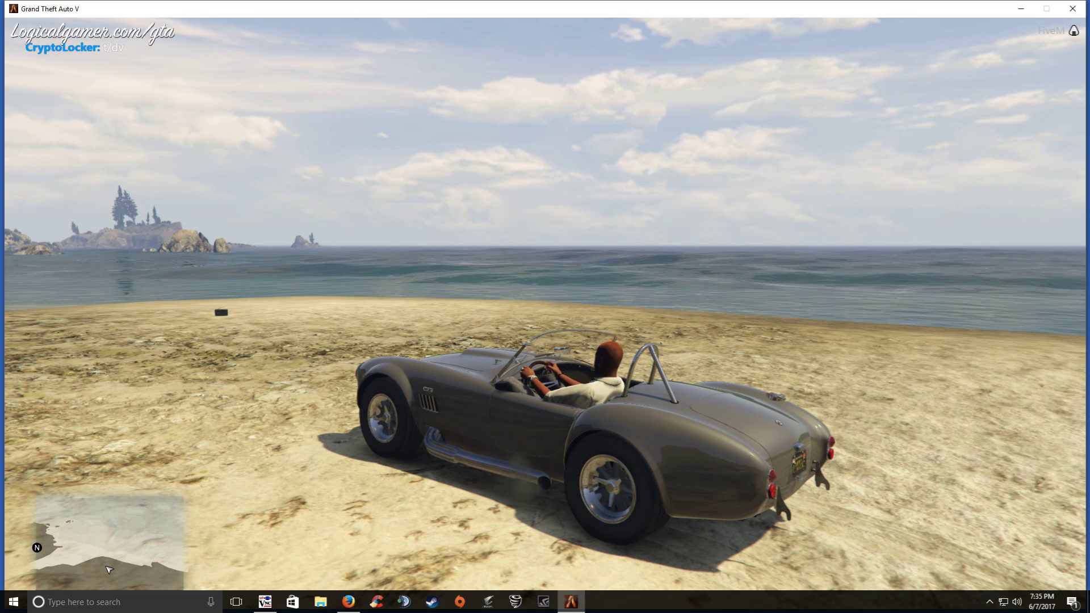
key(alt+tab)
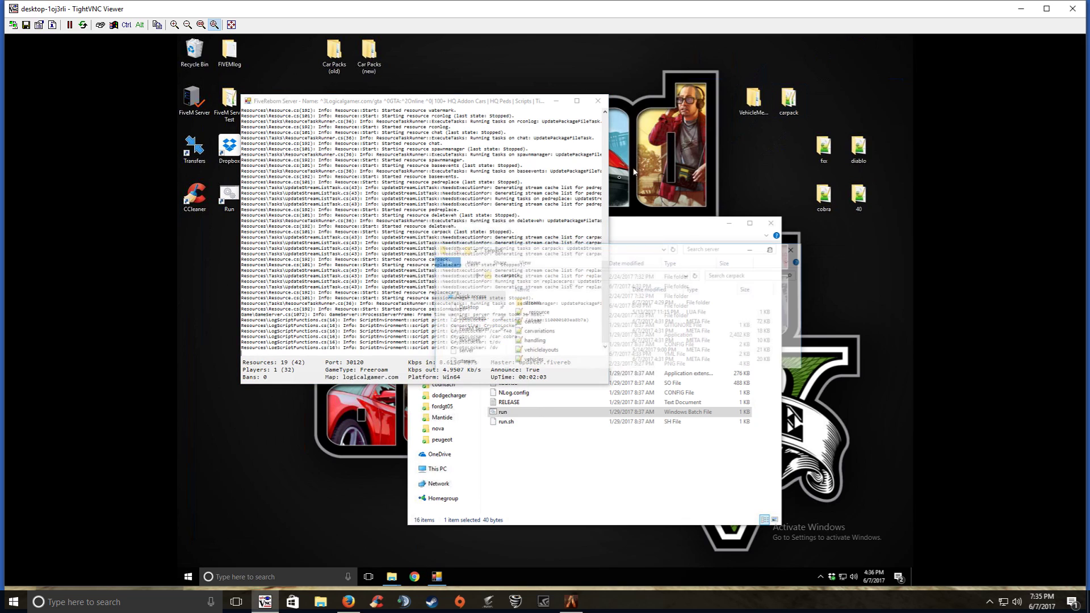
Open handling.meta in Notepad++ and find the ktkfxxk handling name.
right_click(532, 338)
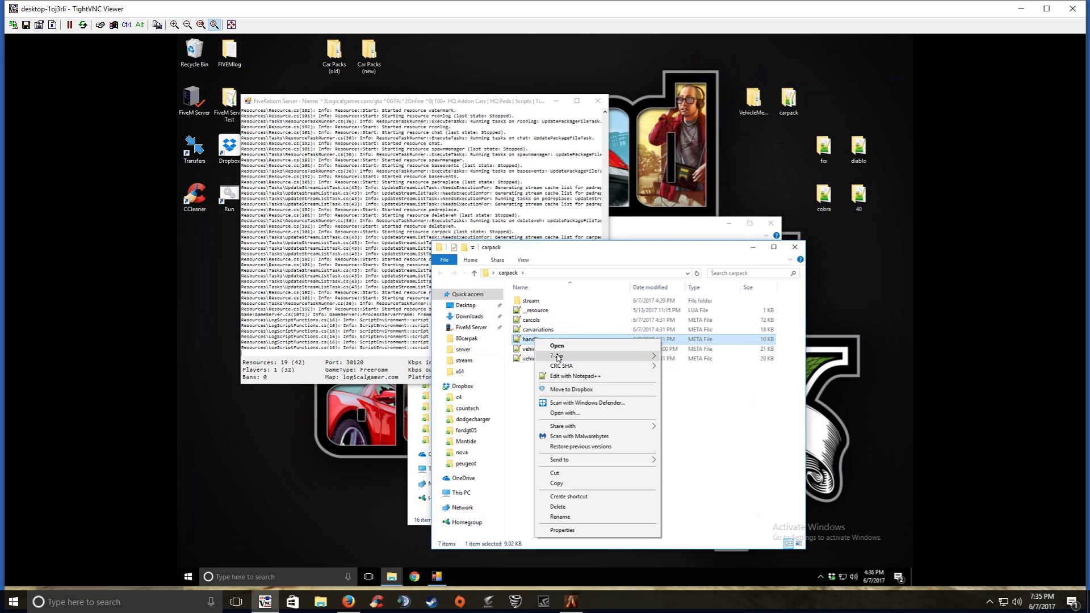
click(574, 376)
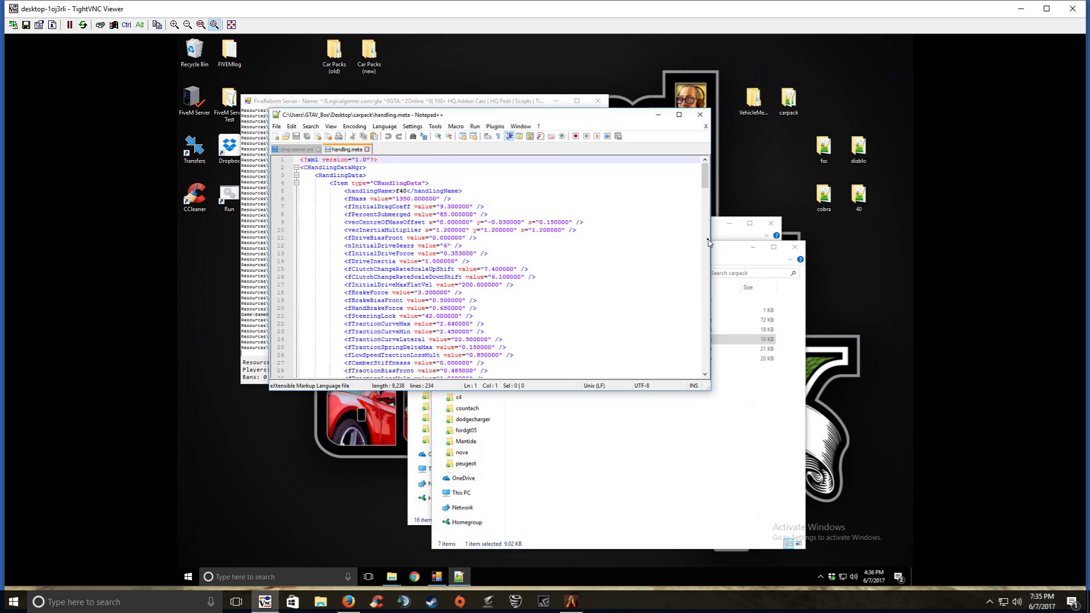
scroll(down, 3)
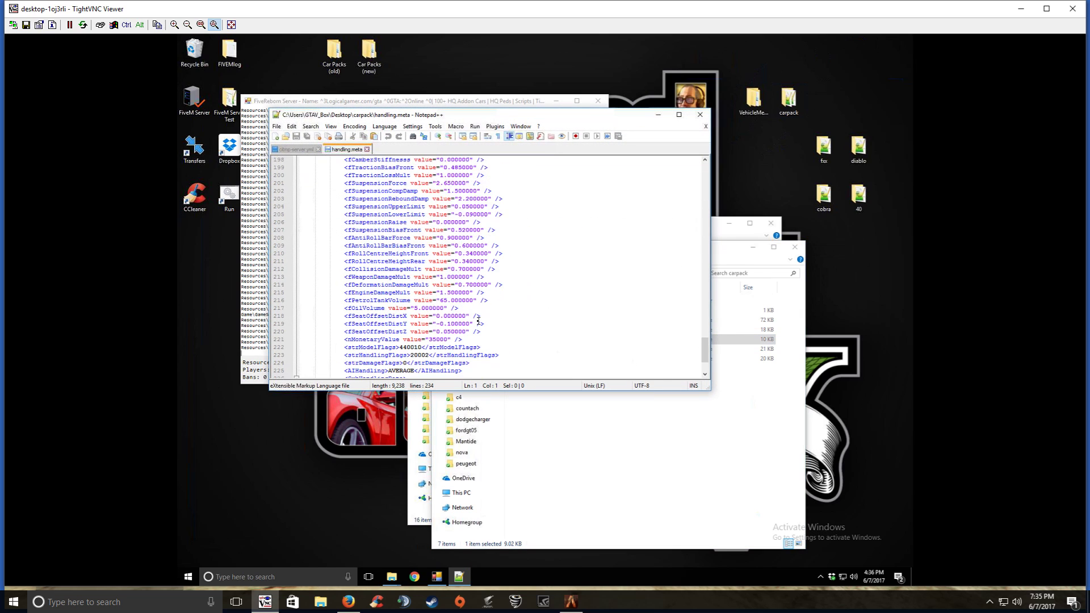
scroll(up, 3)
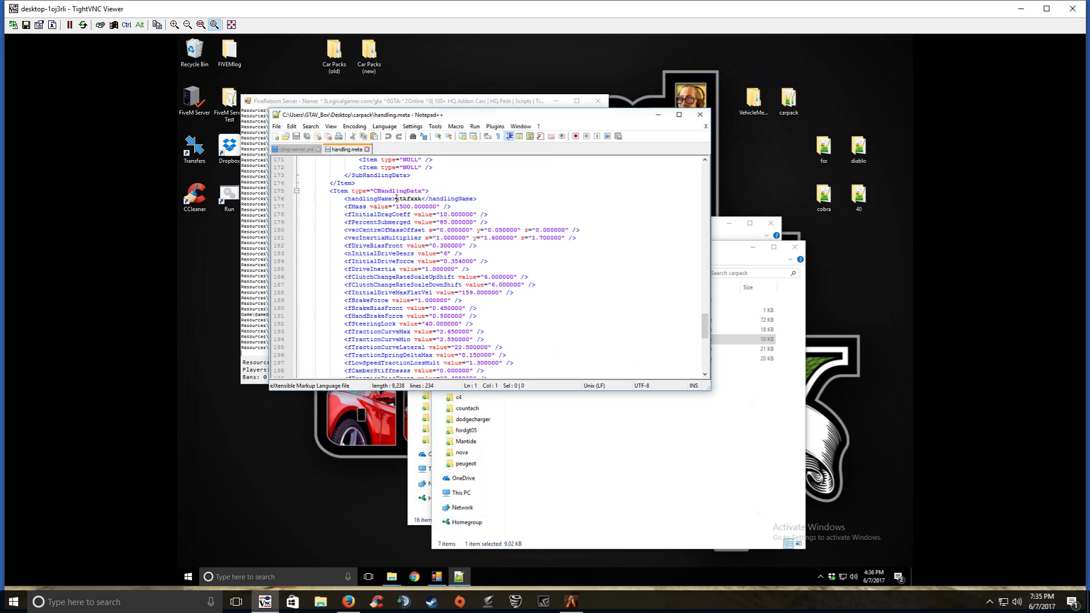
click(570, 602)
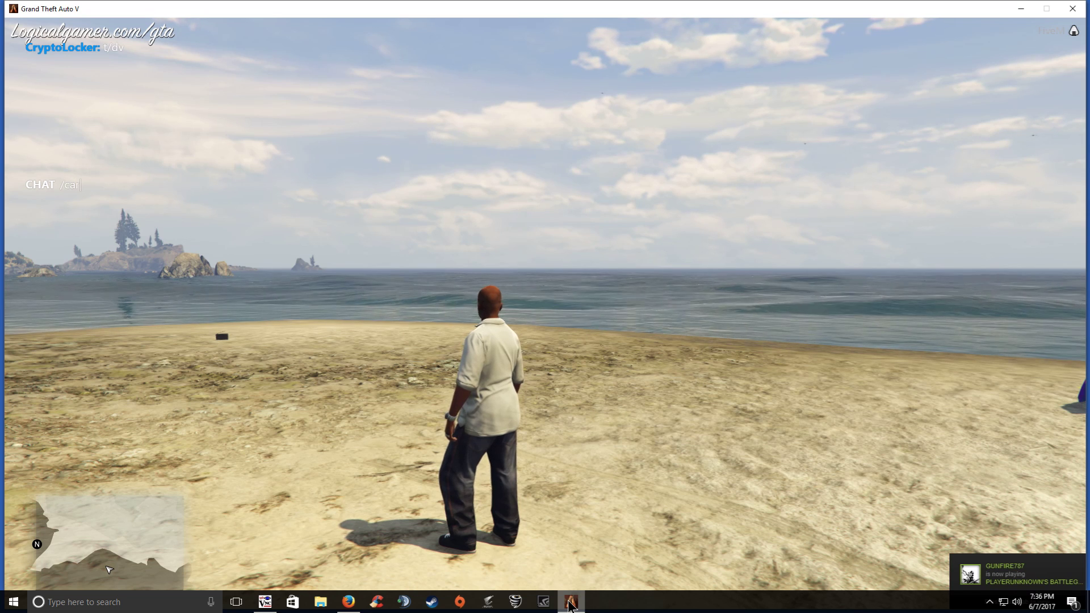
Spawn the ktkfxxk car in game with /car ktkfxxk.
text(ftk)
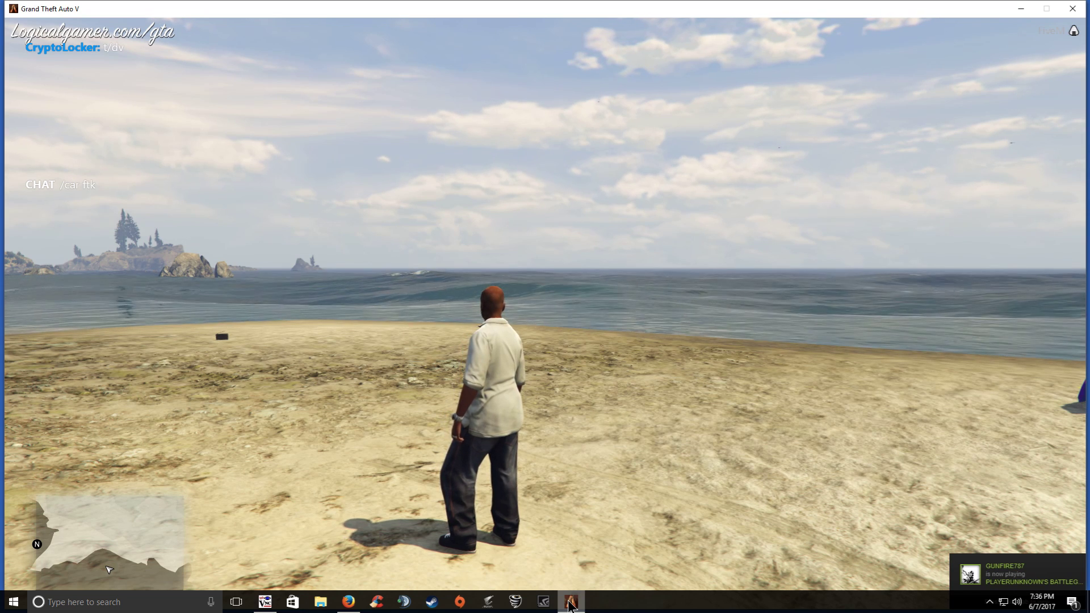
text(fxxk</handlingName>)
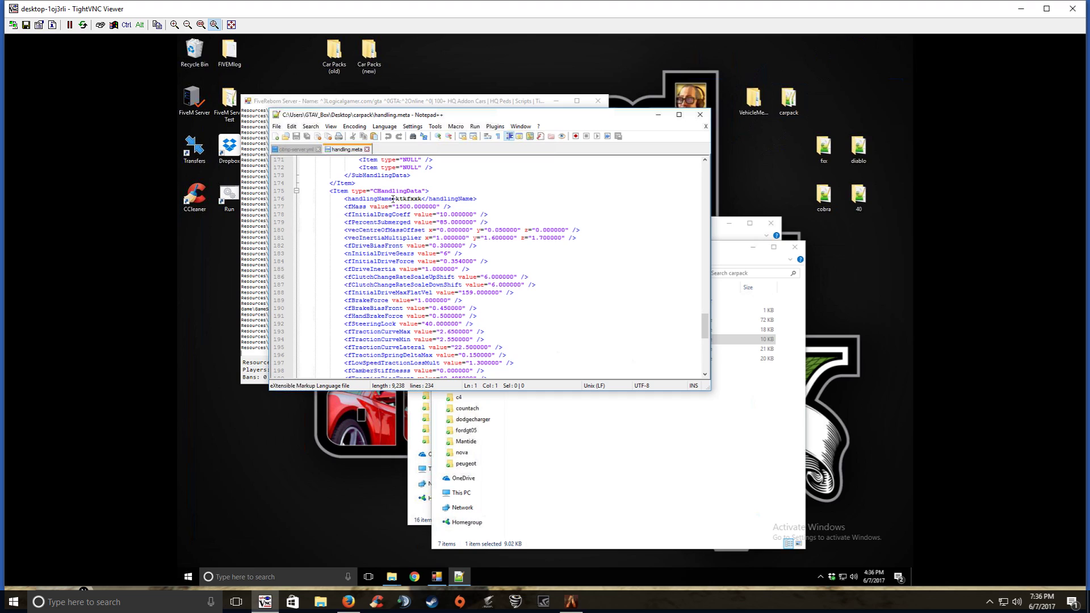
right_click(406, 199)
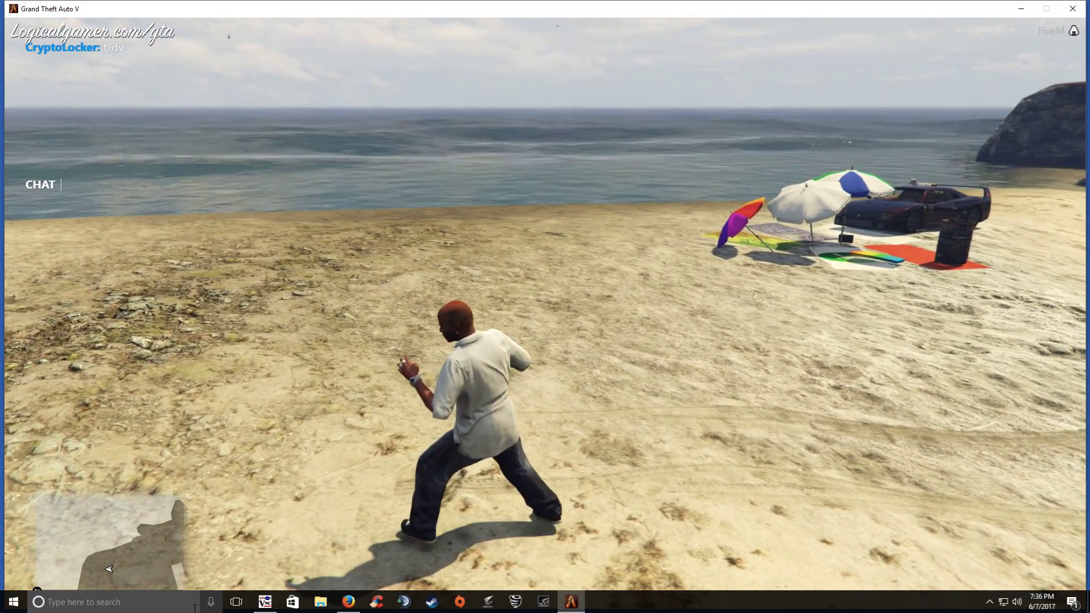
text(/)
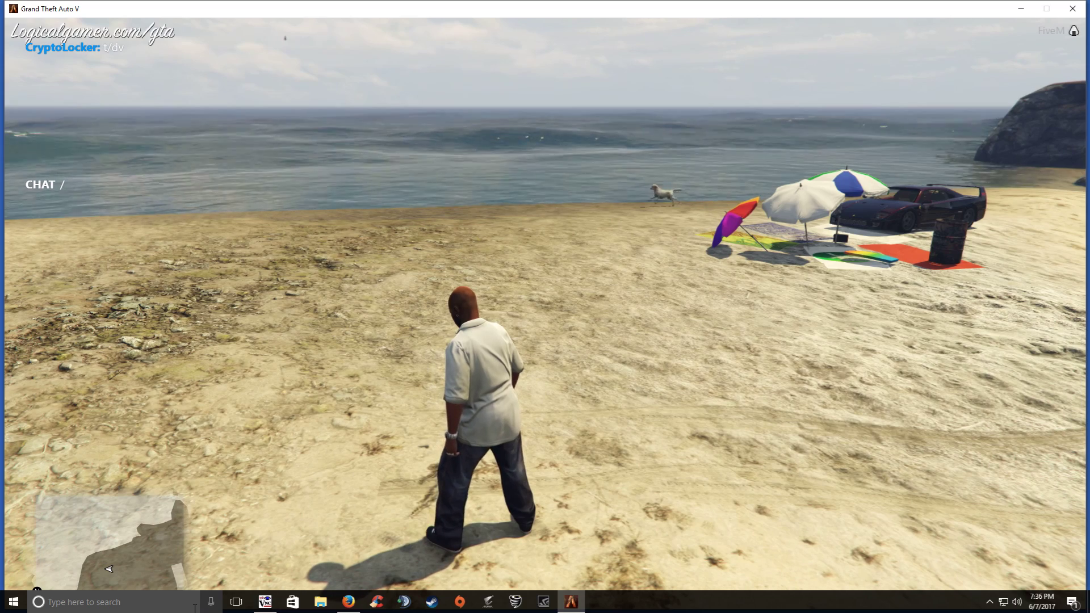
text(/car ktkfxxk)
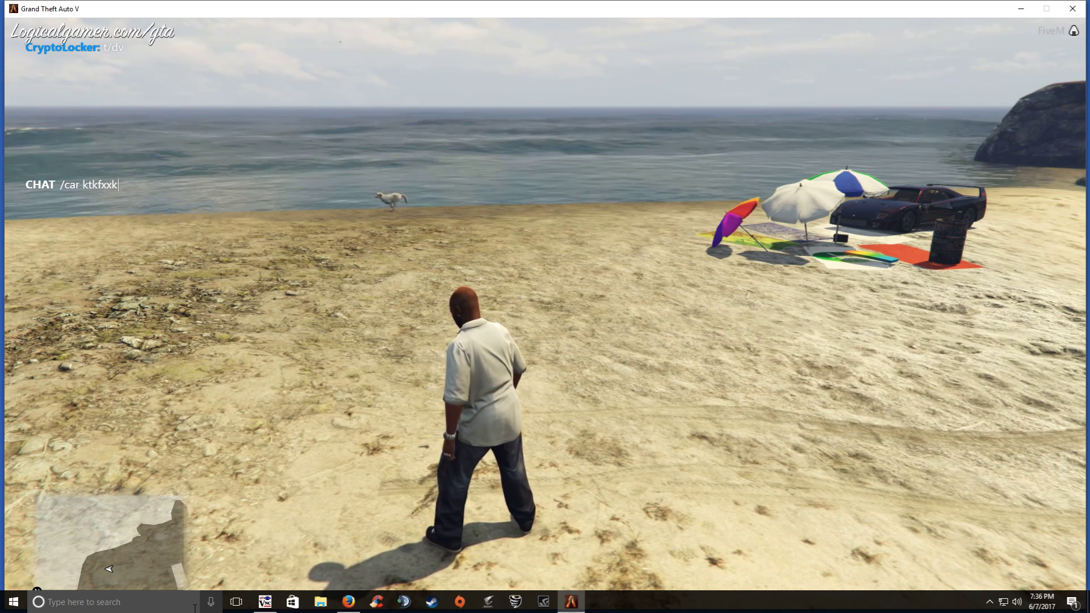
key(Return)
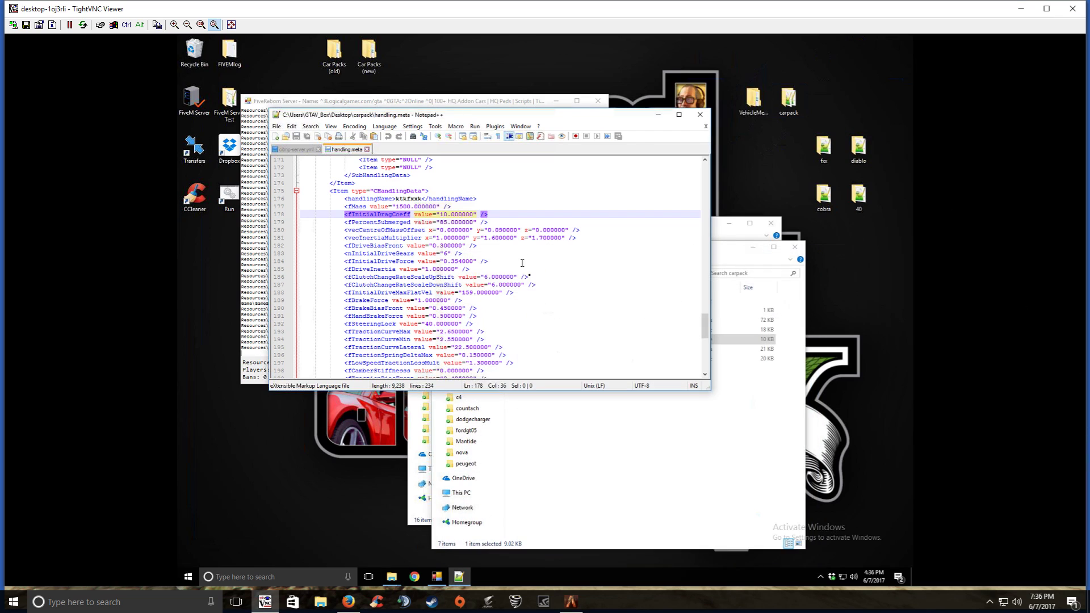
Look up the 500gtrlam model name and begin another /car command in game.
scroll(up, 3)
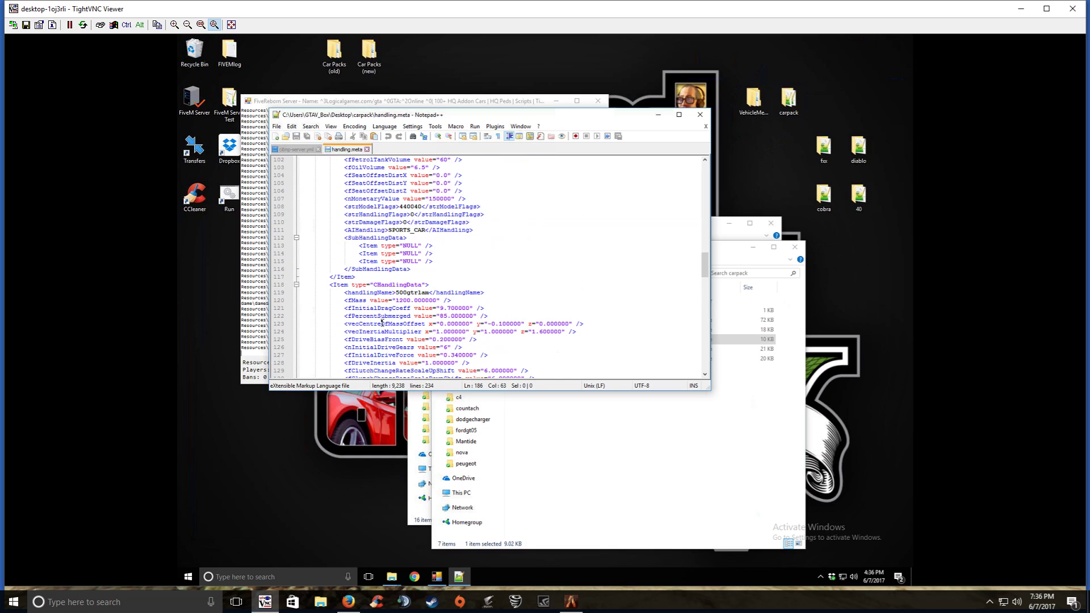
double_click(413, 292)
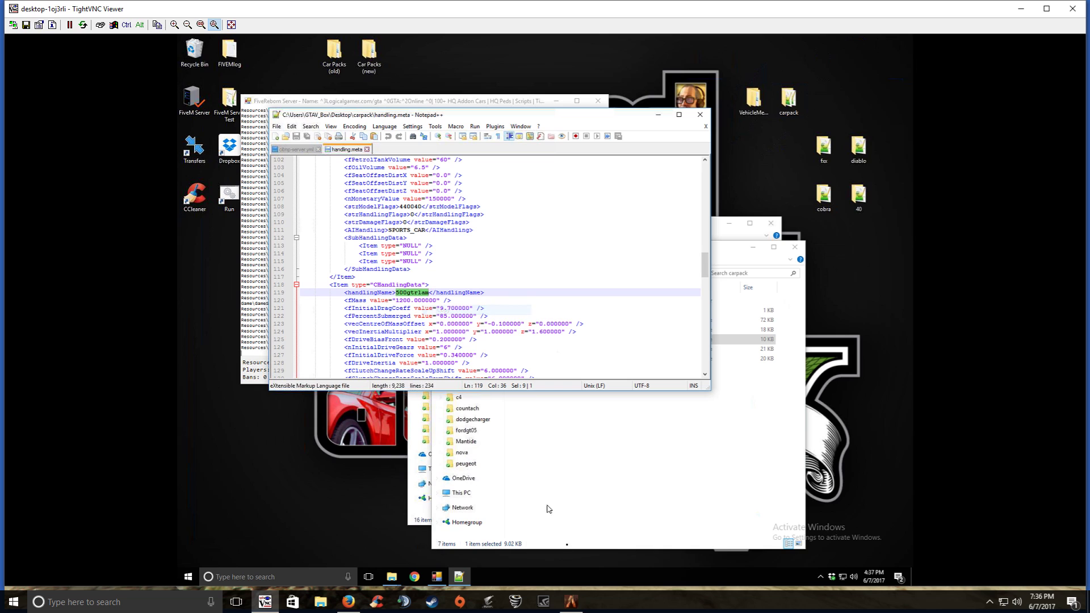
click(570, 602)
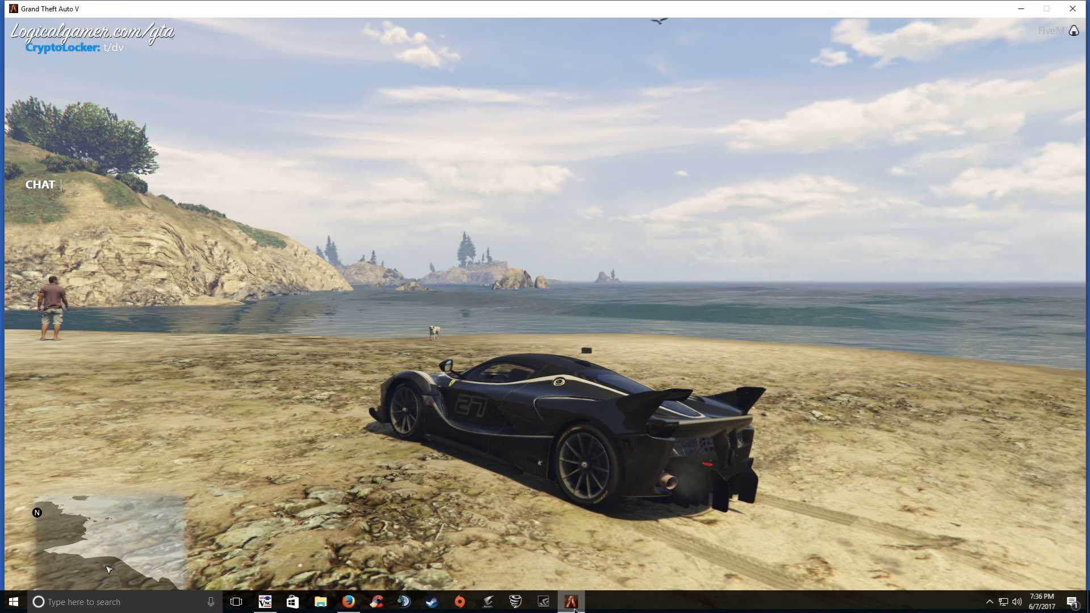
text(/car)
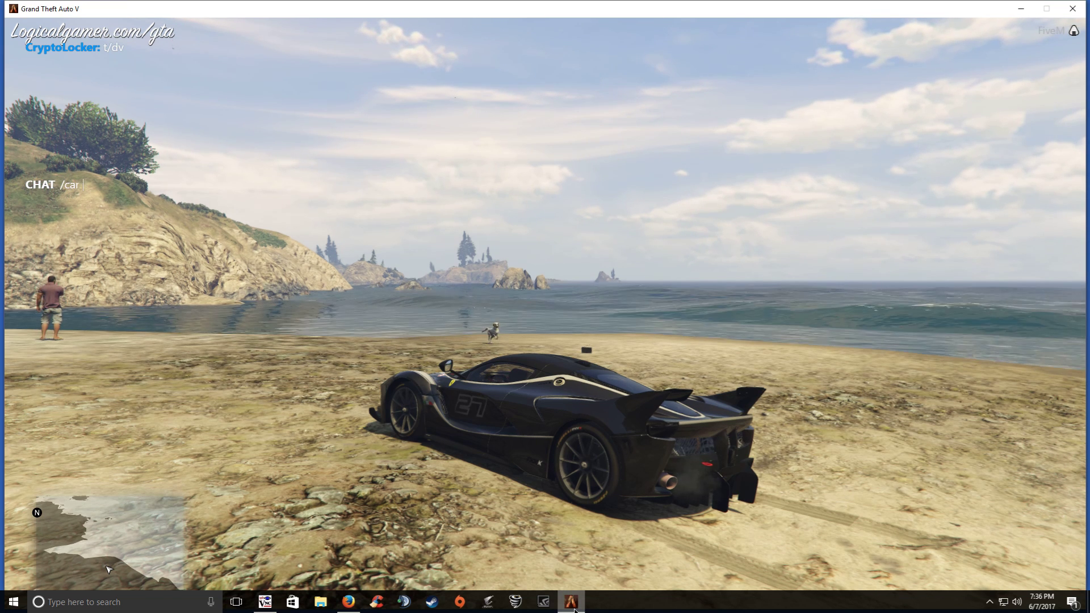